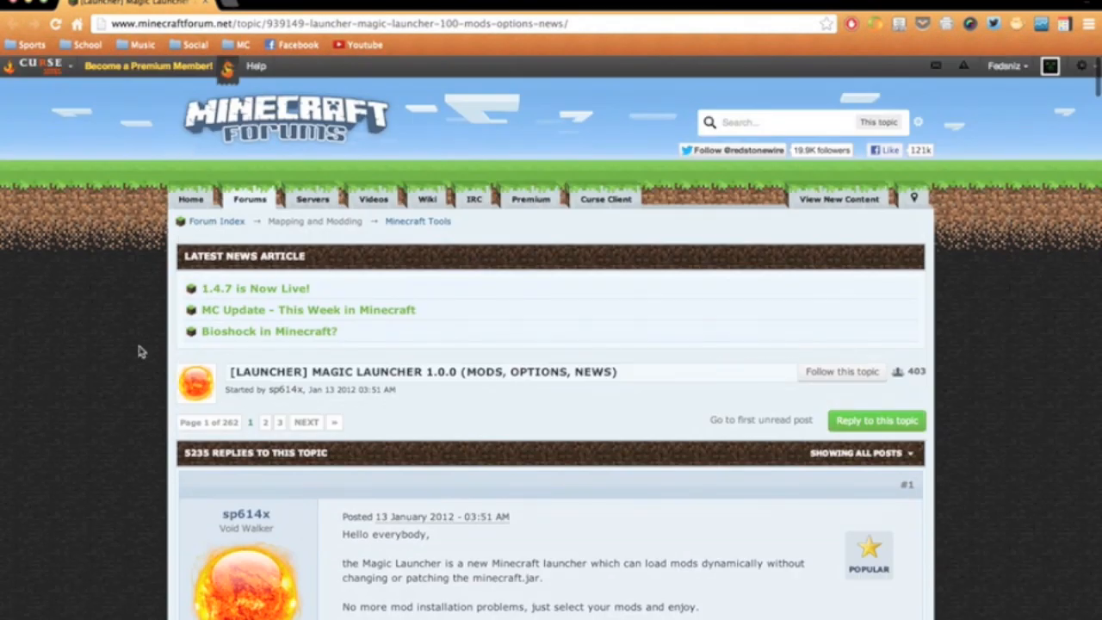
mouse_move(473, 389)
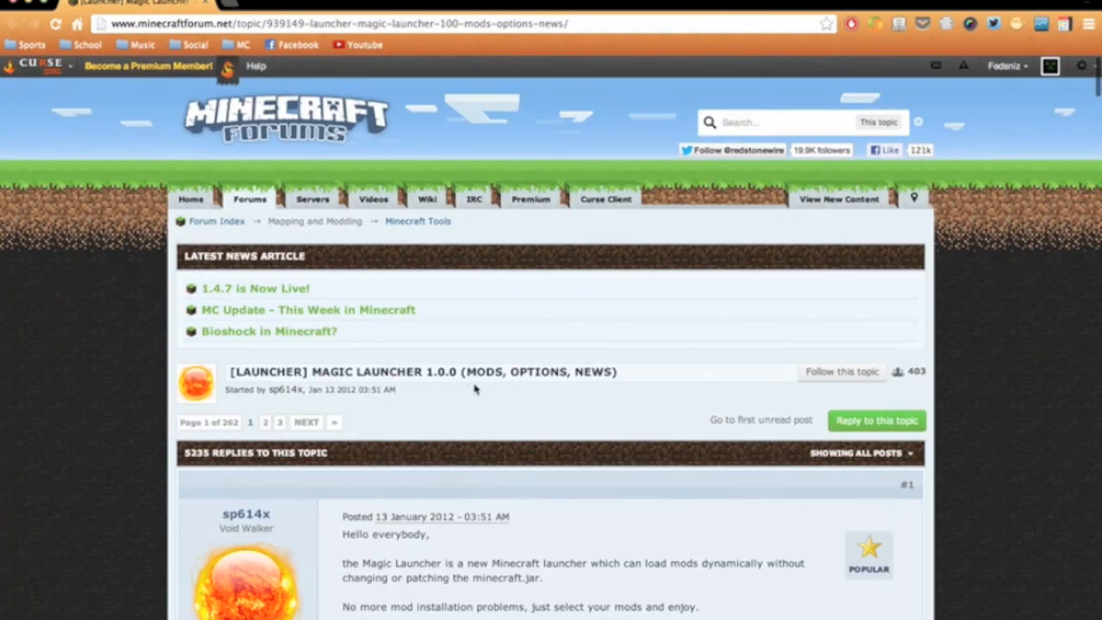
mouse_move(457, 401)
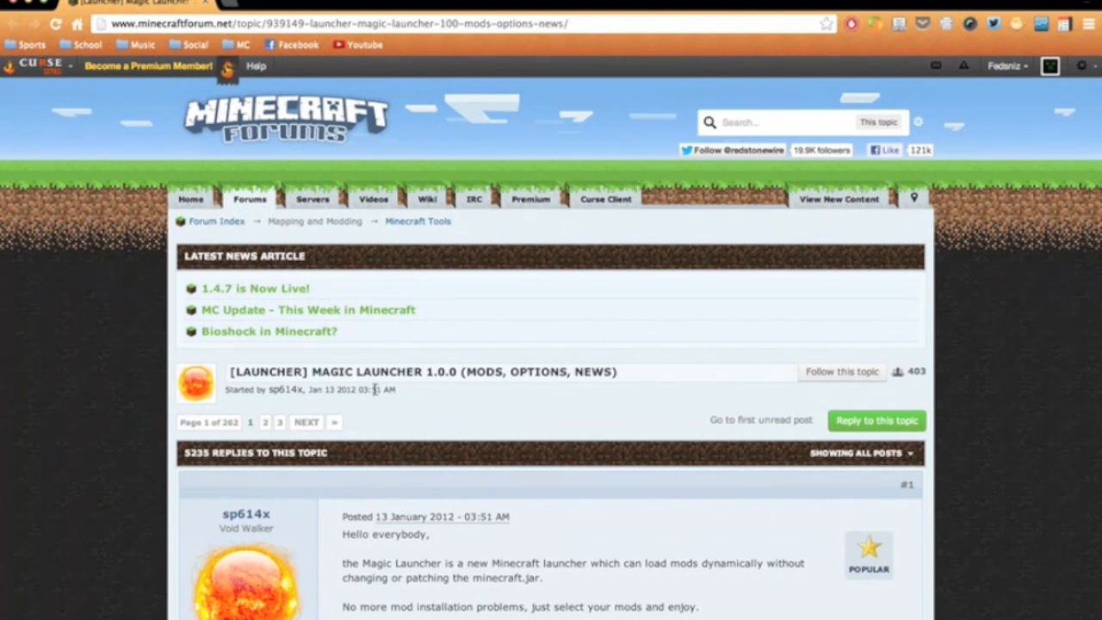
mouse_move(121, 557)
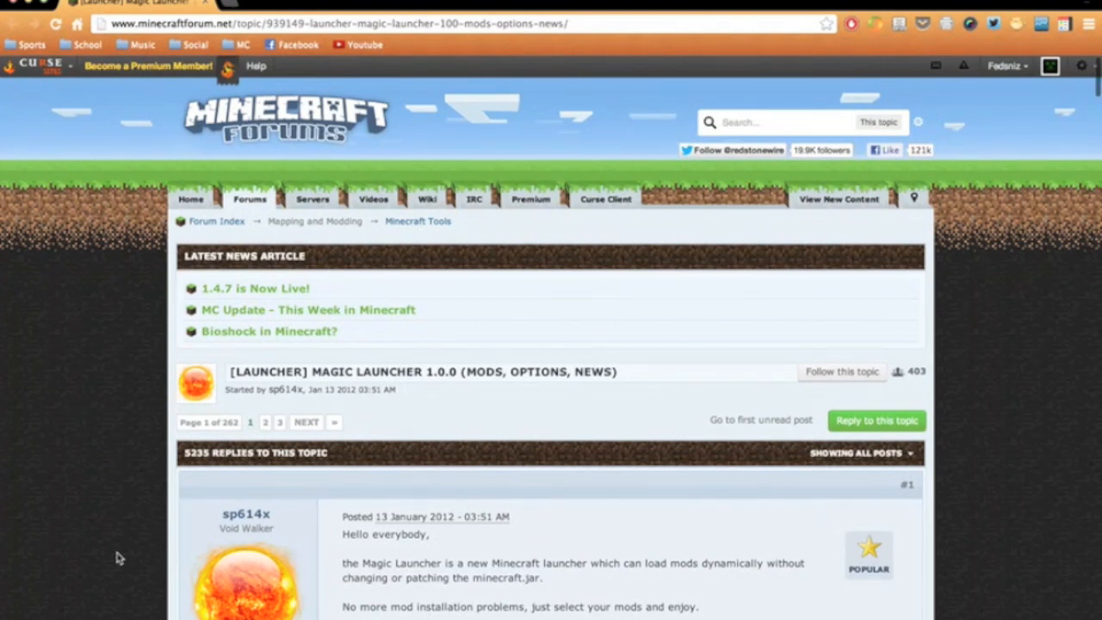
Scroll the first post down to its Minecraft, Mods and Design feature lists
scroll(down, 3)
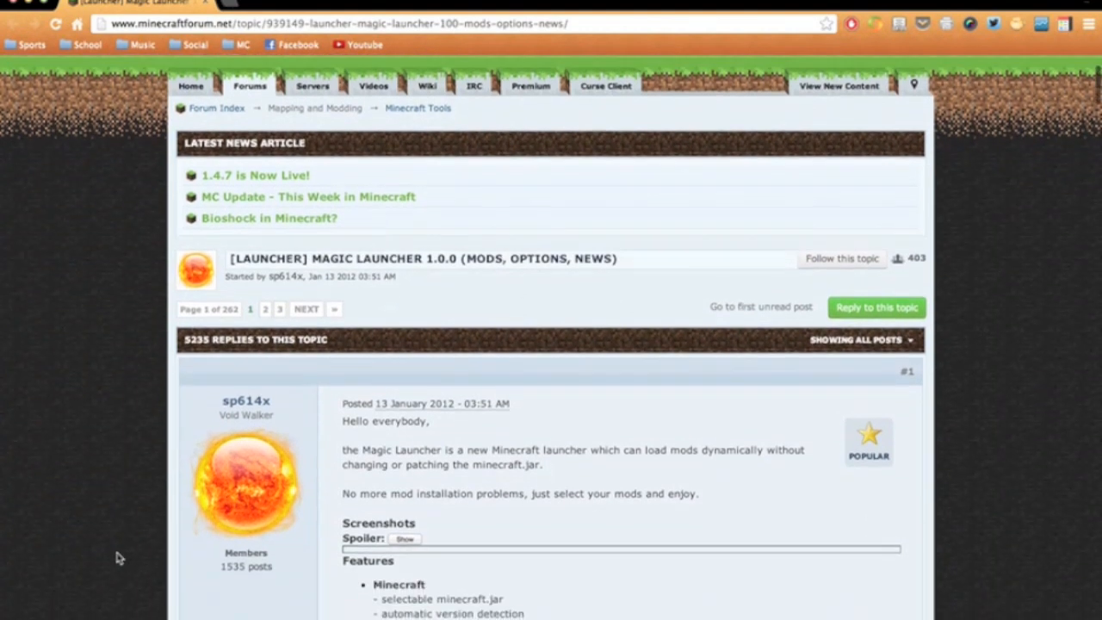
scroll(down, 3)
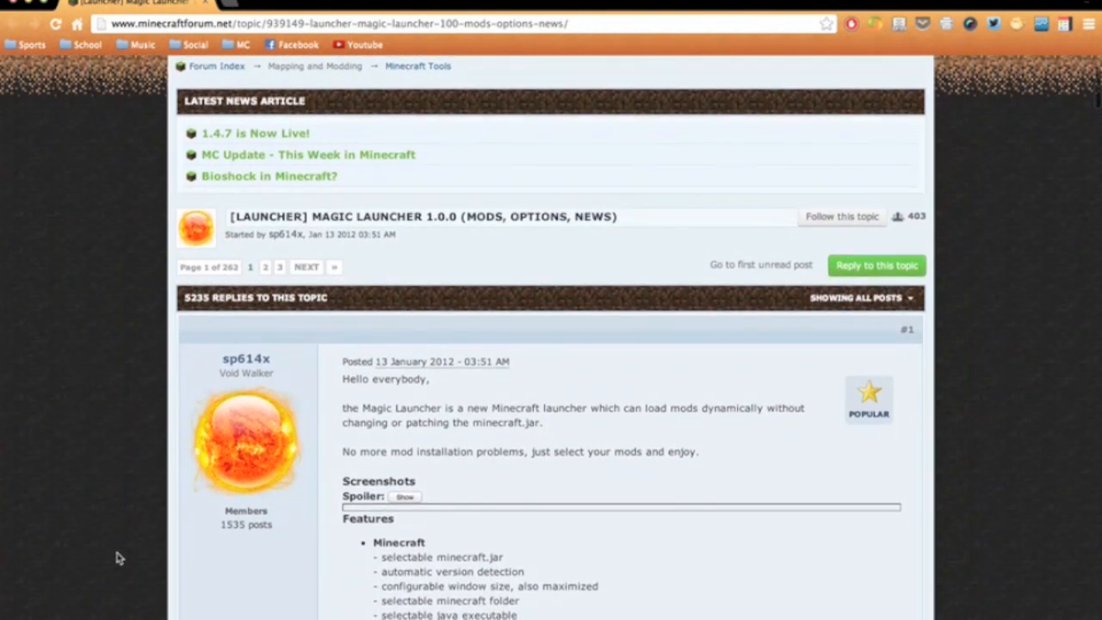
mouse_move(1016, 73)
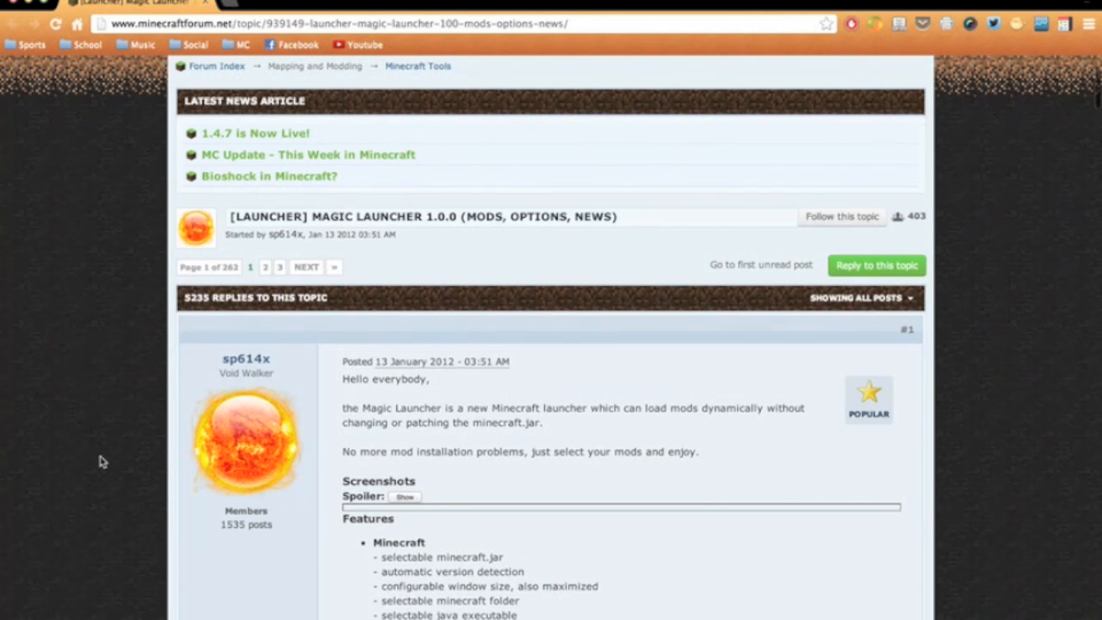
scroll(down, 3)
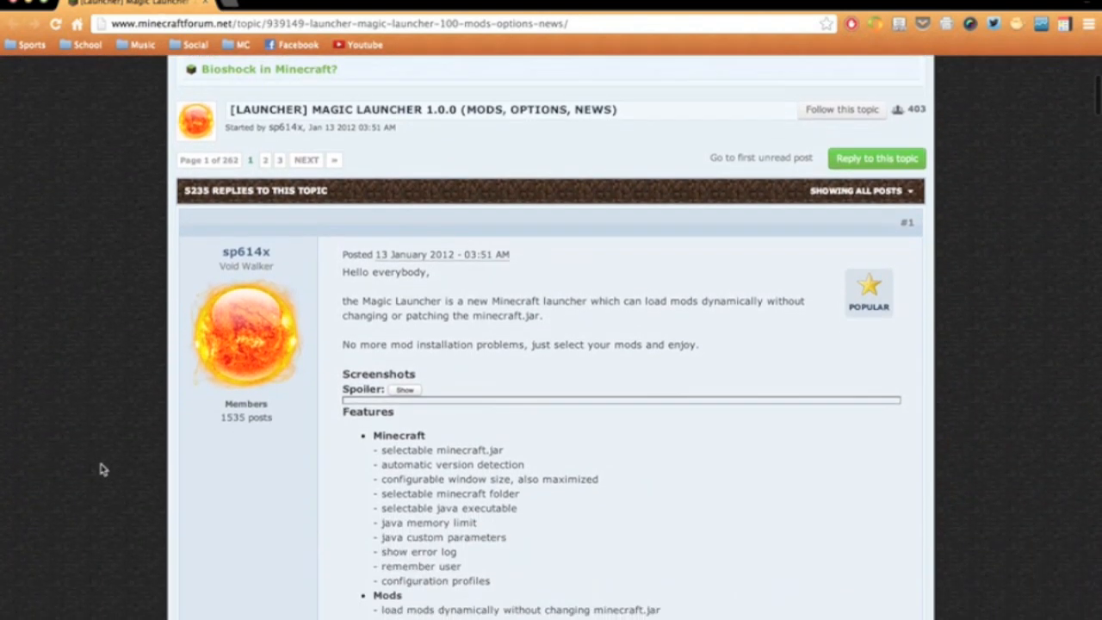
scroll(down, 3)
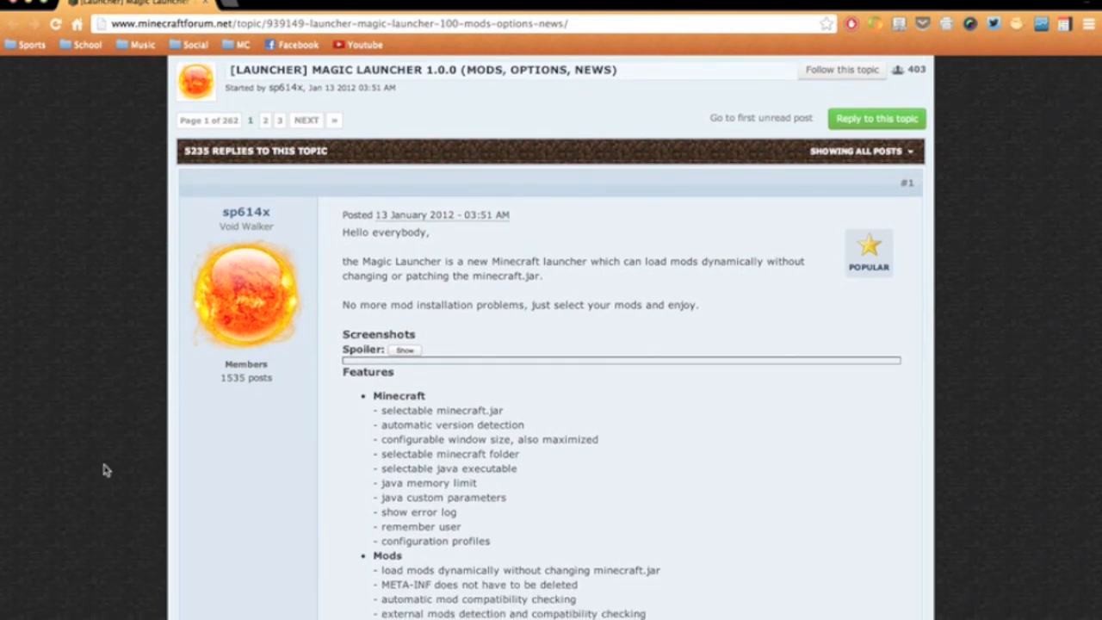
scroll(down, 3)
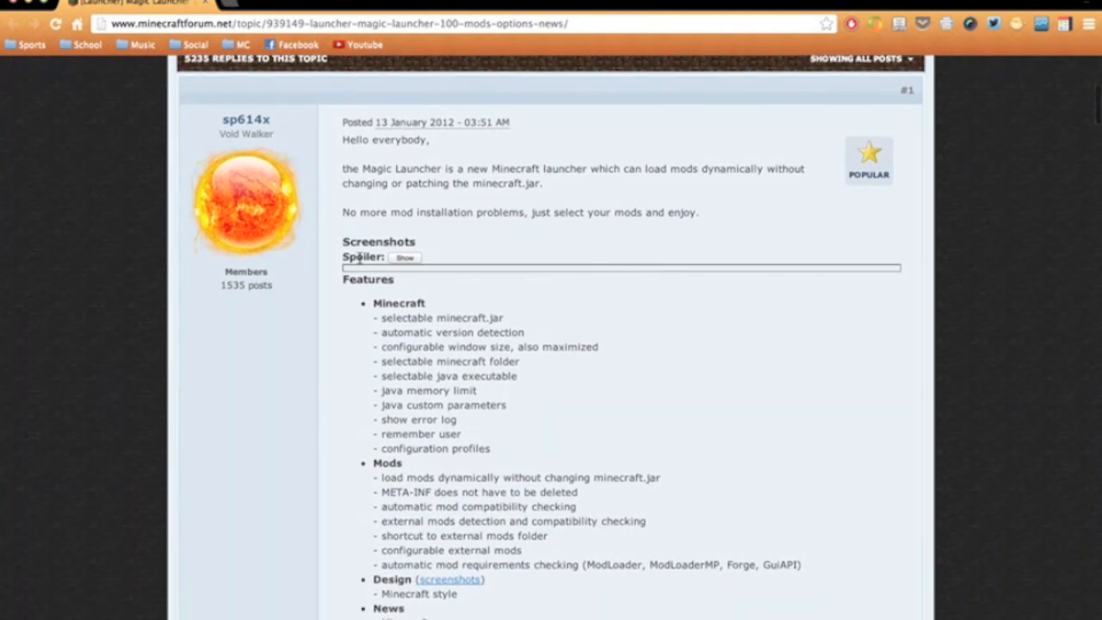
mouse_move(140, 491)
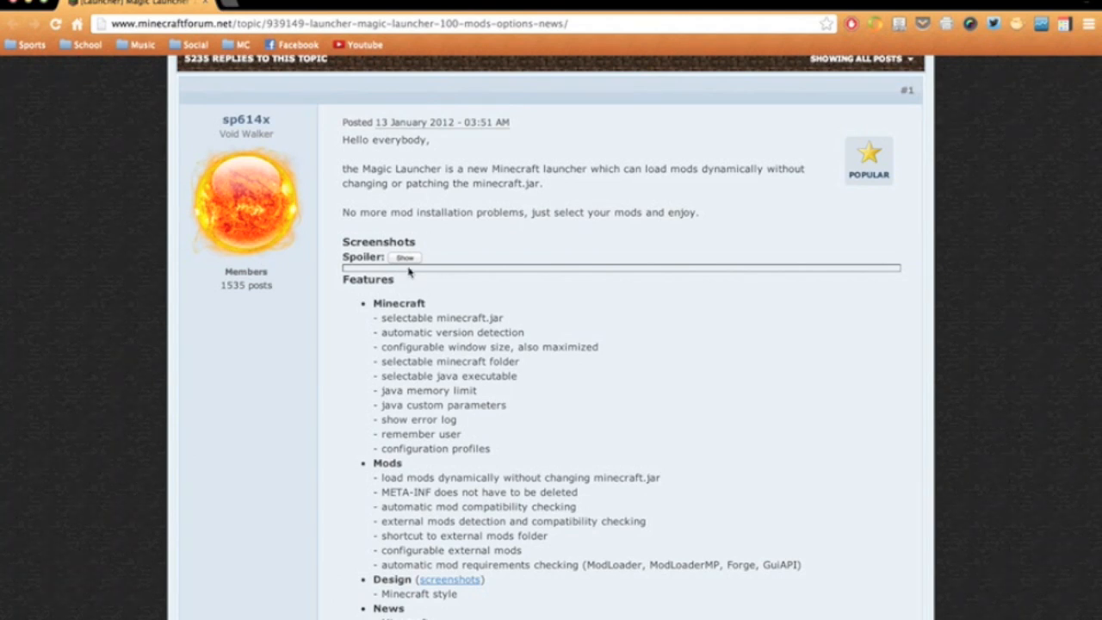
click(405, 257)
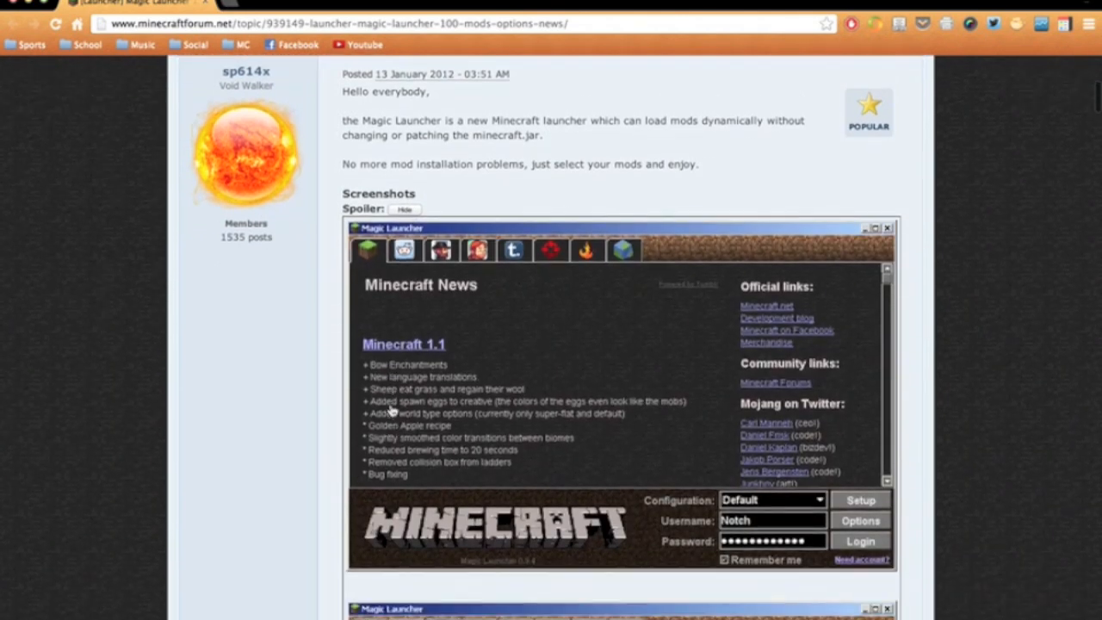
scroll(down, 3)
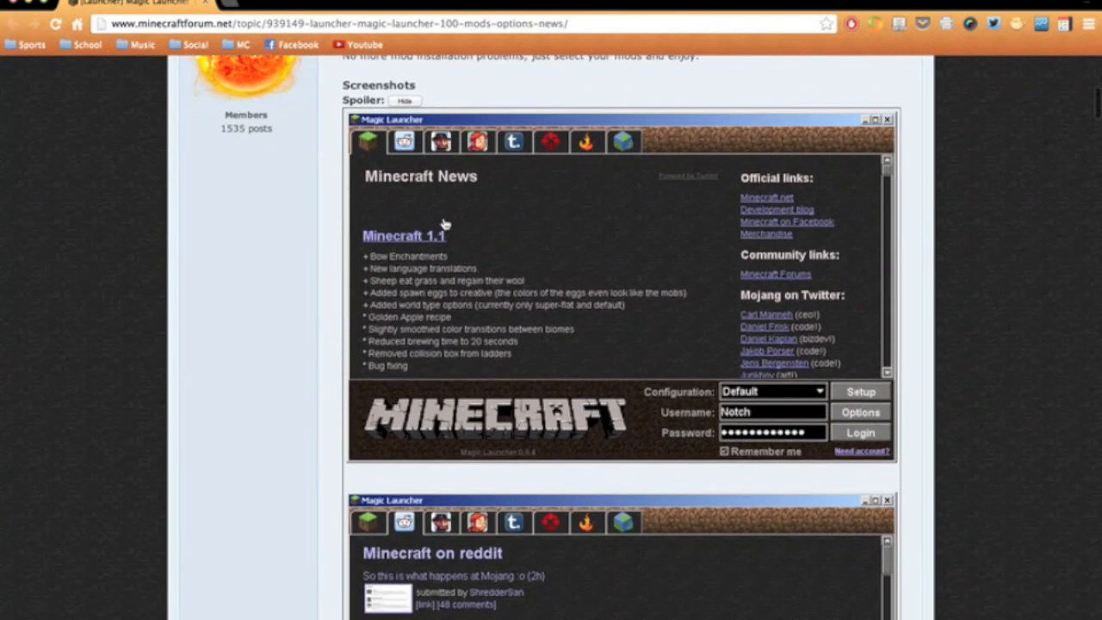
mouse_move(689, 242)
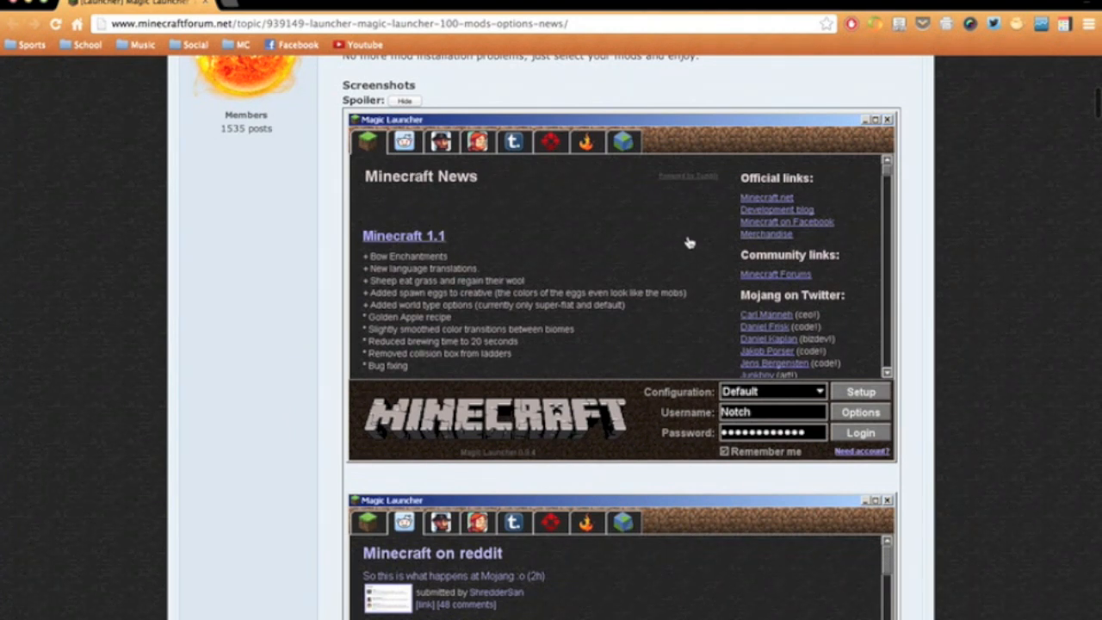
mouse_move(594, 273)
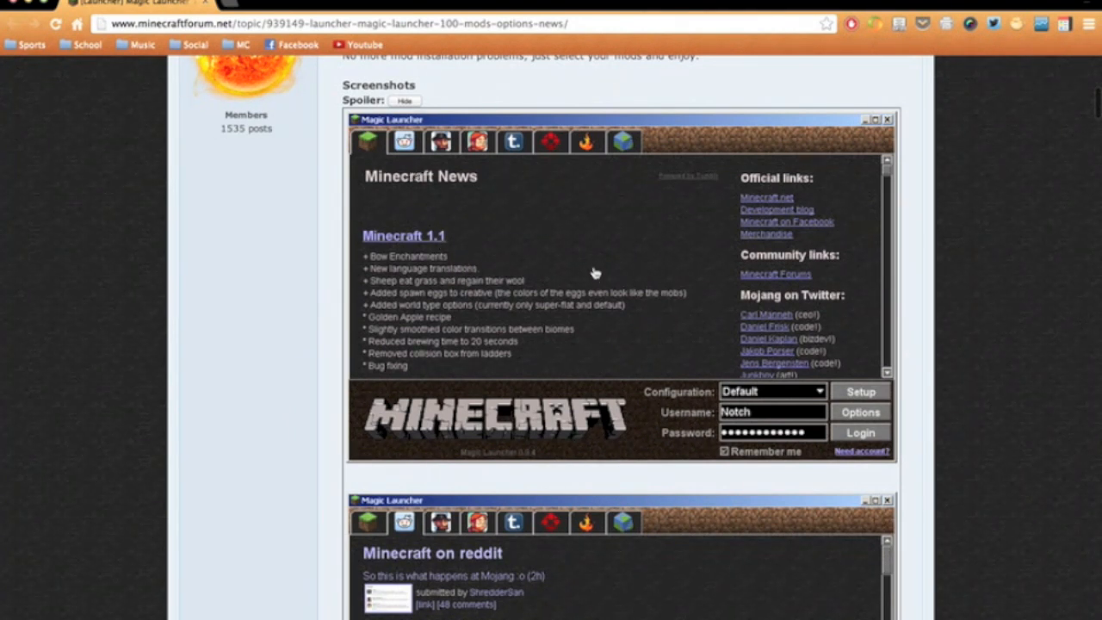
mouse_move(604, 260)
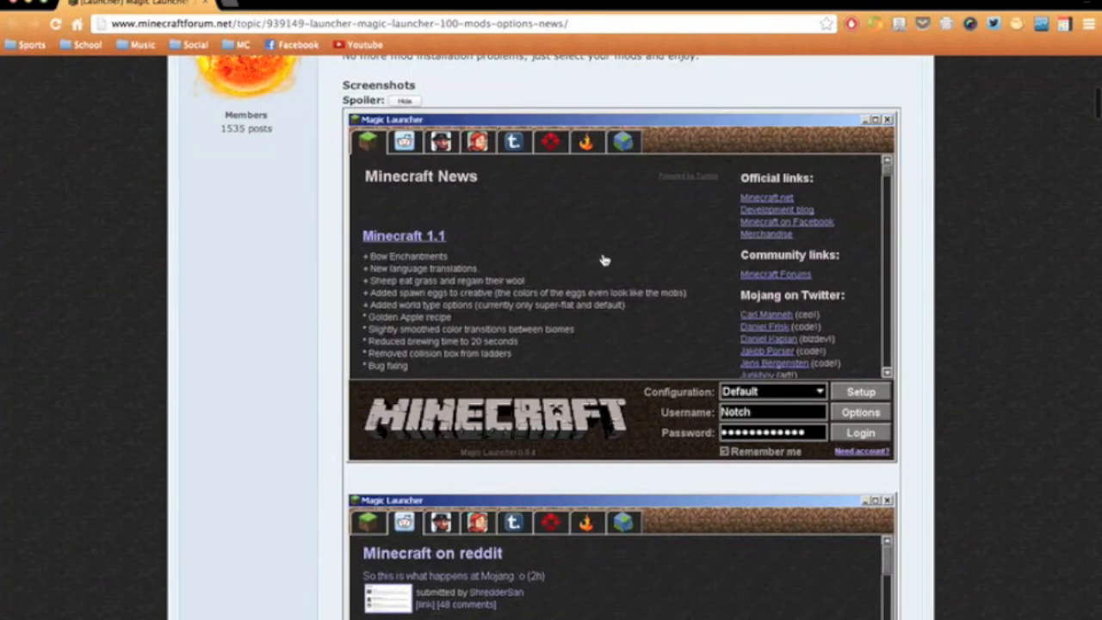
mouse_move(452, 251)
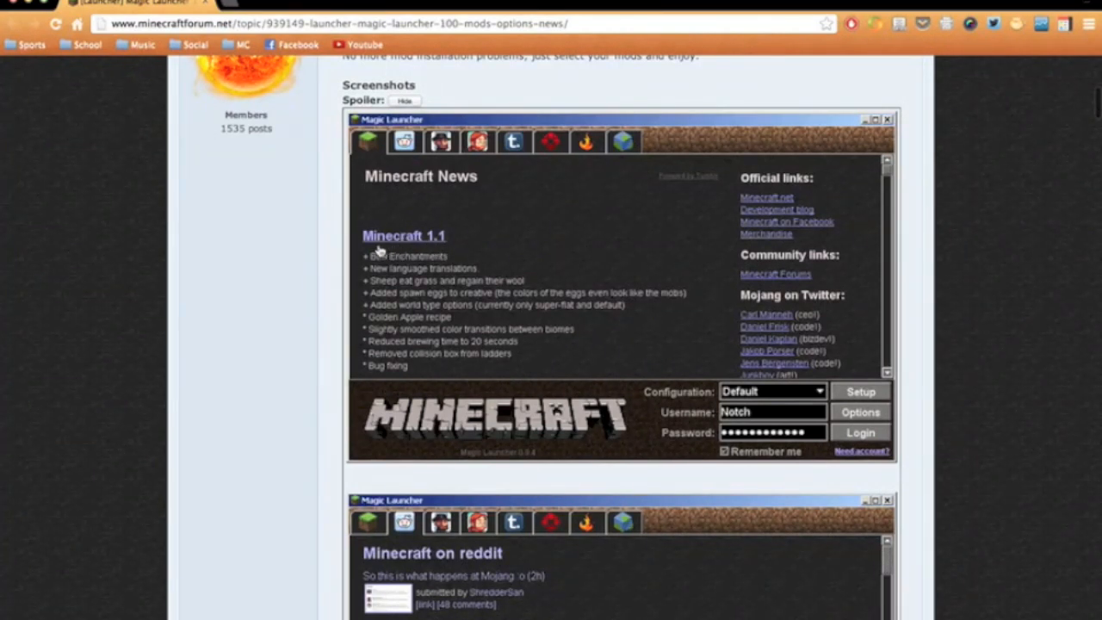
mouse_move(396, 253)
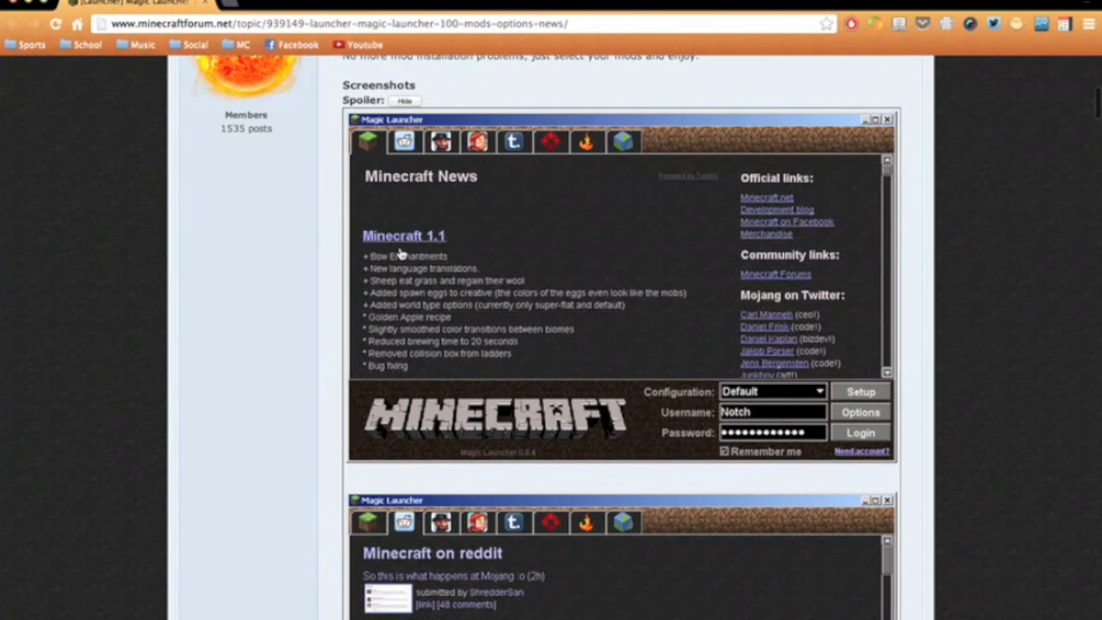
mouse_move(439, 249)
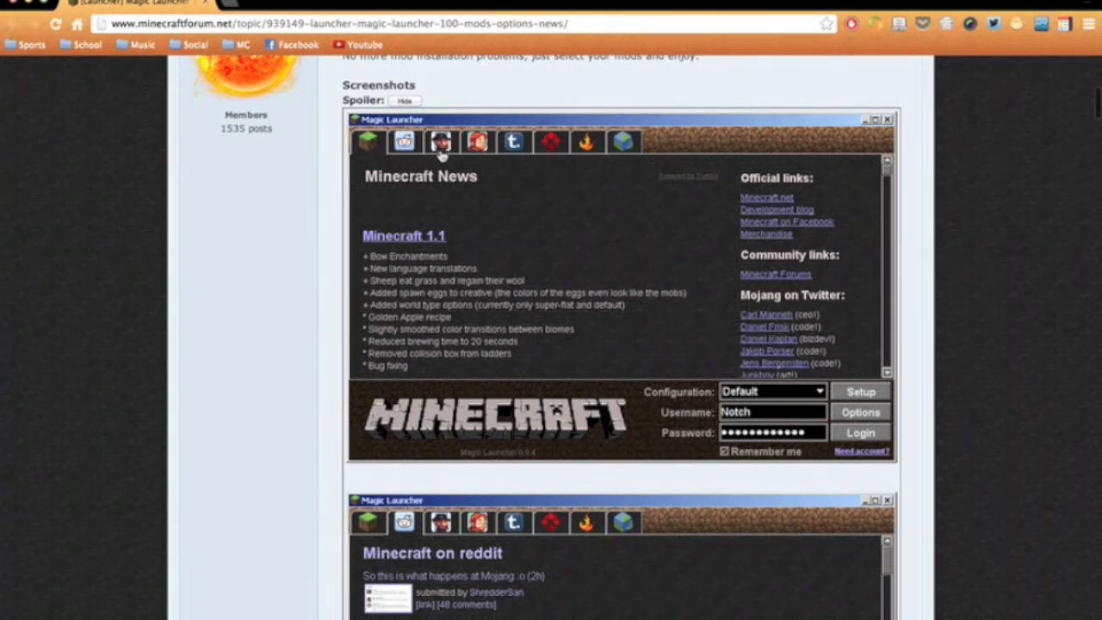
mouse_move(443, 159)
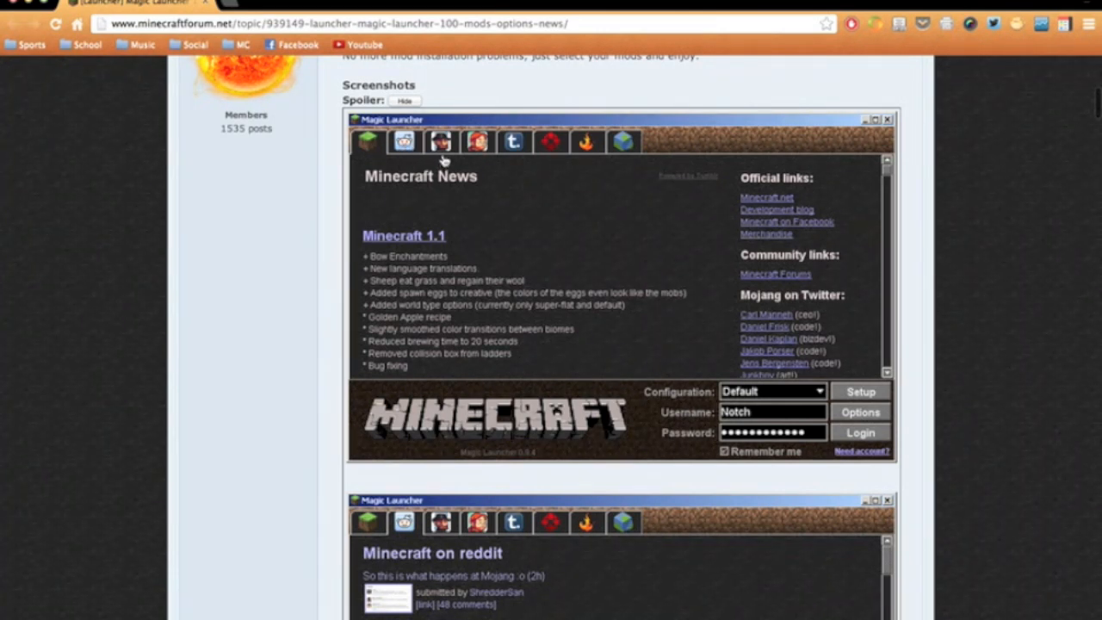
mouse_move(517, 159)
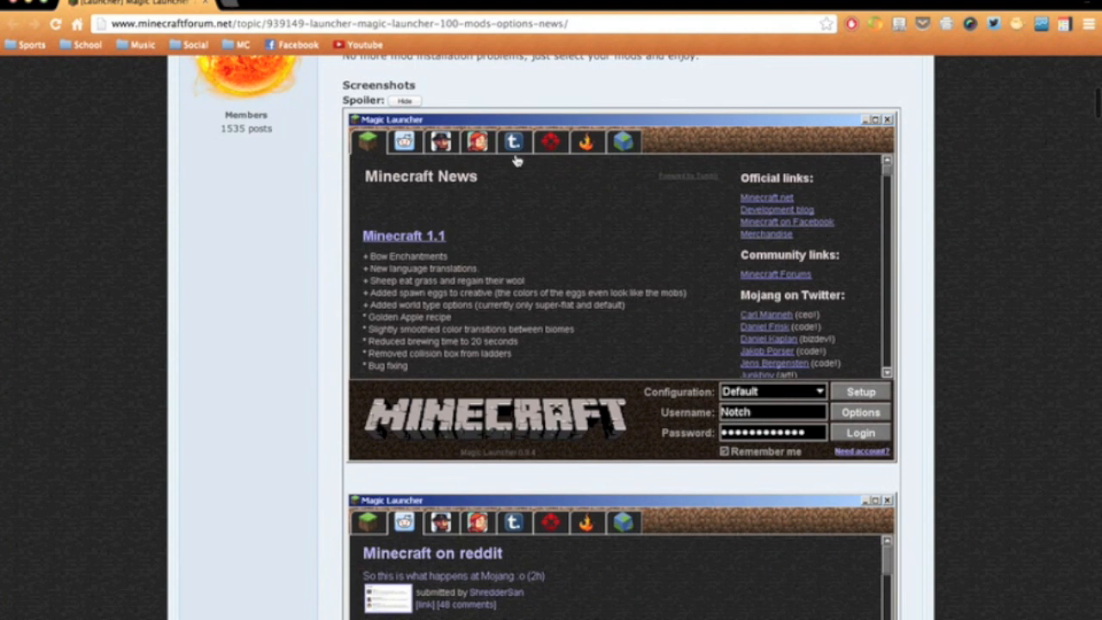
mouse_move(592, 163)
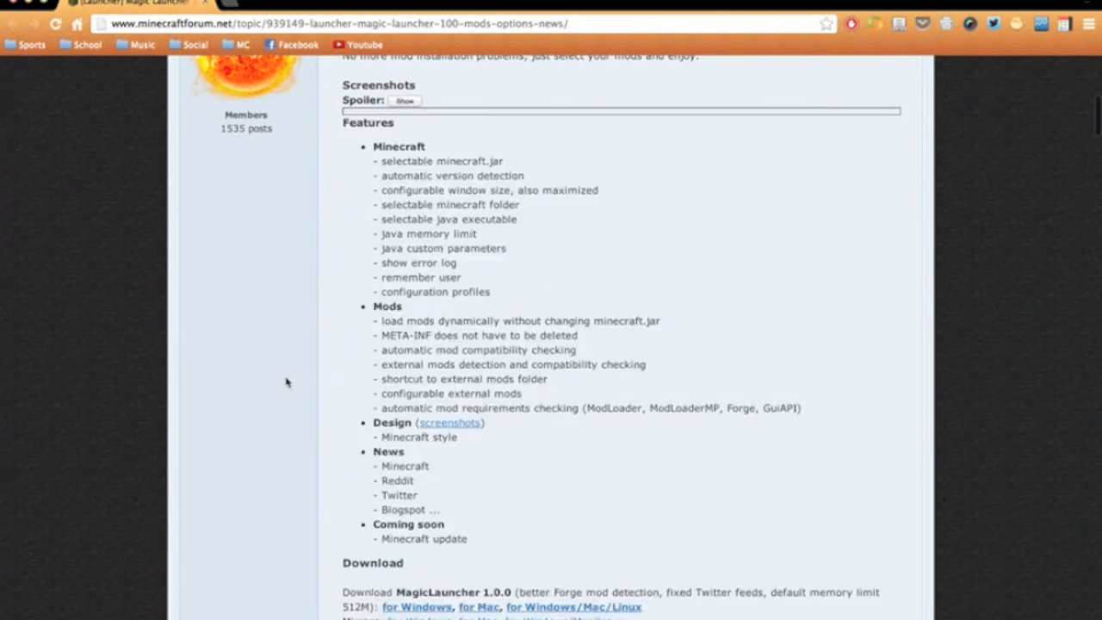
scroll(down, 3)
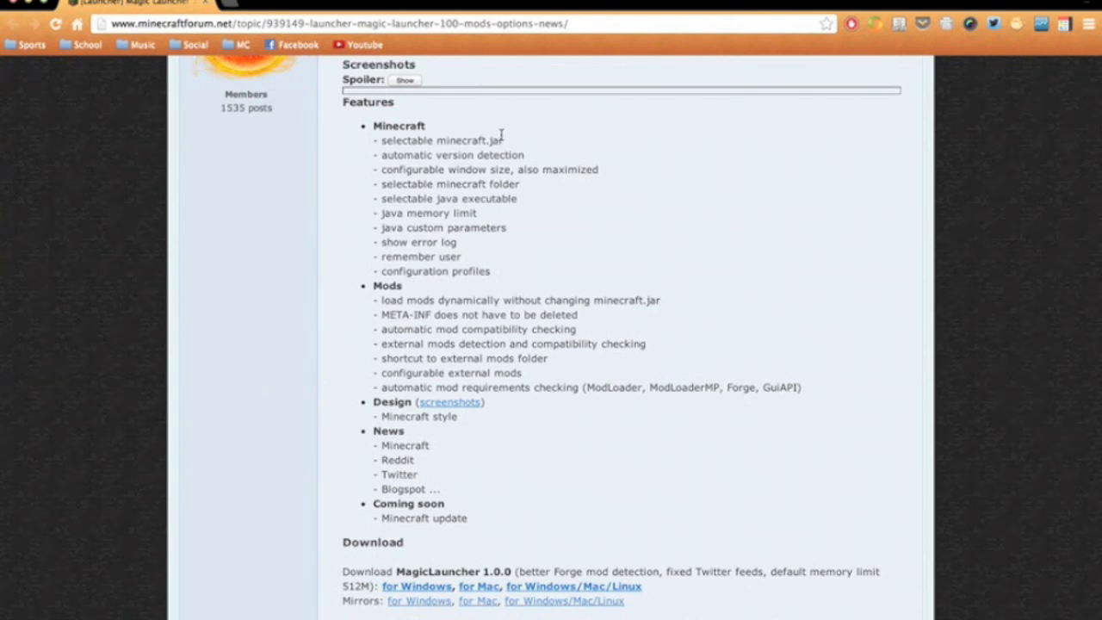
mouse_move(510, 142)
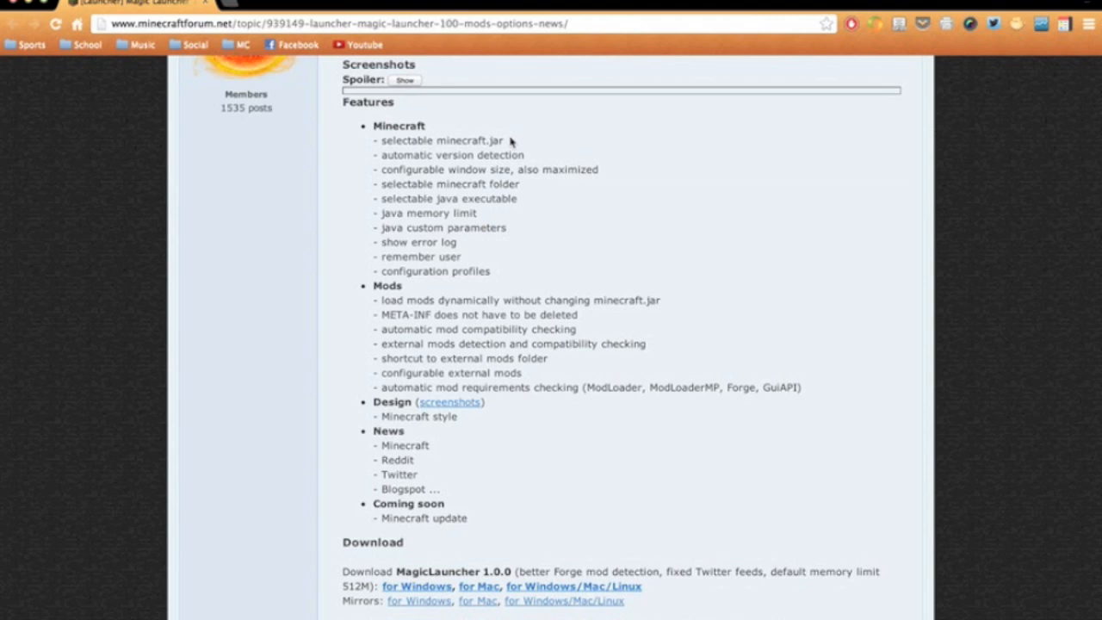
mouse_move(506, 144)
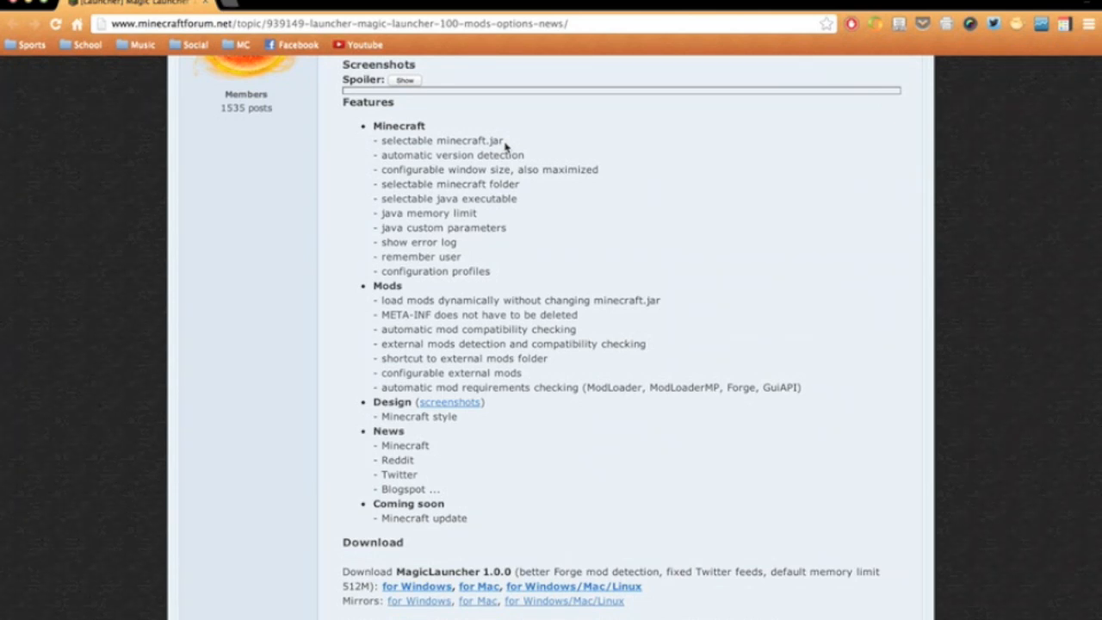
mouse_move(356, 178)
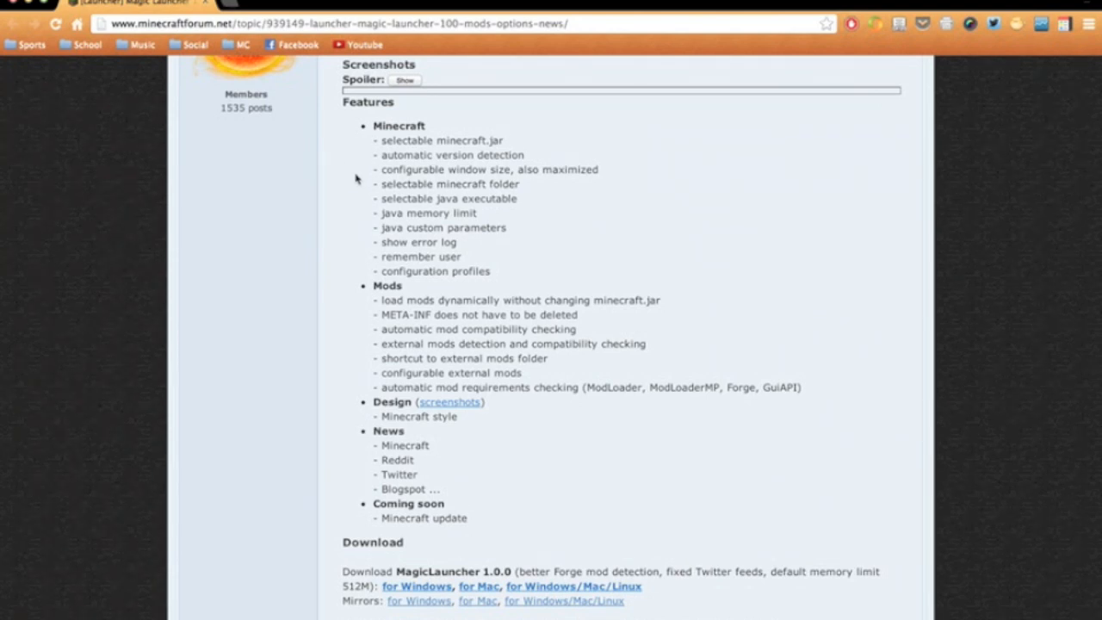
mouse_move(359, 210)
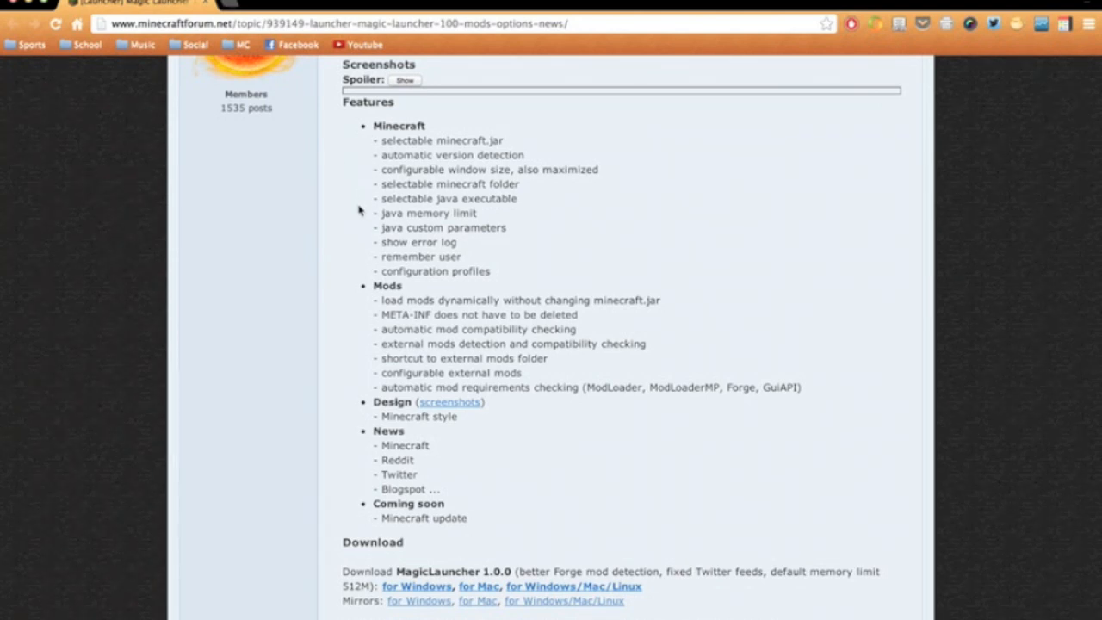
scroll(down, 3)
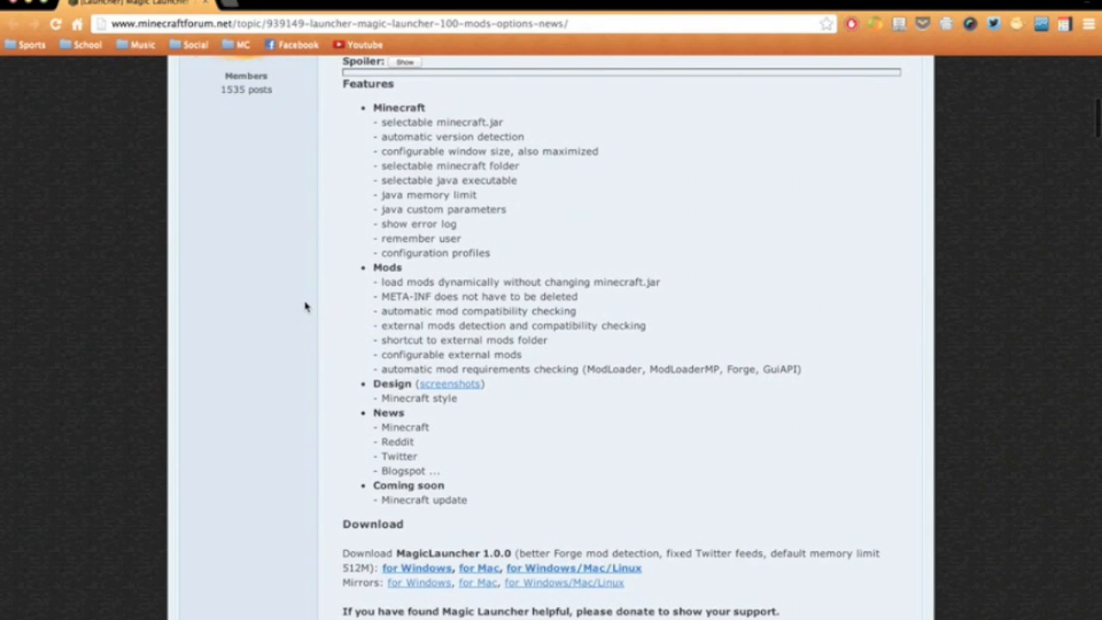
mouse_move(436, 238)
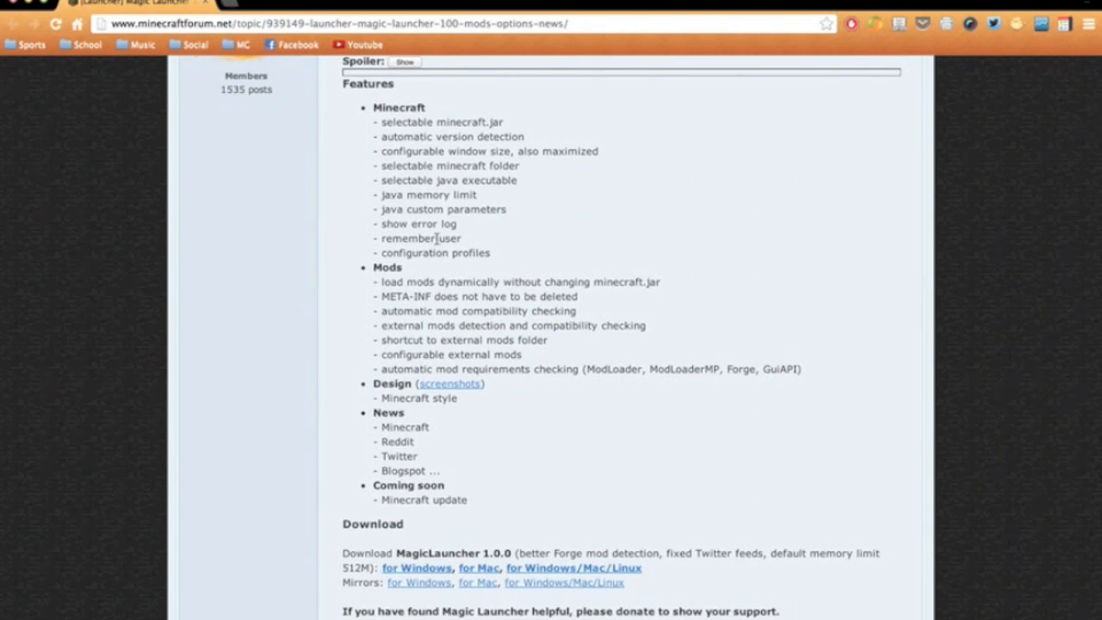
mouse_move(304, 232)
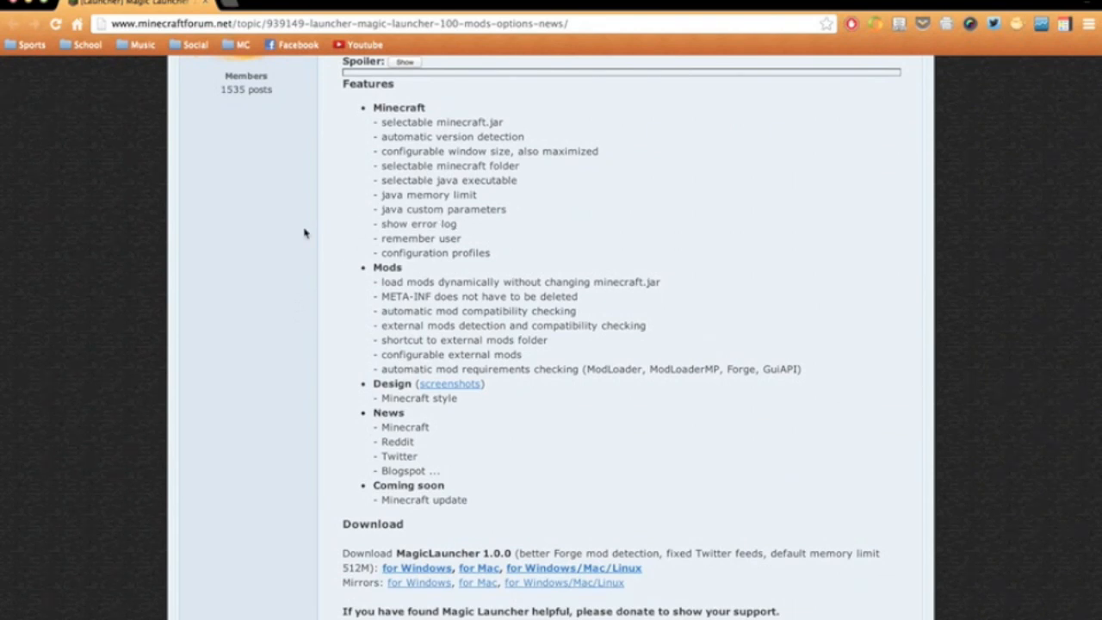
mouse_move(302, 368)
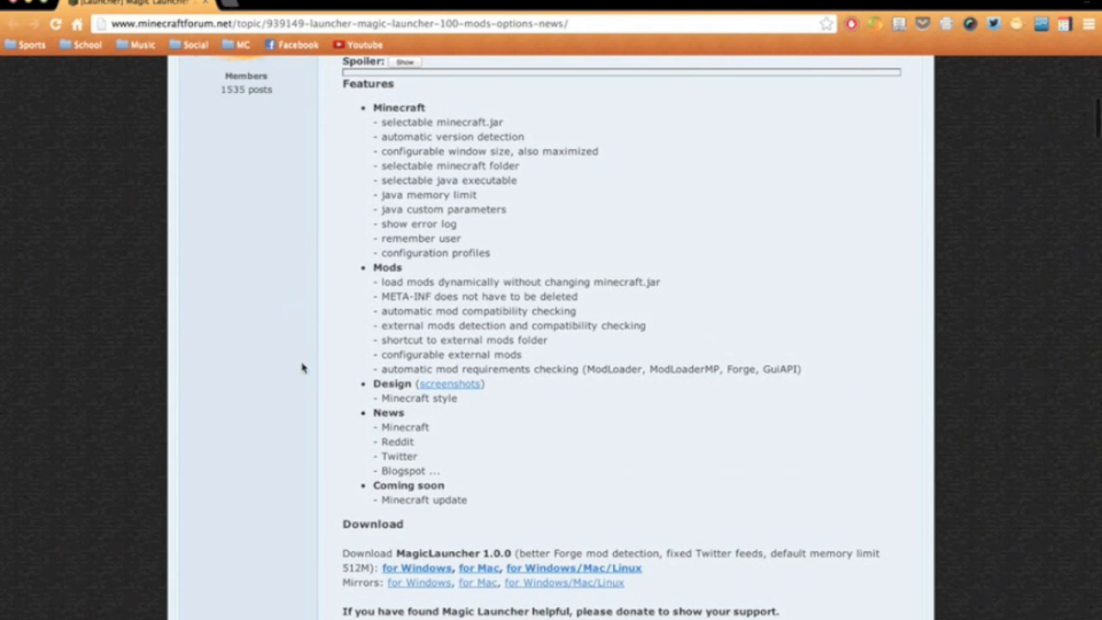
scroll(down, 3)
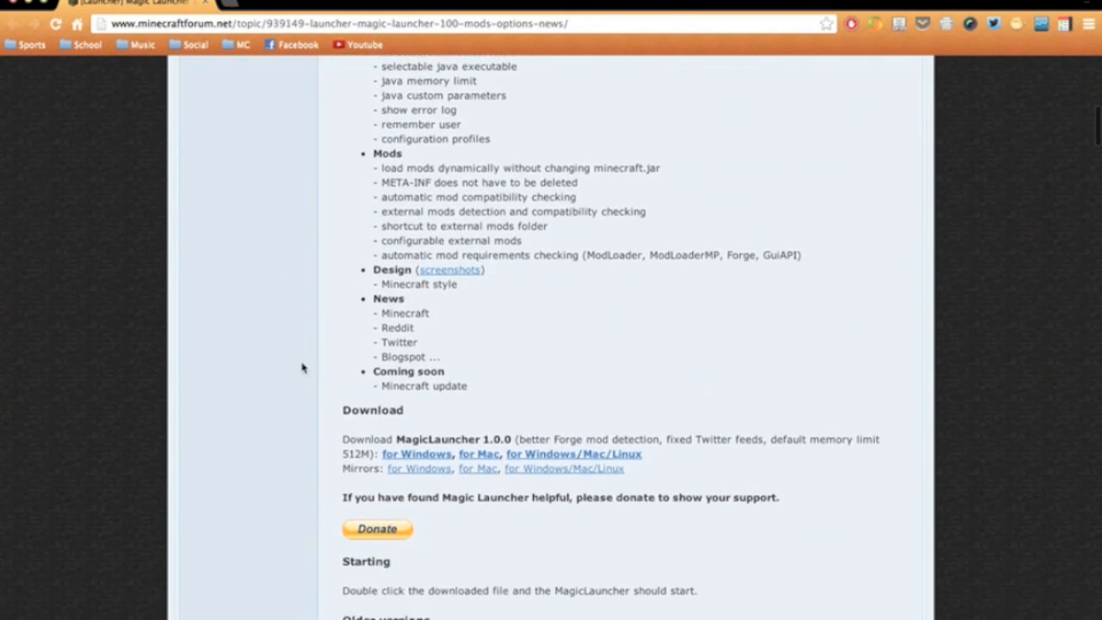
mouse_move(298, 308)
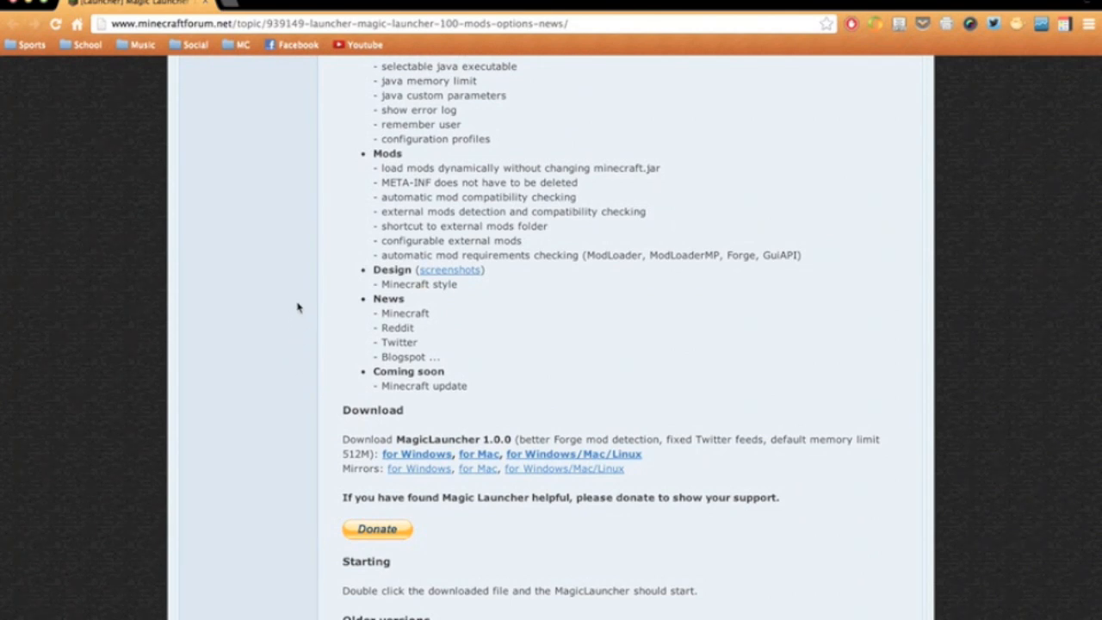
mouse_move(475, 169)
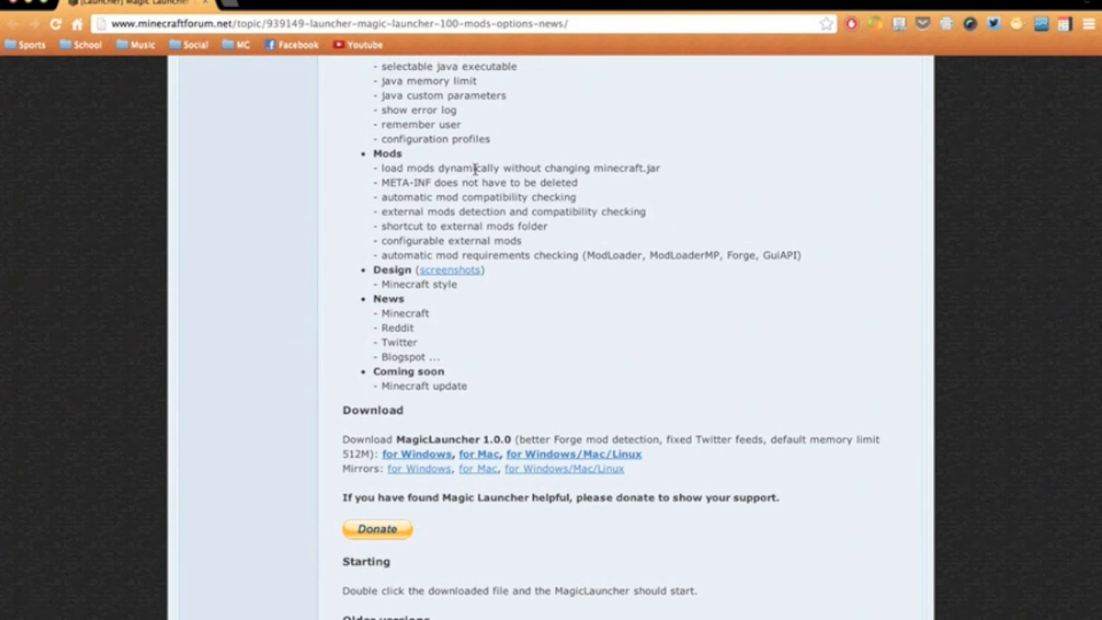
mouse_move(398, 183)
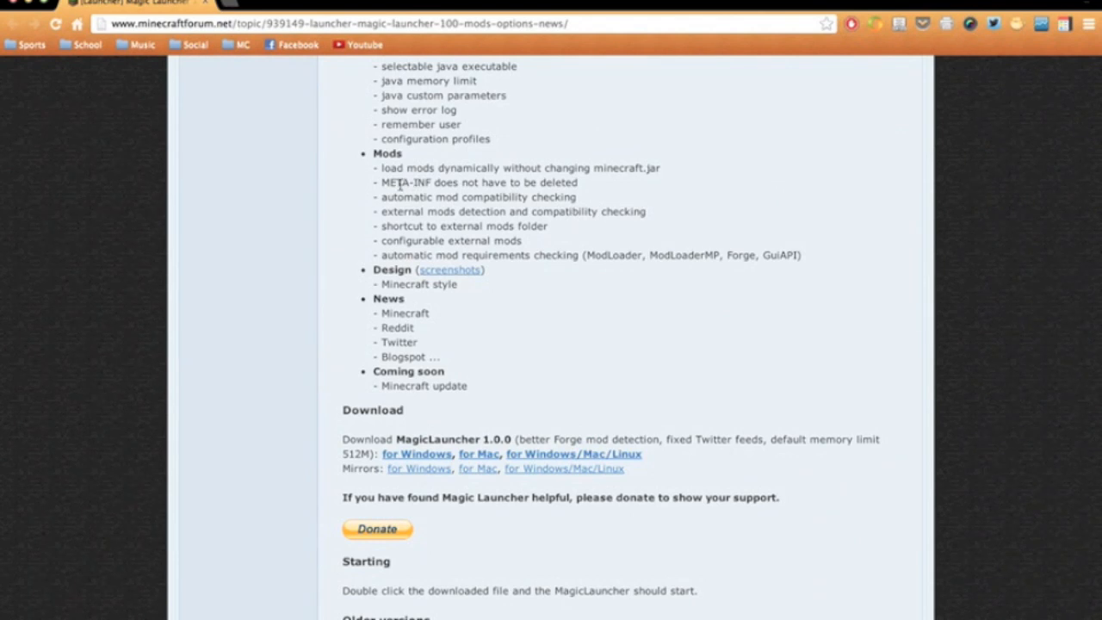
mouse_move(300, 260)
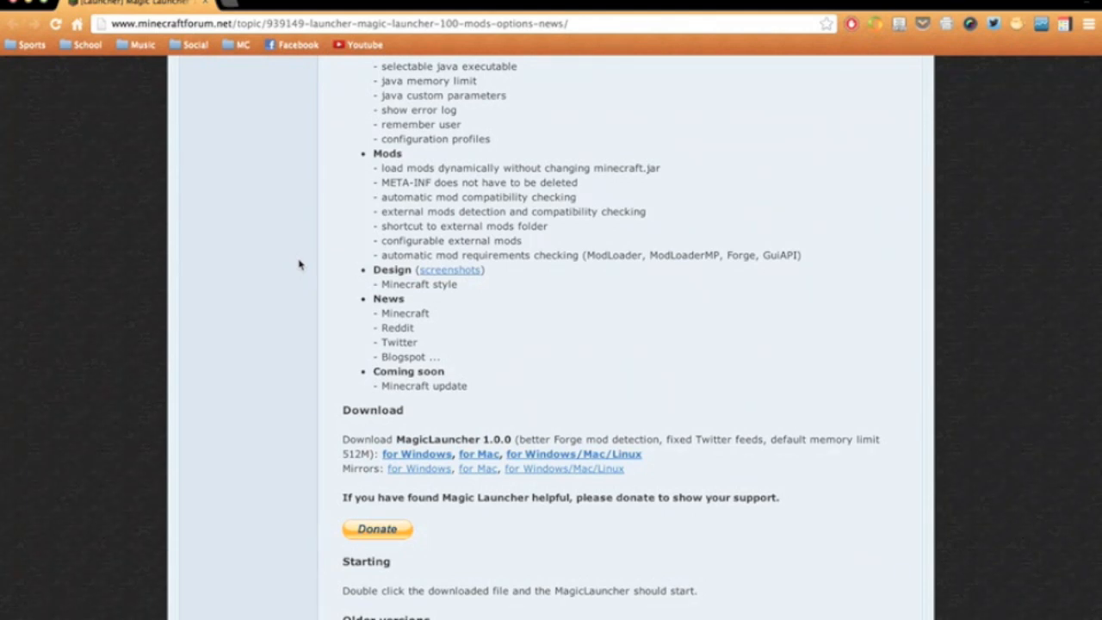
mouse_move(299, 267)
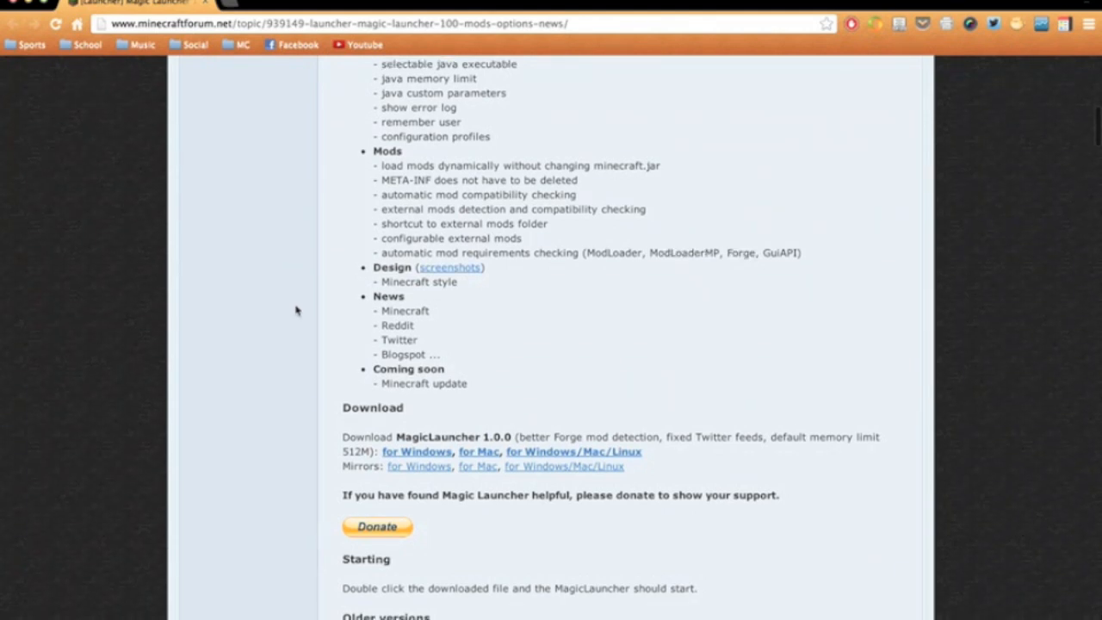
scroll(down, 3)
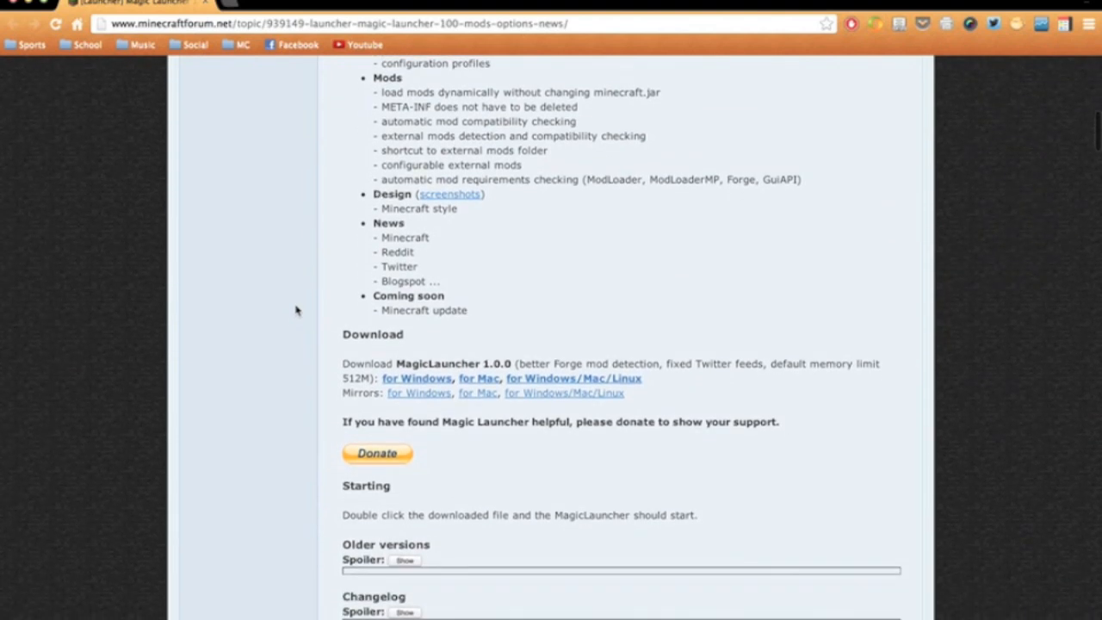
mouse_move(327, 264)
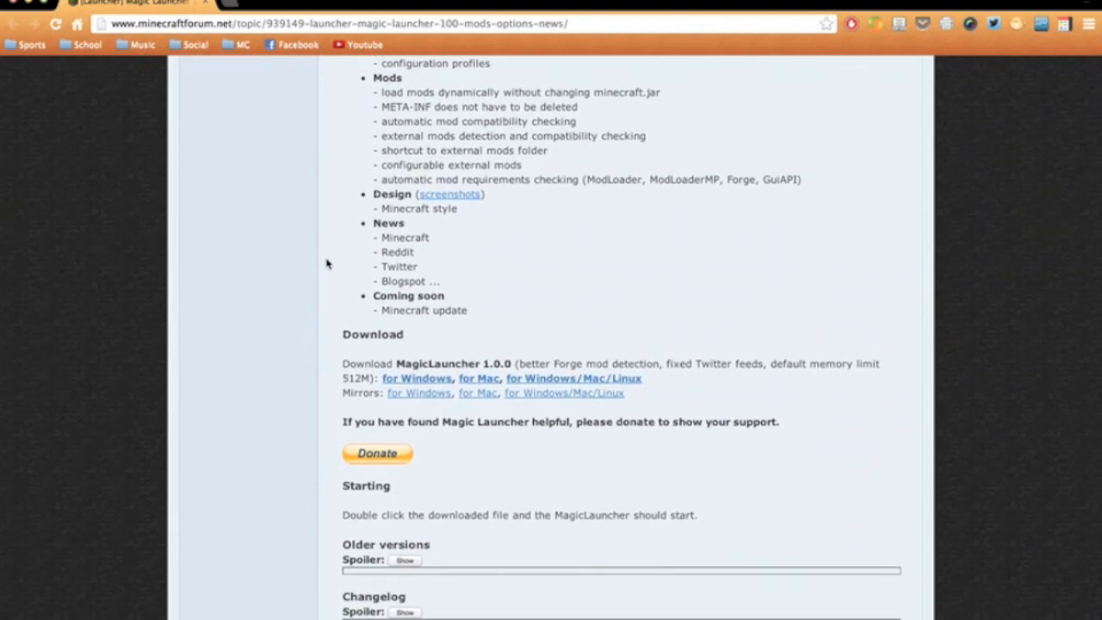
mouse_move(514, 118)
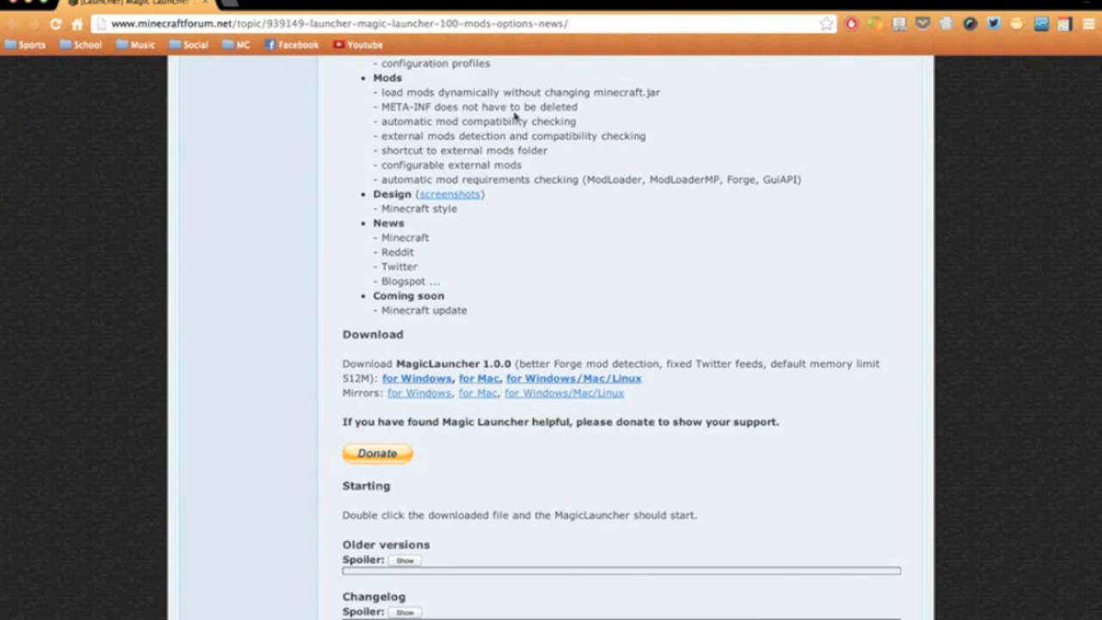
mouse_move(532, 120)
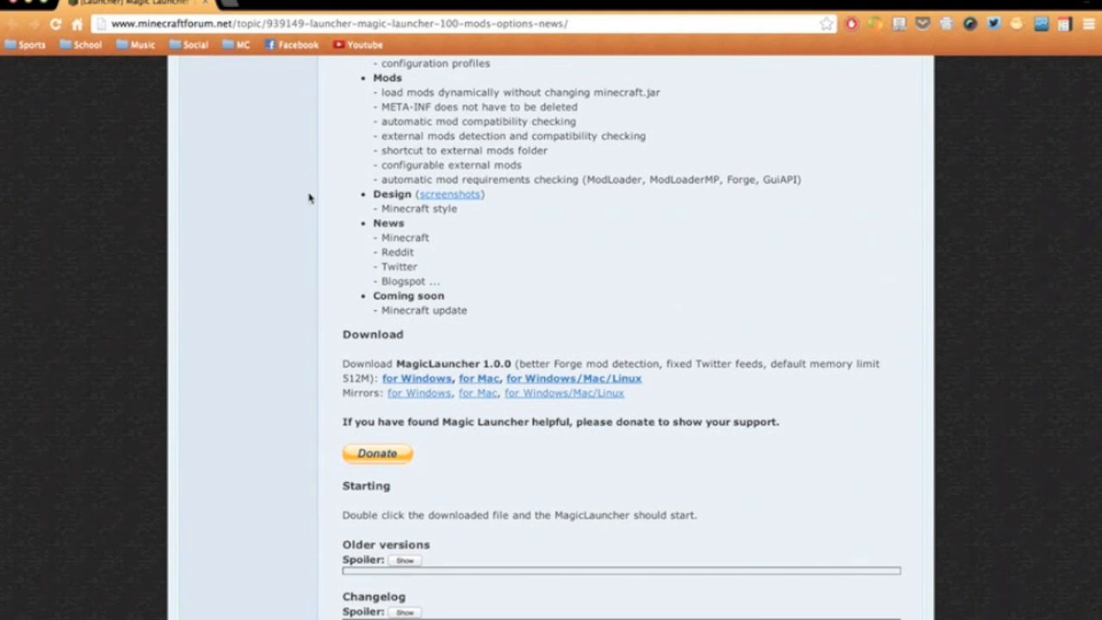
mouse_move(302, 205)
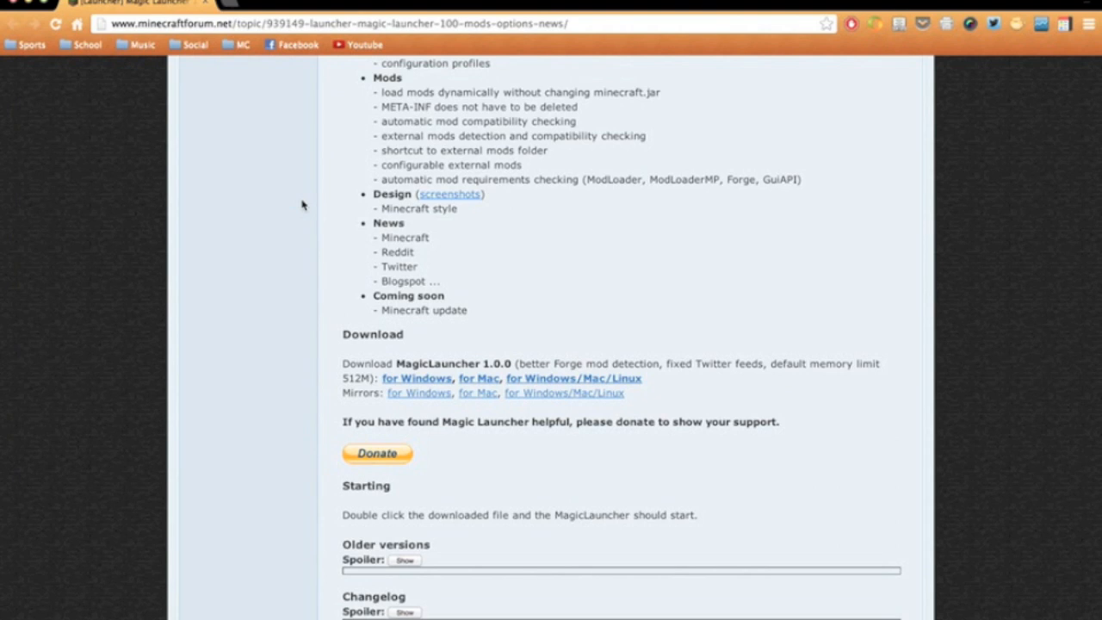
mouse_move(337, 169)
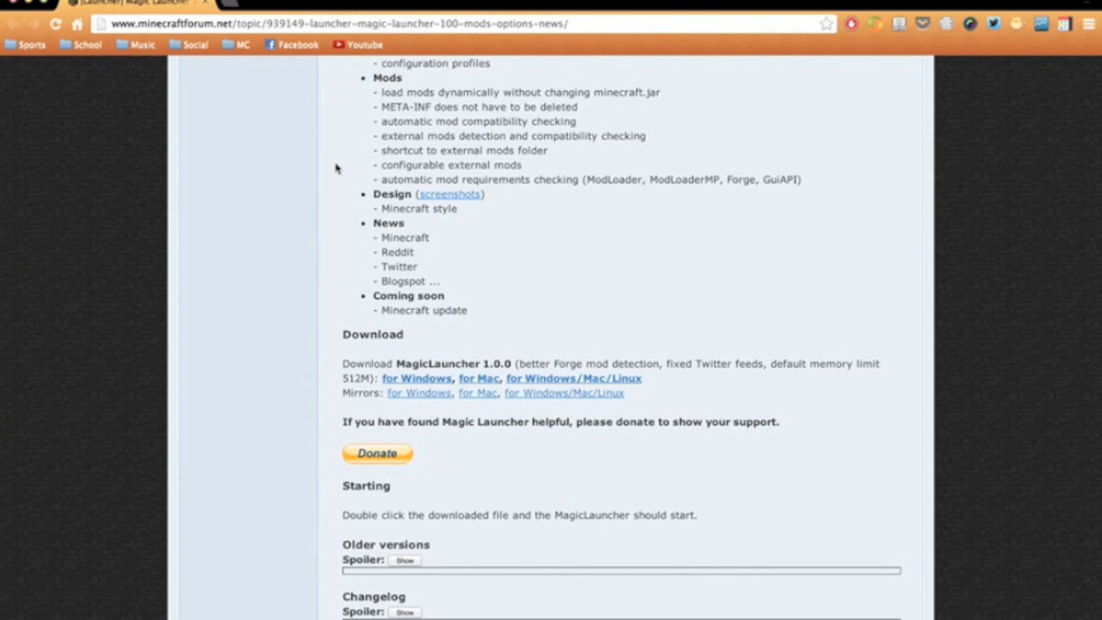
mouse_move(326, 189)
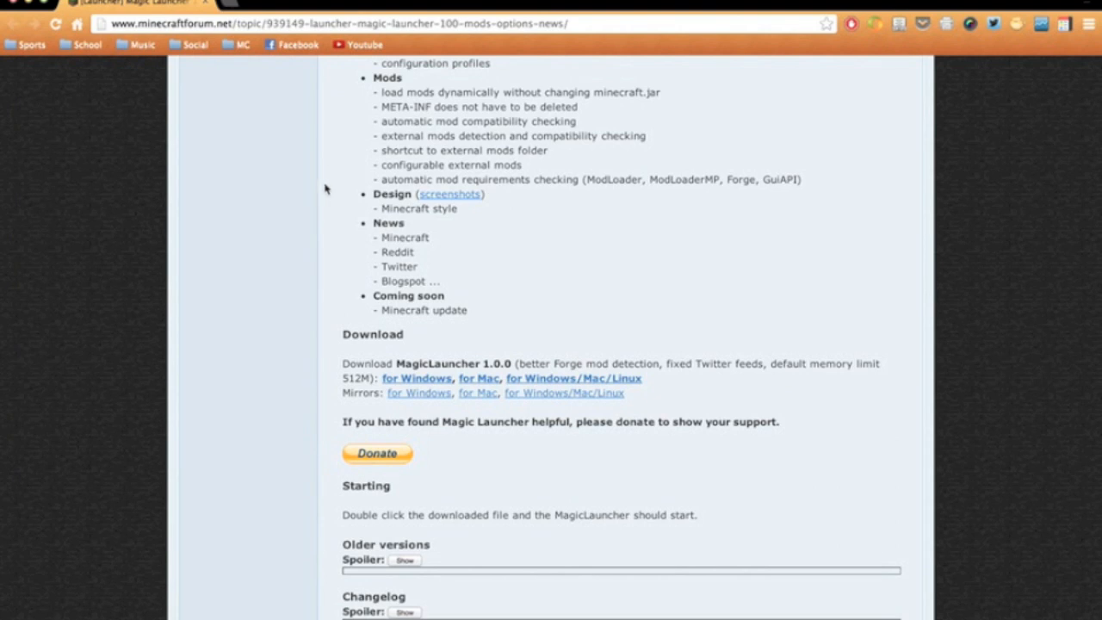
mouse_move(382, 176)
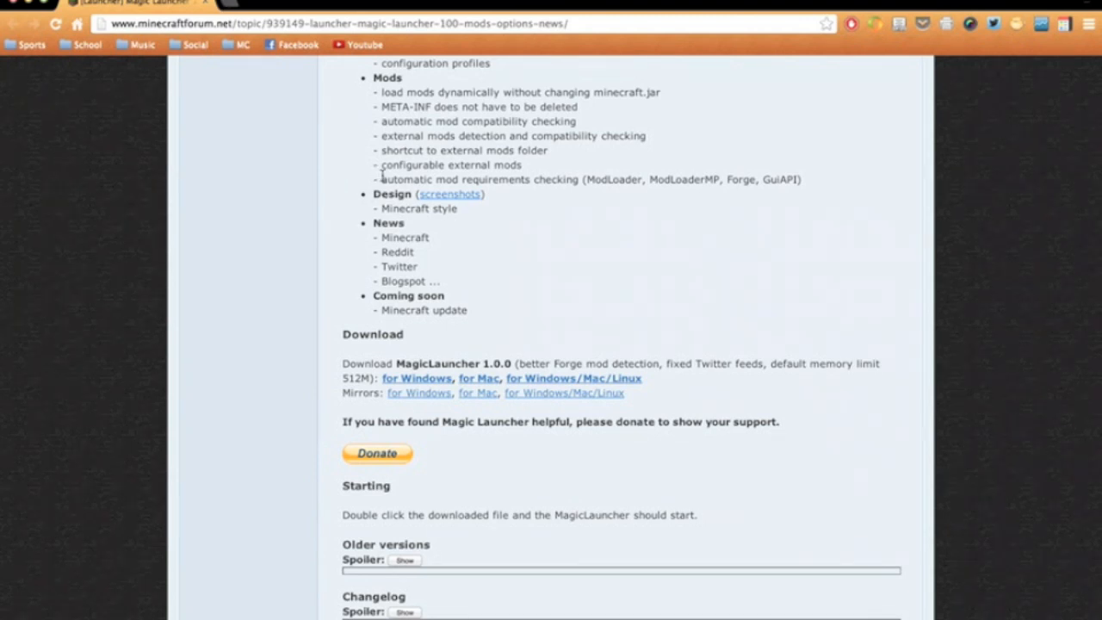
mouse_move(499, 150)
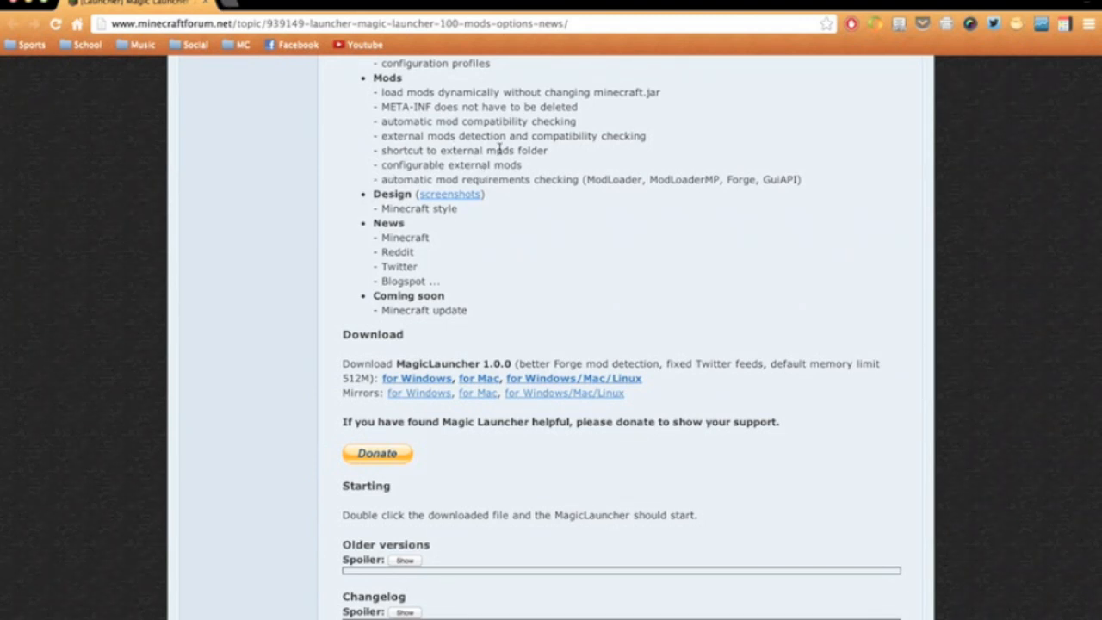
mouse_move(265, 330)
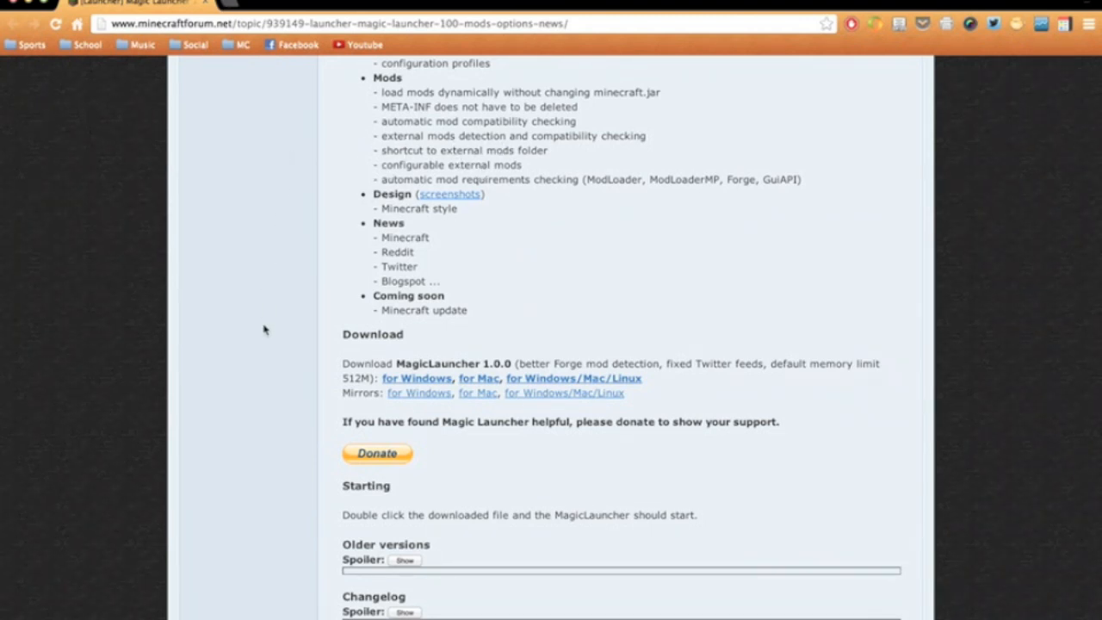
scroll(down, 3)
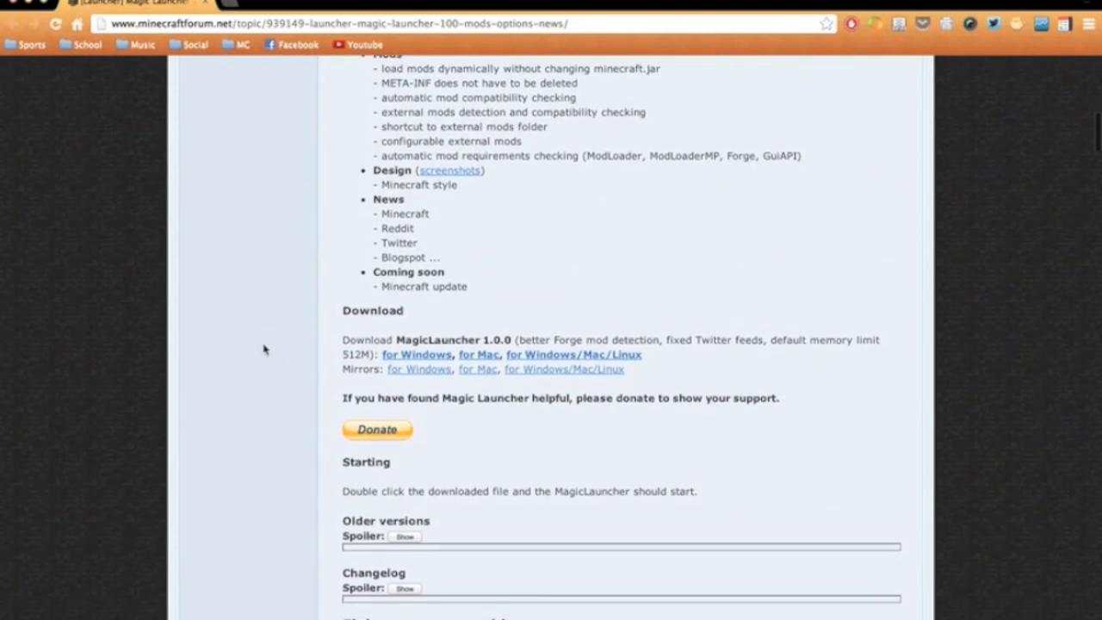
scroll(down, 3)
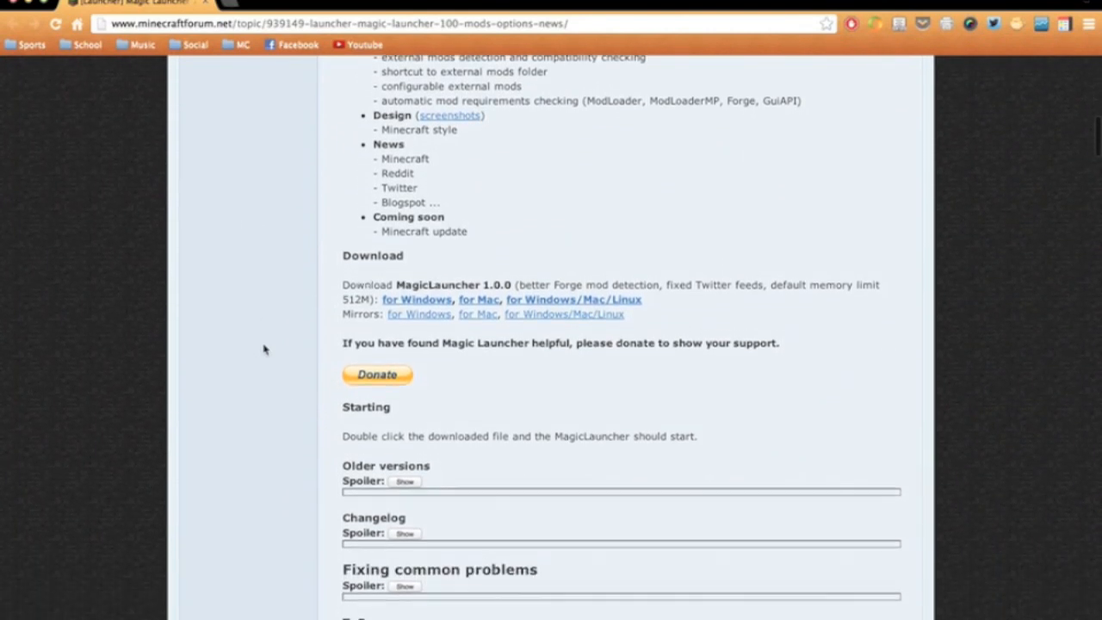
scroll(down, 3)
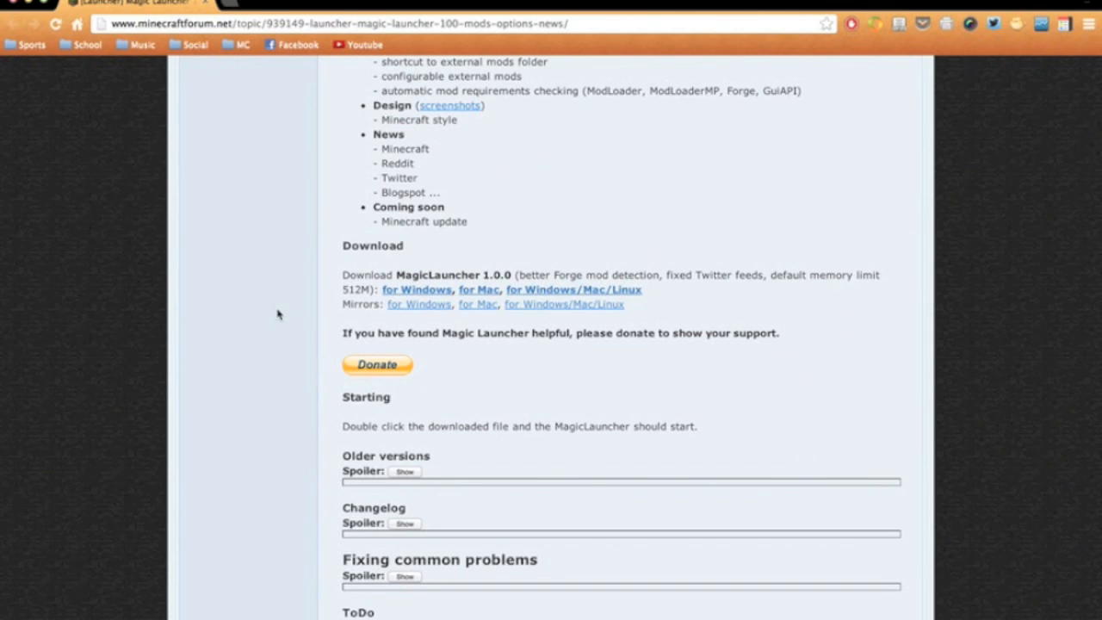
scroll(down, 3)
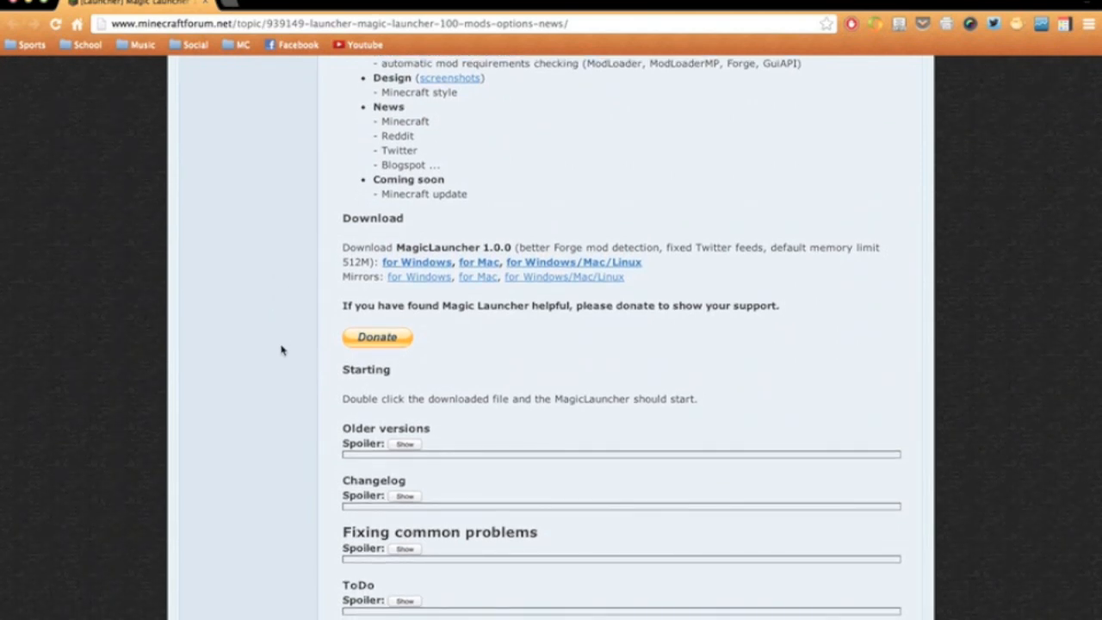
scroll(down, 3)
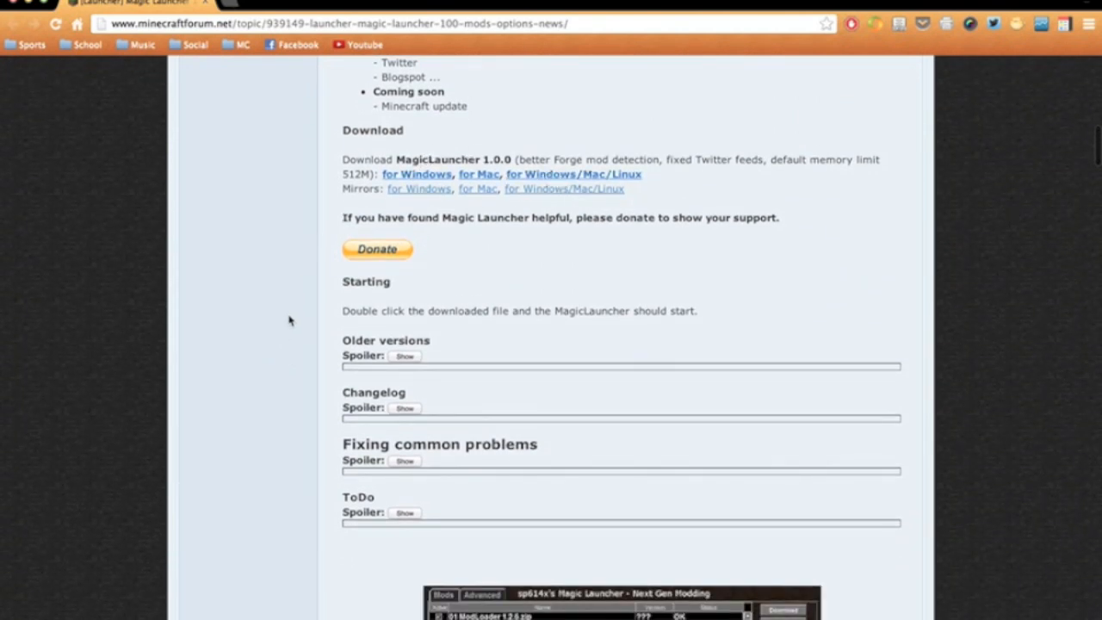
scroll(down, 3)
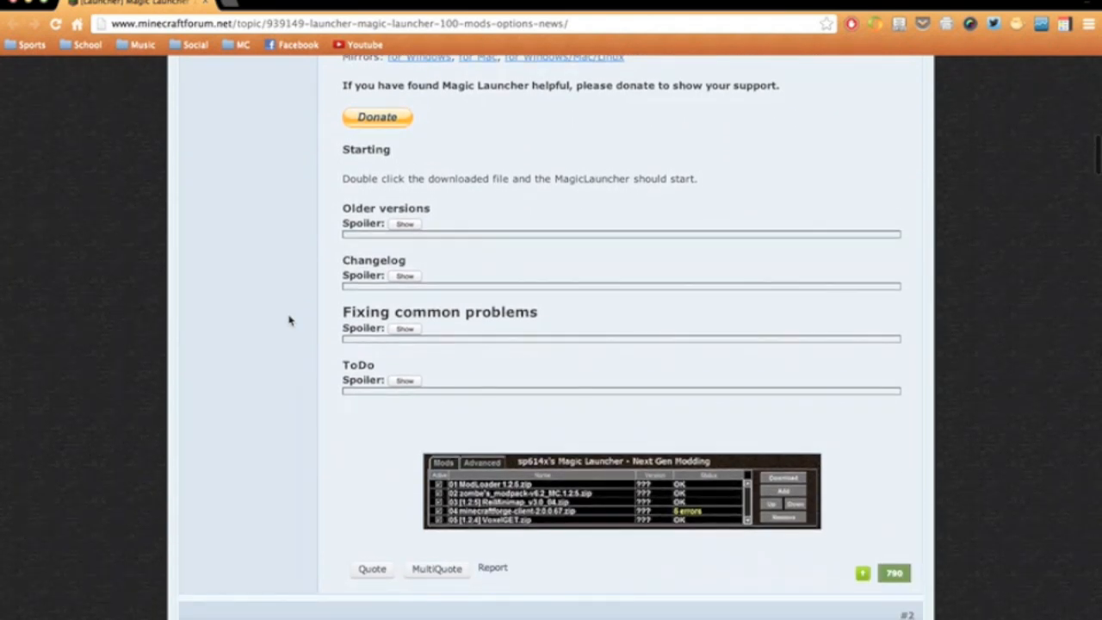
Expand the Fixing common problems spoiler and scroll through its eight troubleshooting tips
click(405, 327)
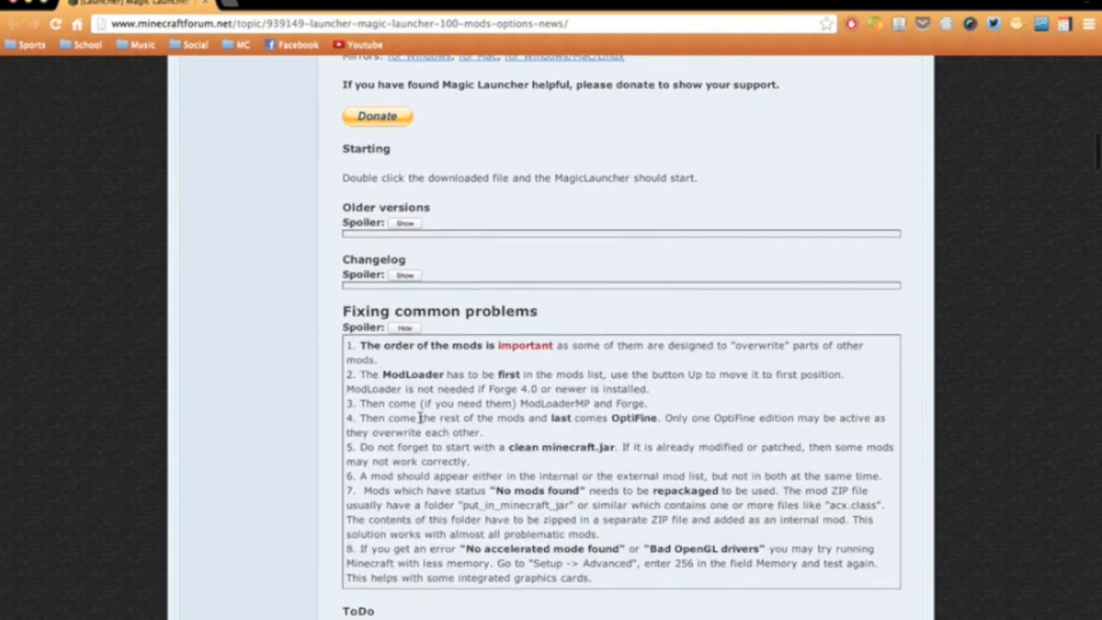
scroll(down, 3)
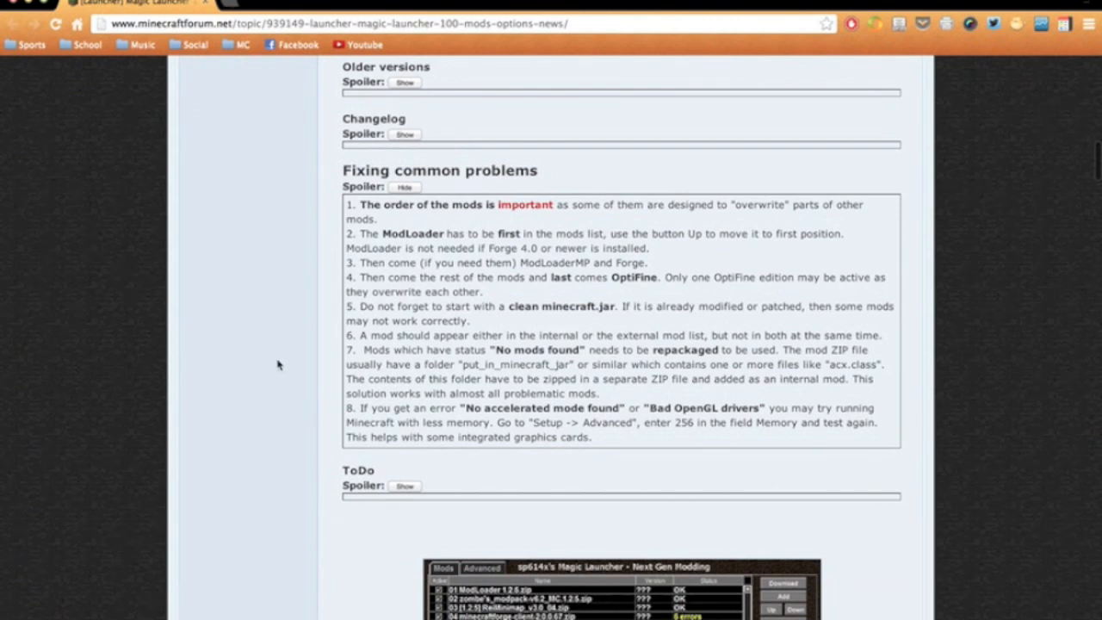
mouse_move(524, 272)
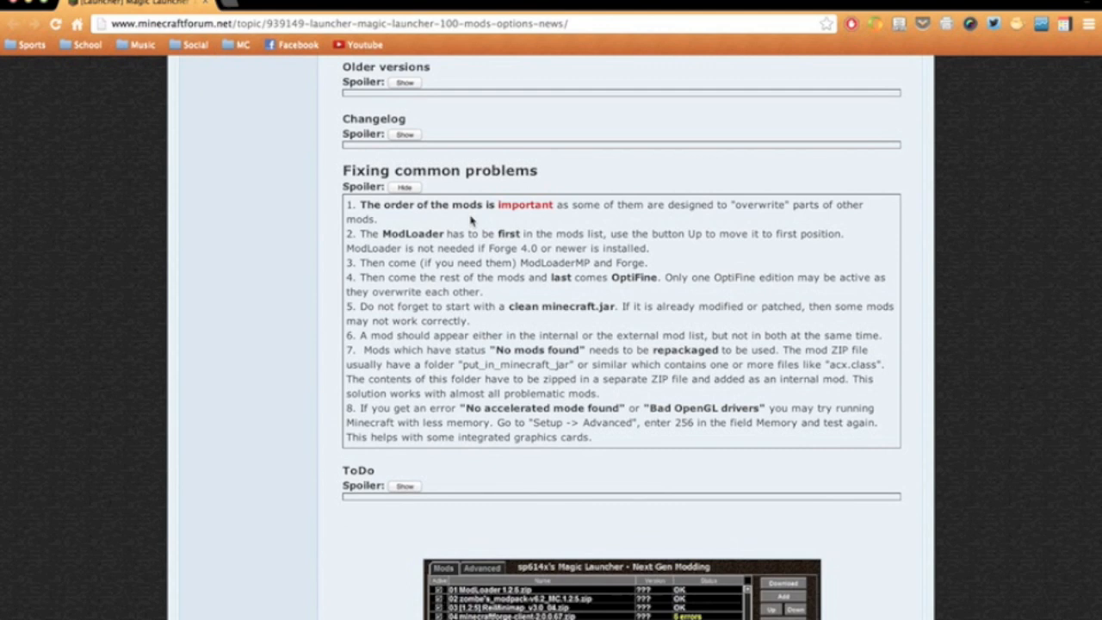
mouse_move(459, 222)
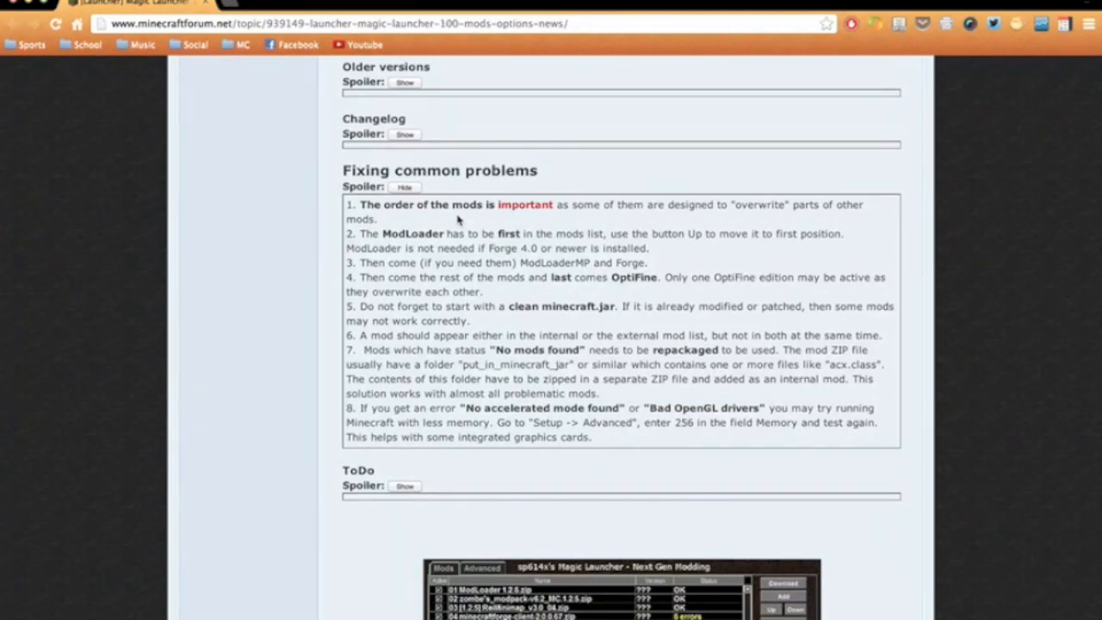
mouse_move(421, 224)
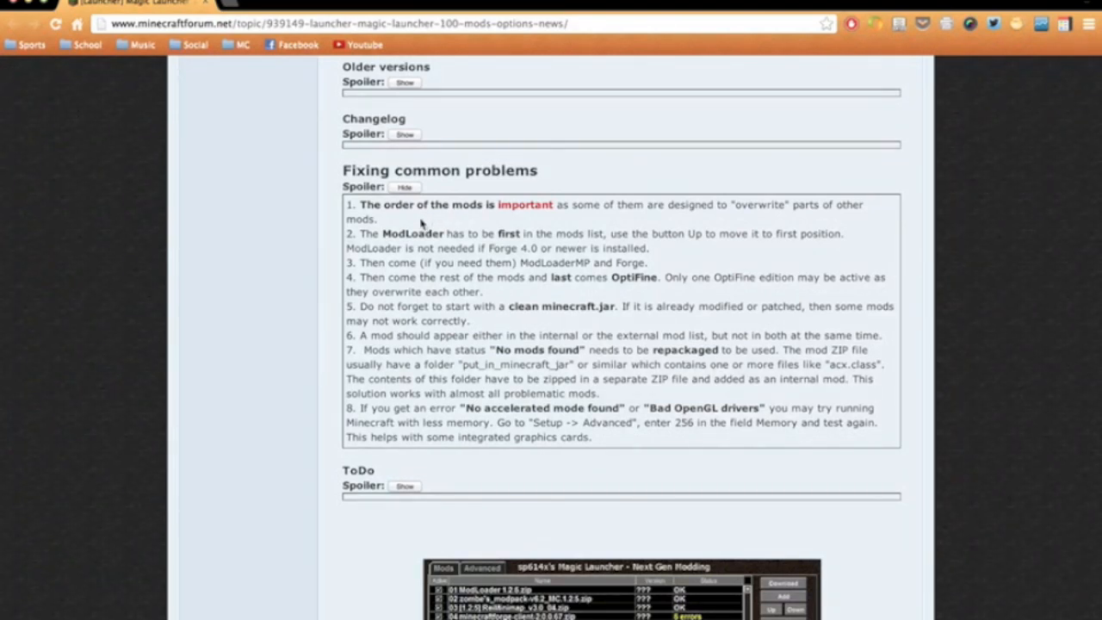
mouse_move(411, 220)
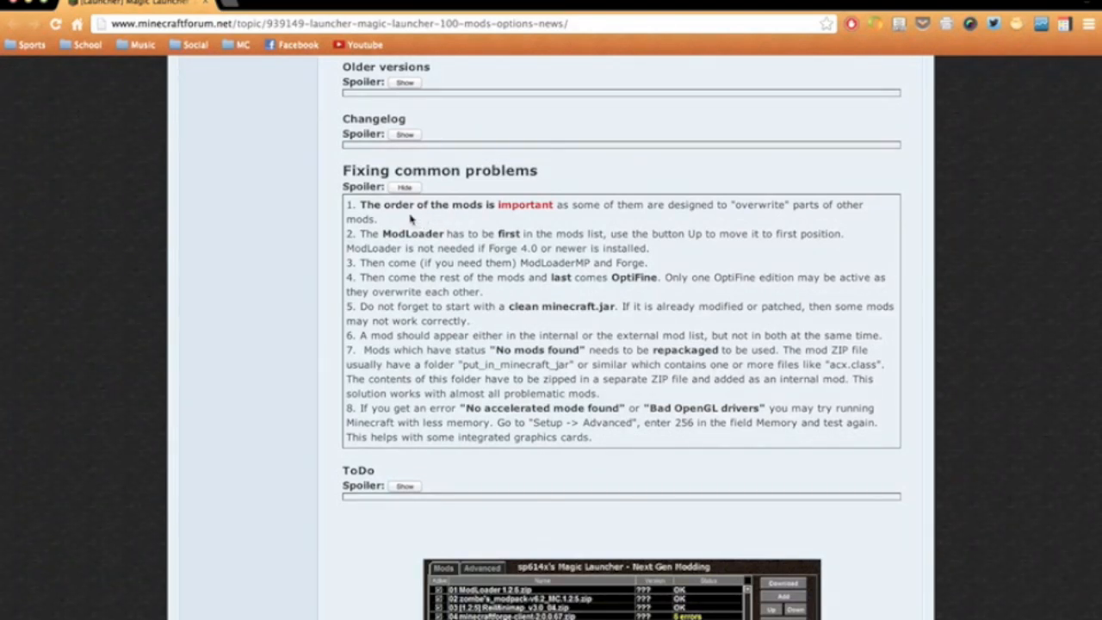
mouse_move(397, 222)
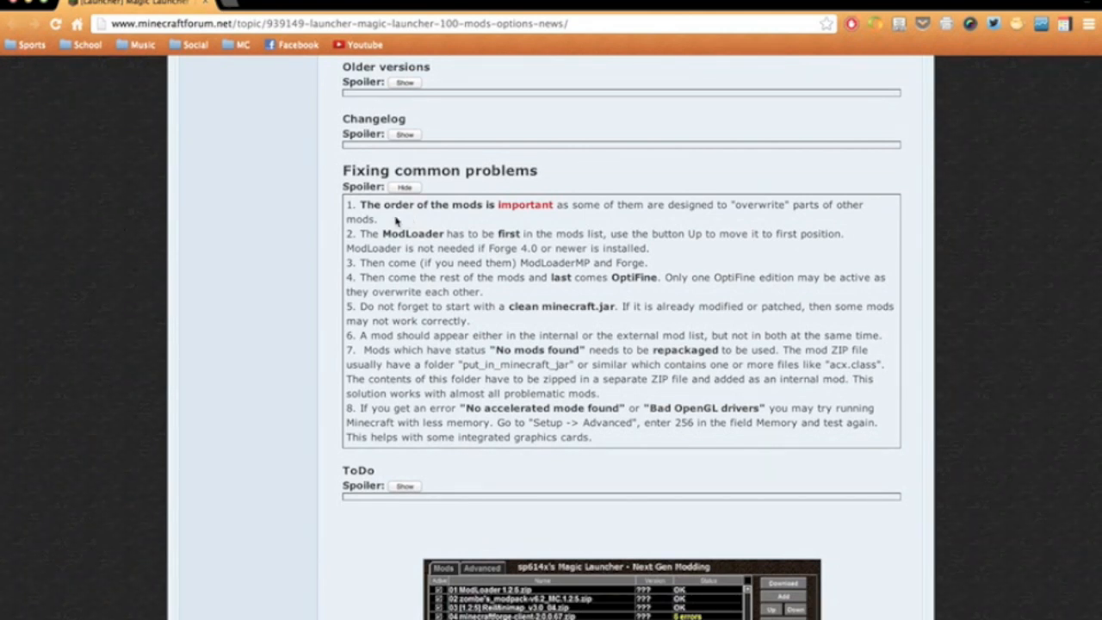
mouse_move(312, 350)
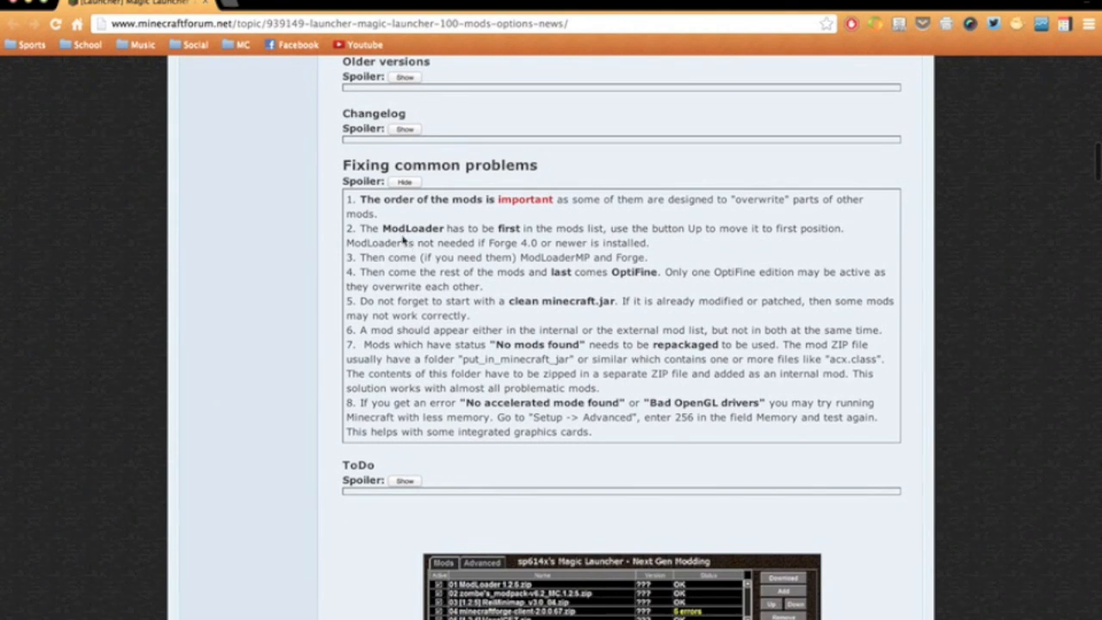
mouse_move(436, 232)
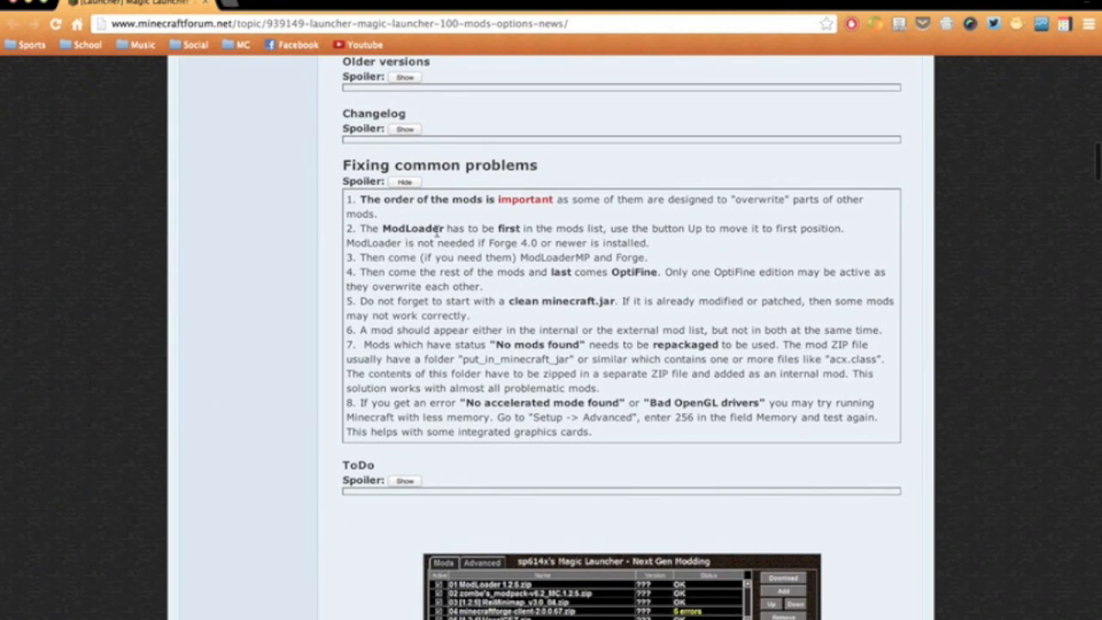
mouse_move(440, 231)
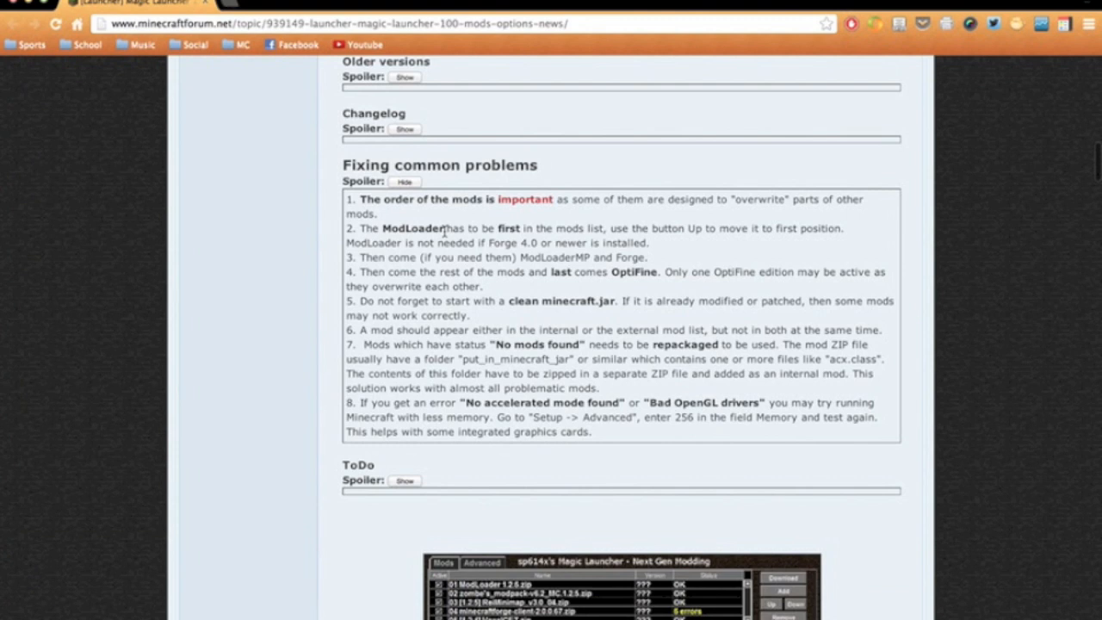
mouse_move(326, 253)
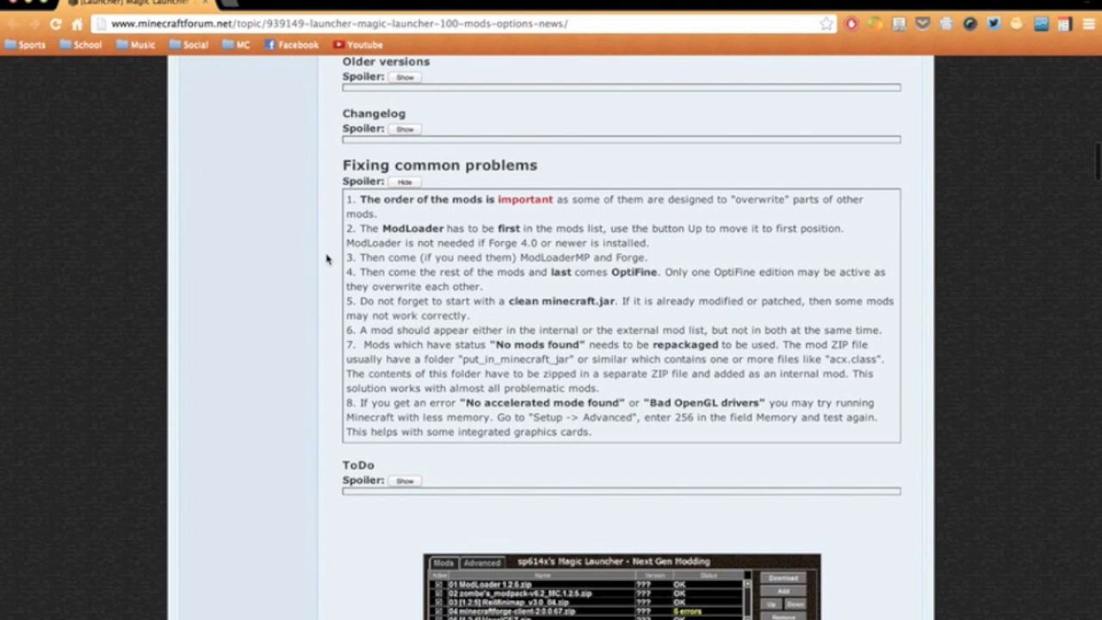
scroll(down, 3)
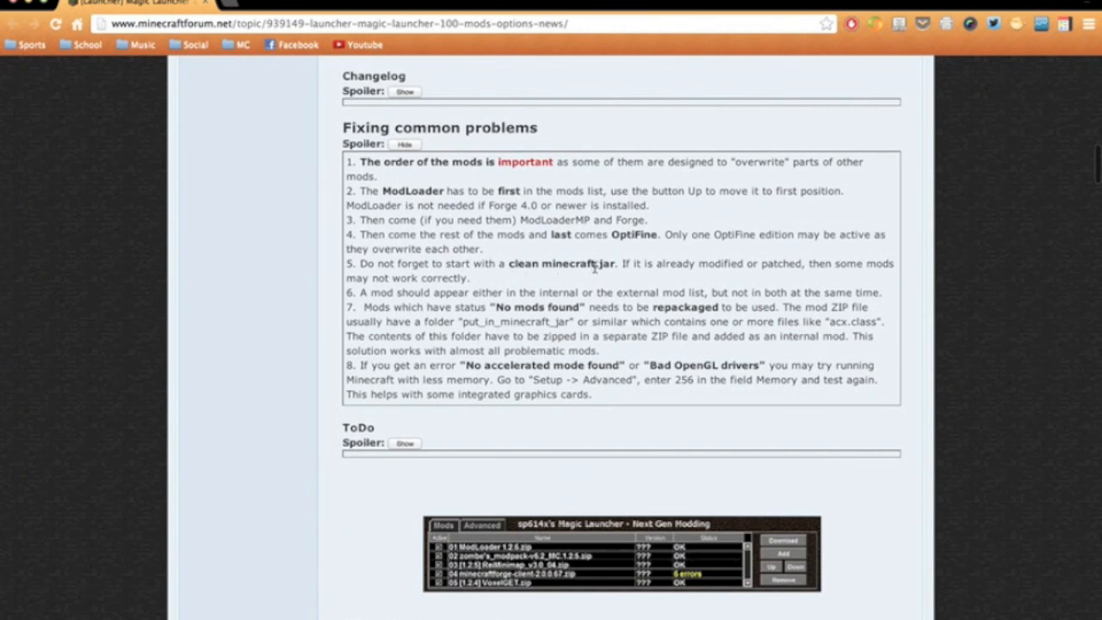
mouse_move(551, 280)
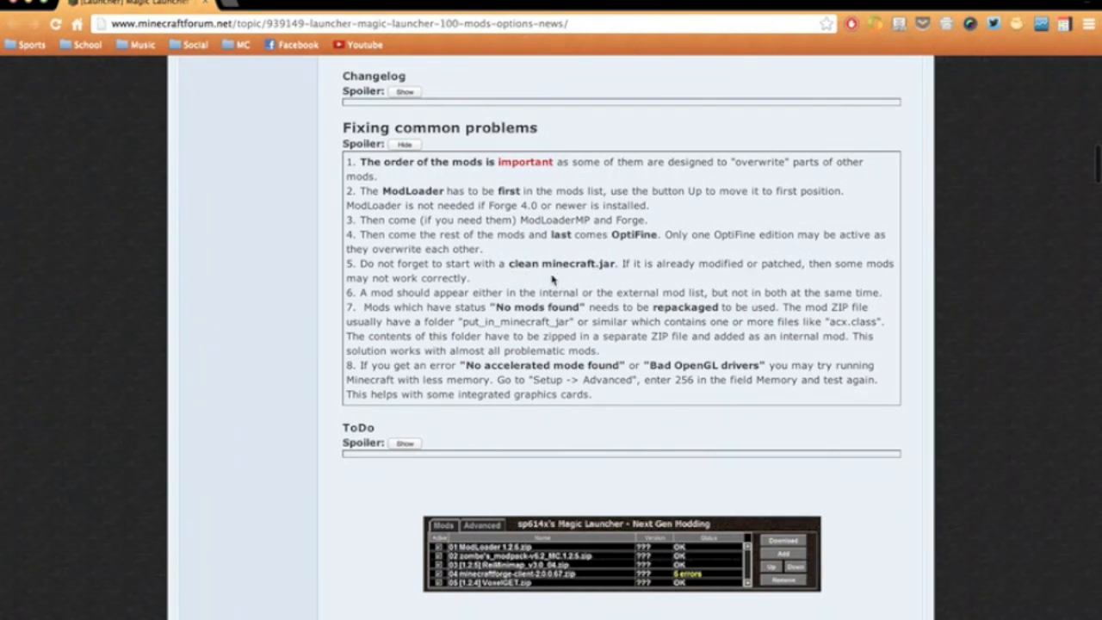
mouse_move(595, 284)
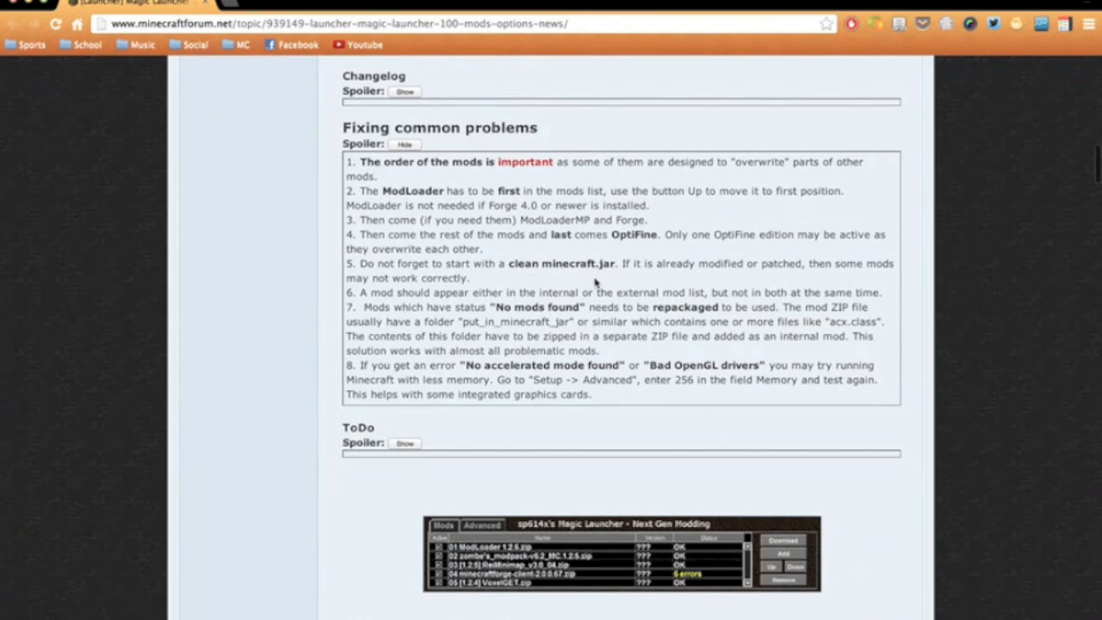
mouse_move(290, 299)
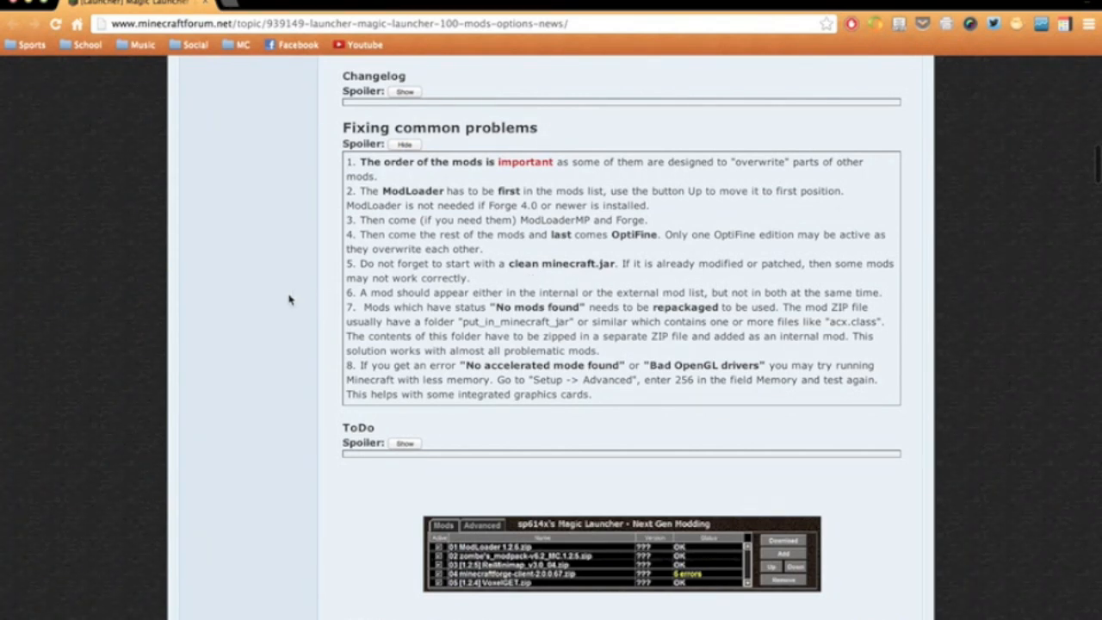
Scroll past the launcher screenshot to the moderator's reply #2
scroll(down, 3)
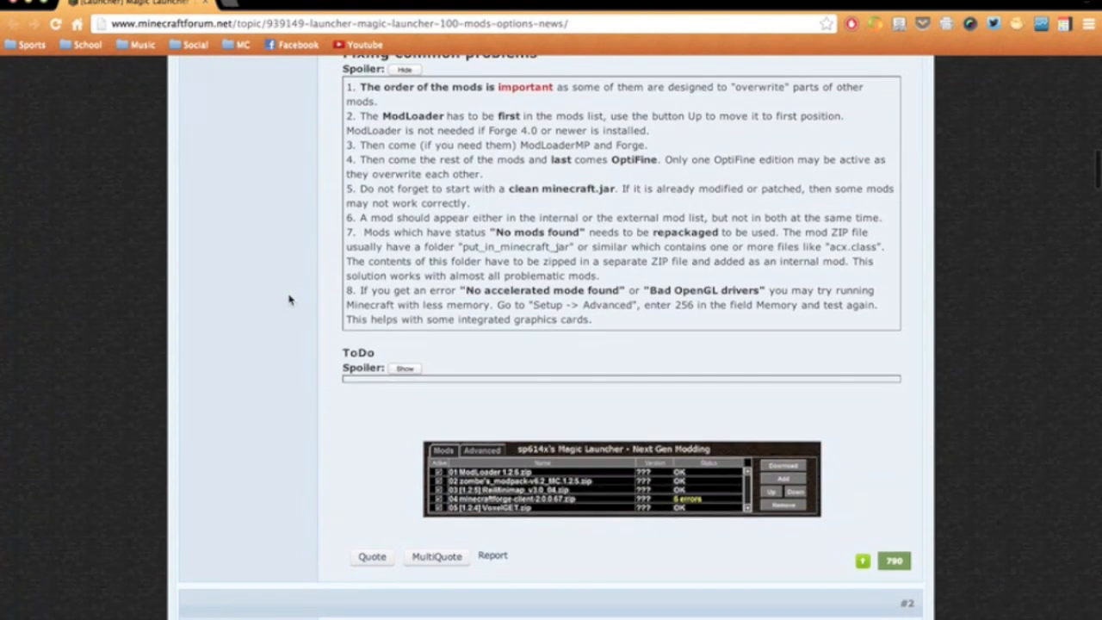
mouse_move(570, 233)
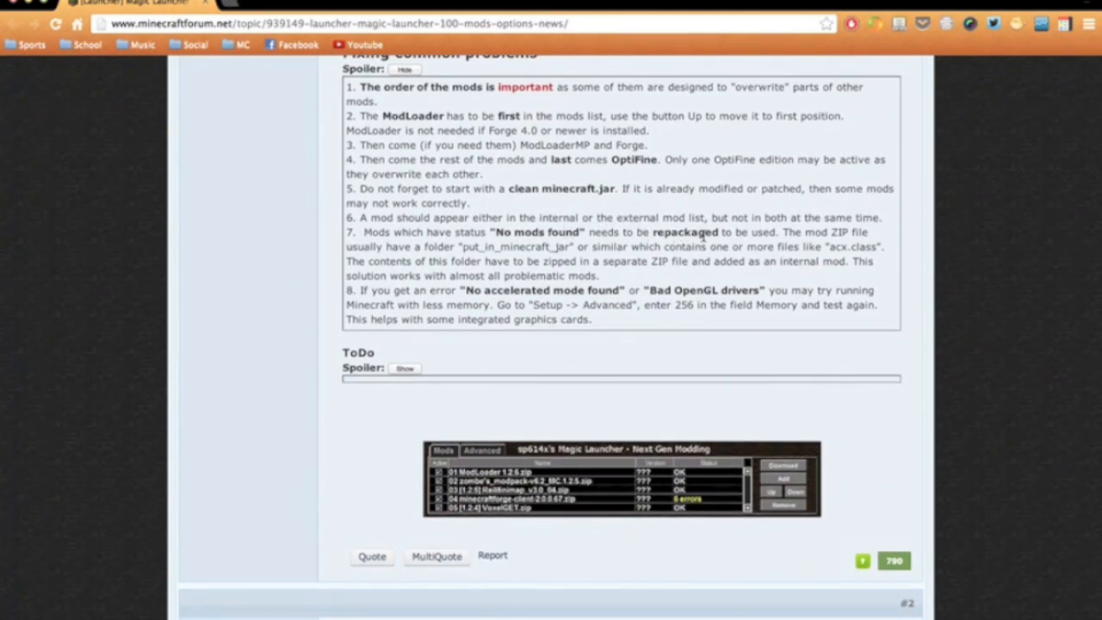
mouse_move(712, 235)
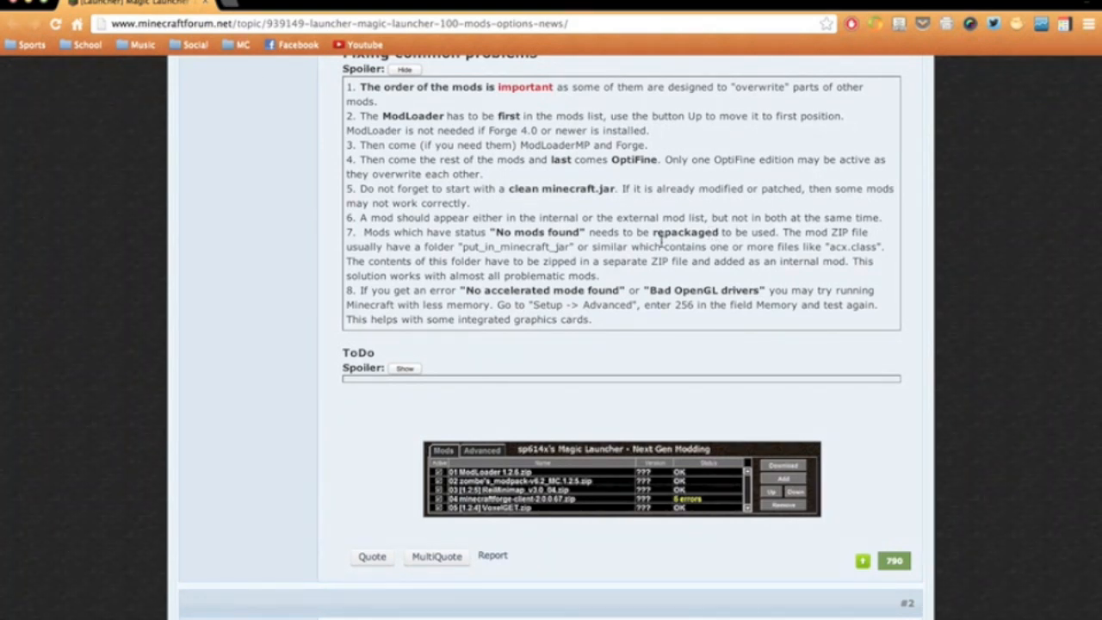
mouse_move(419, 275)
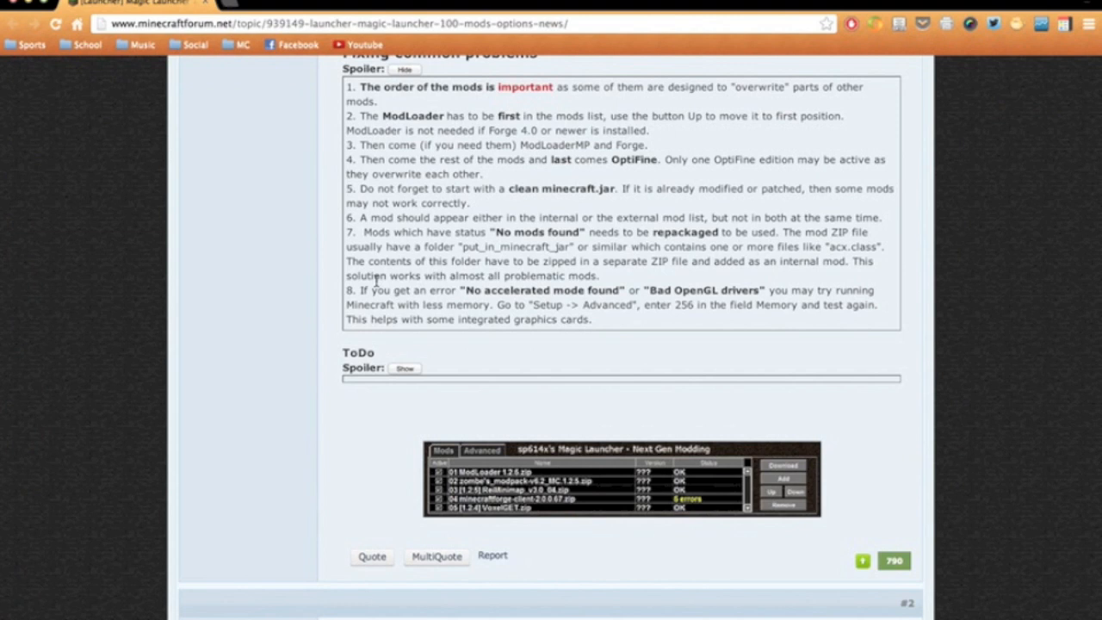
scroll(down, 3)
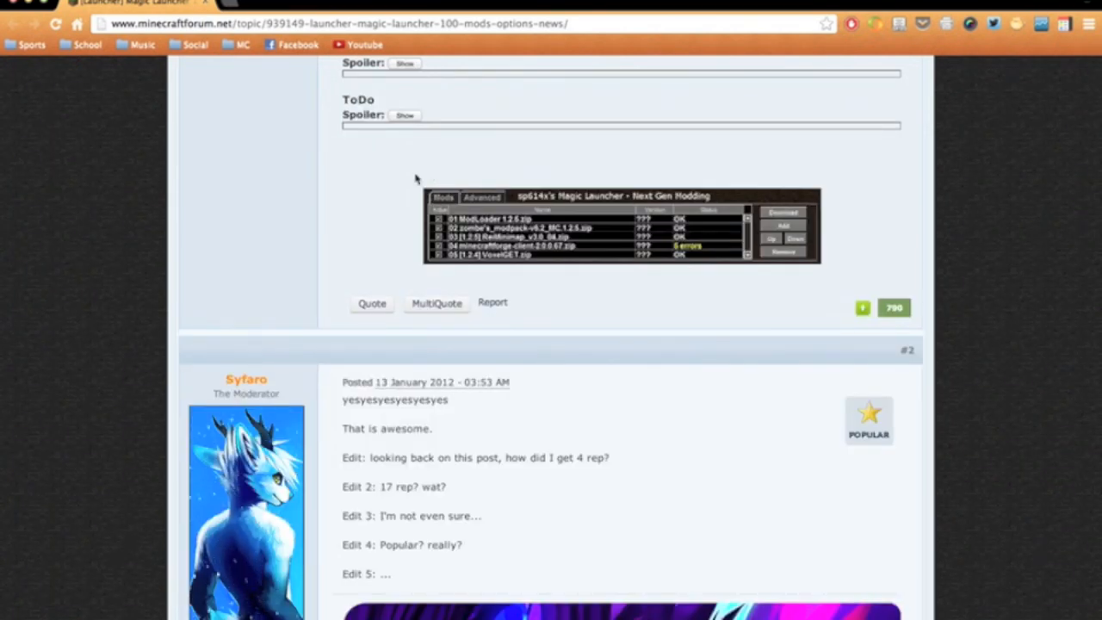
mouse_move(121, 353)
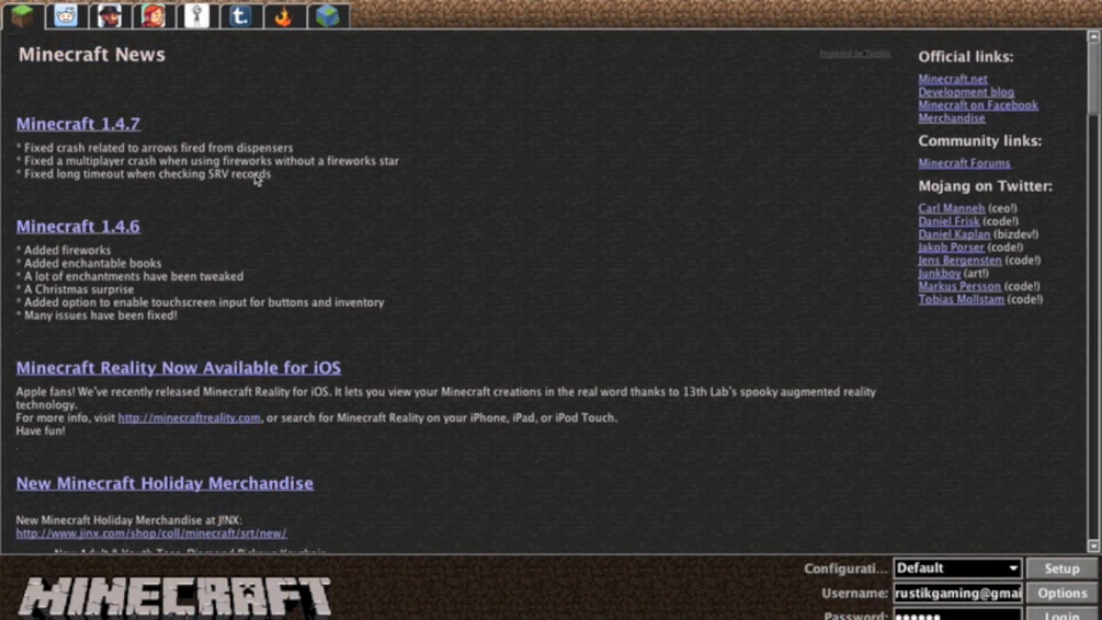
mouse_move(286, 200)
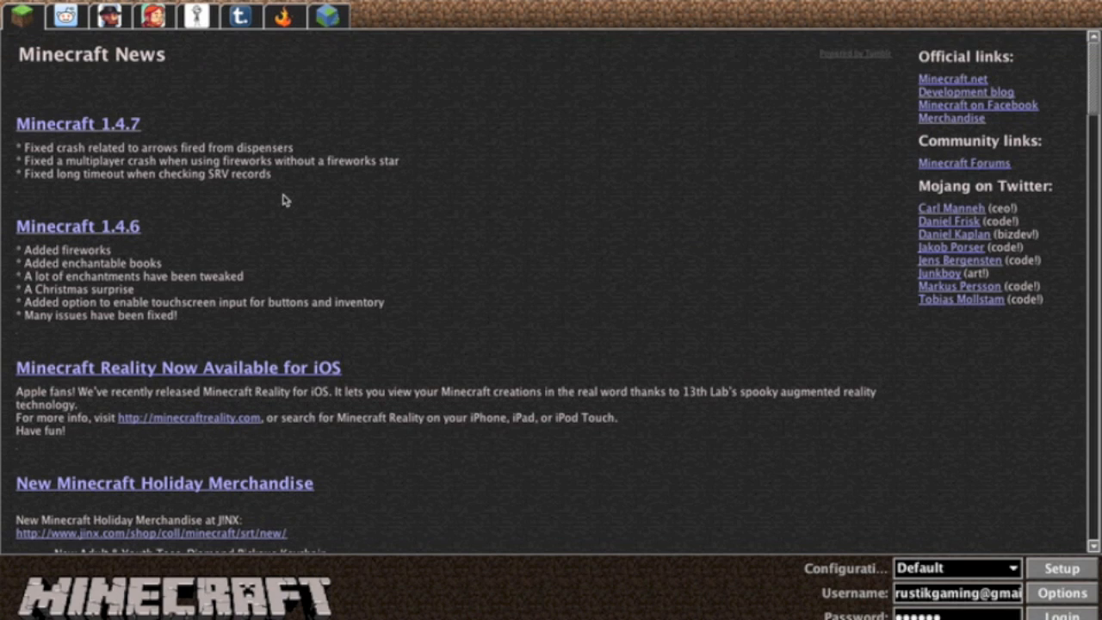
mouse_move(585, 250)
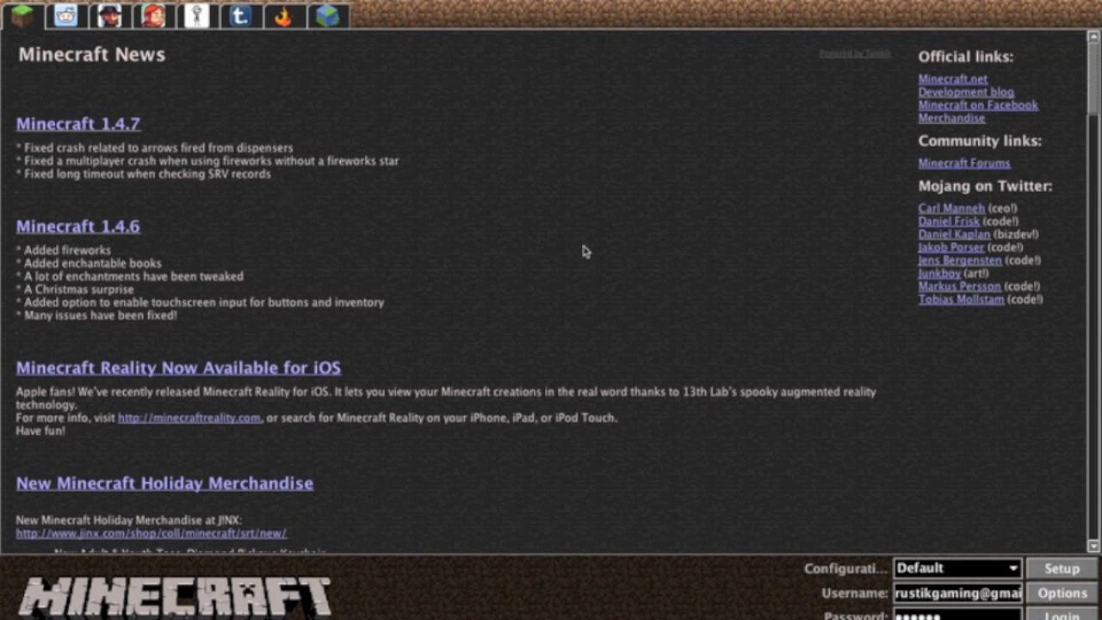
mouse_move(423, 174)
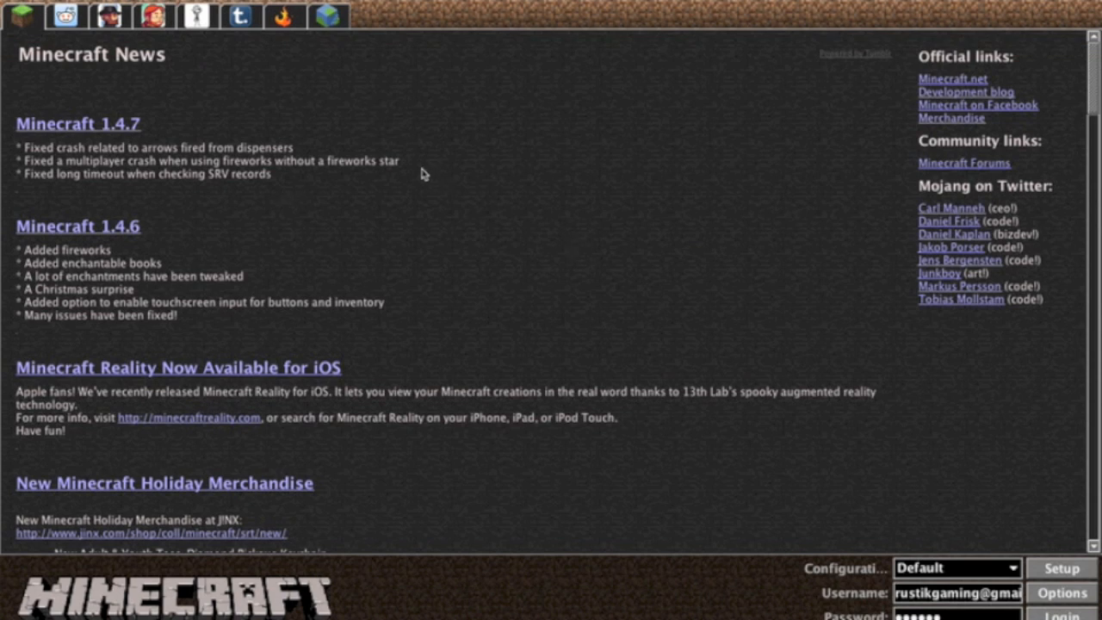
mouse_move(114, 152)
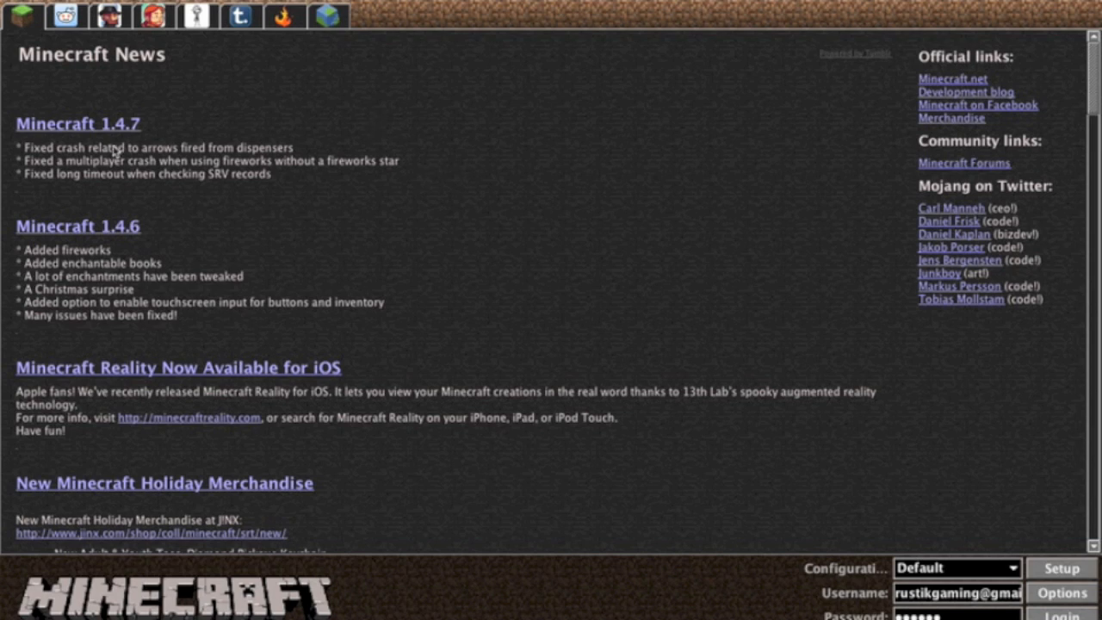
mouse_move(82, 172)
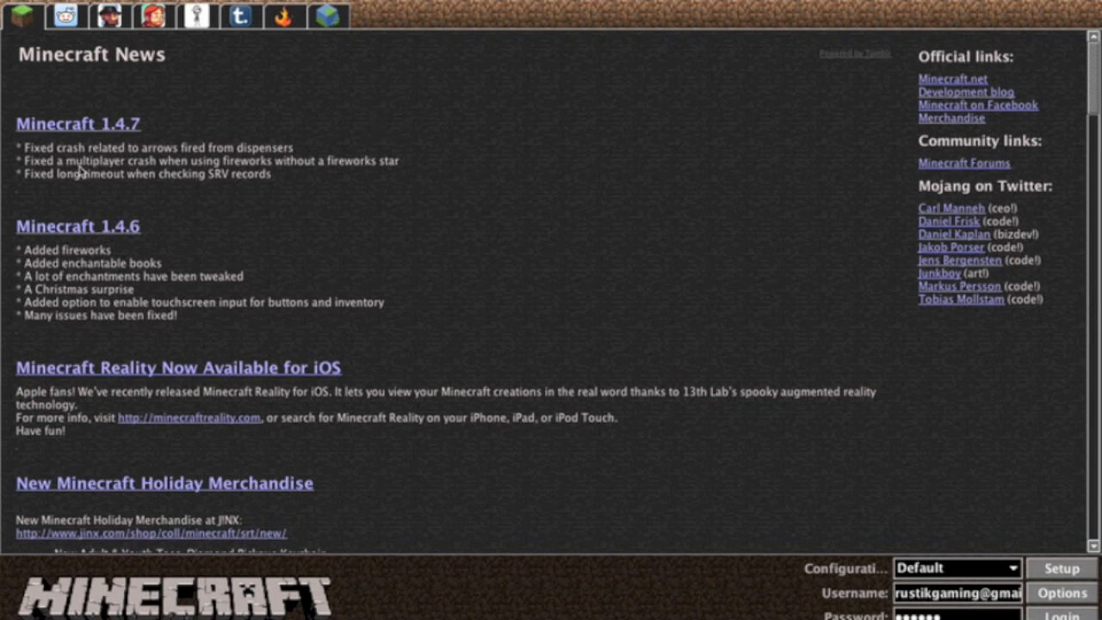
mouse_move(534, 260)
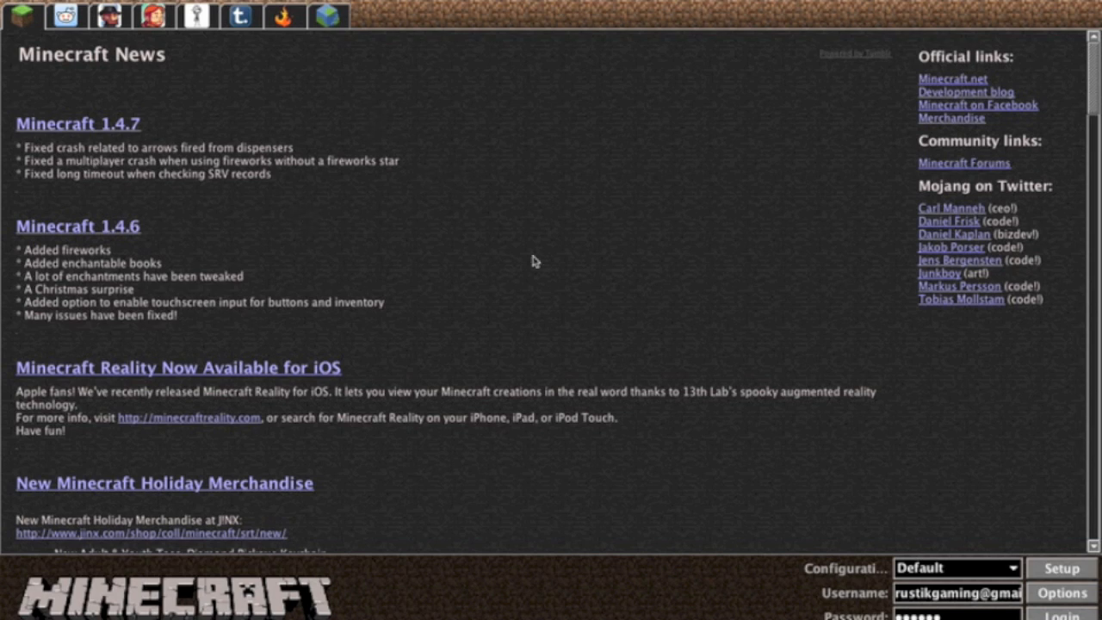
mouse_move(941, 394)
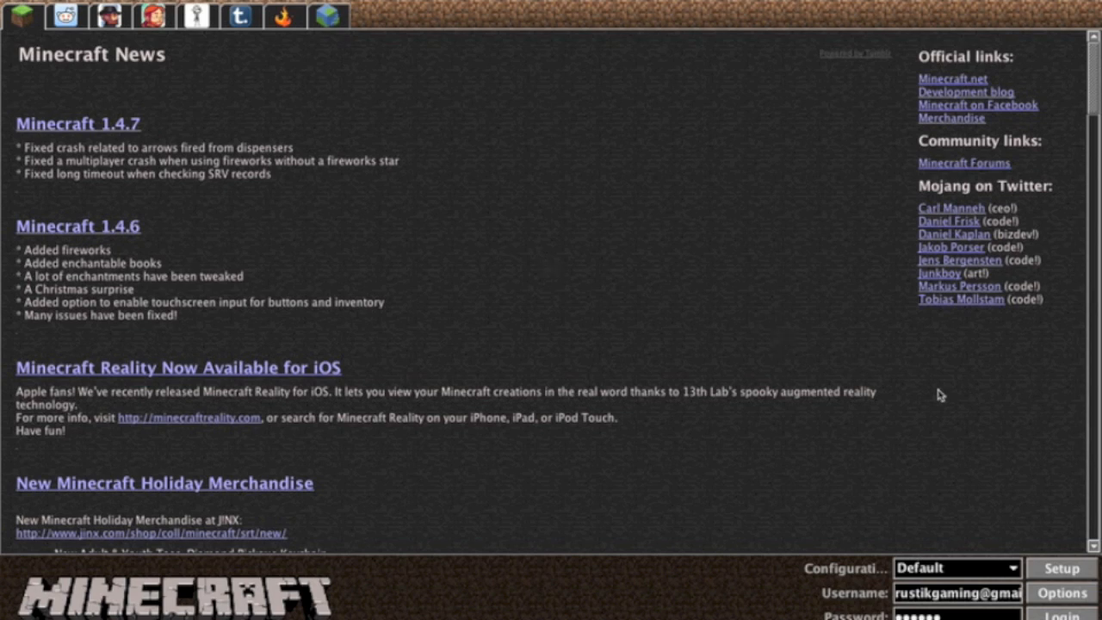
mouse_move(932, 411)
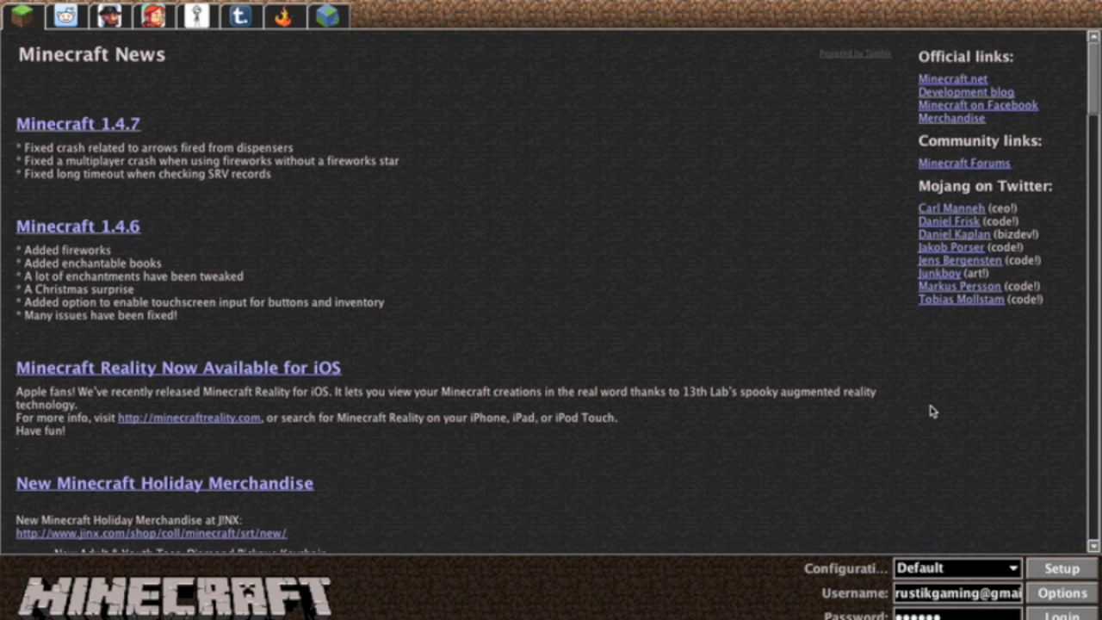
mouse_move(1005, 547)
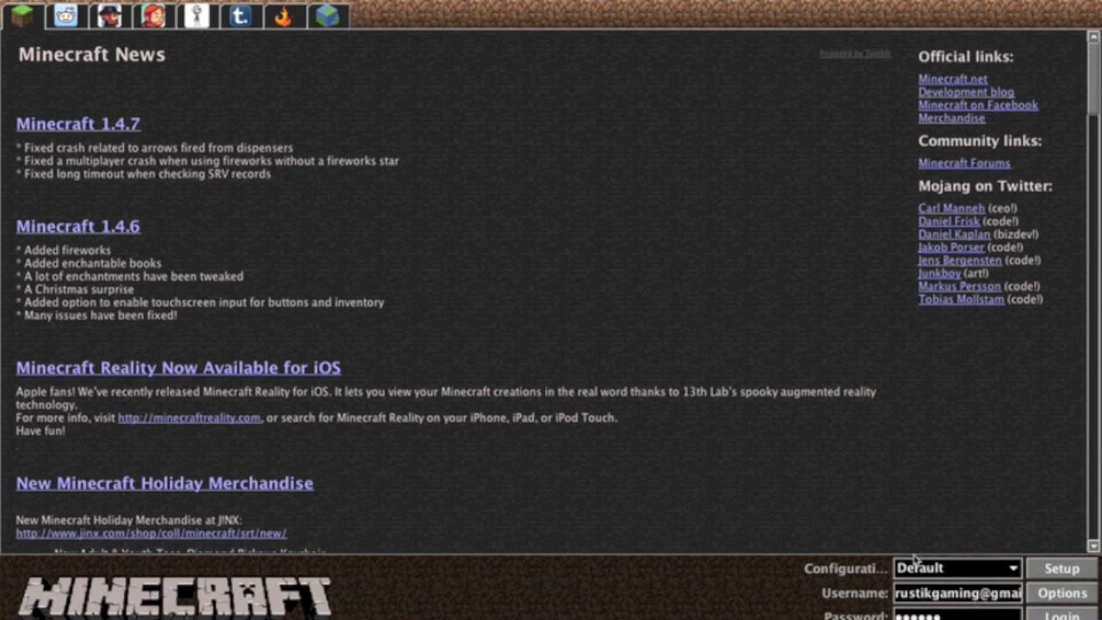
mouse_move(985, 576)
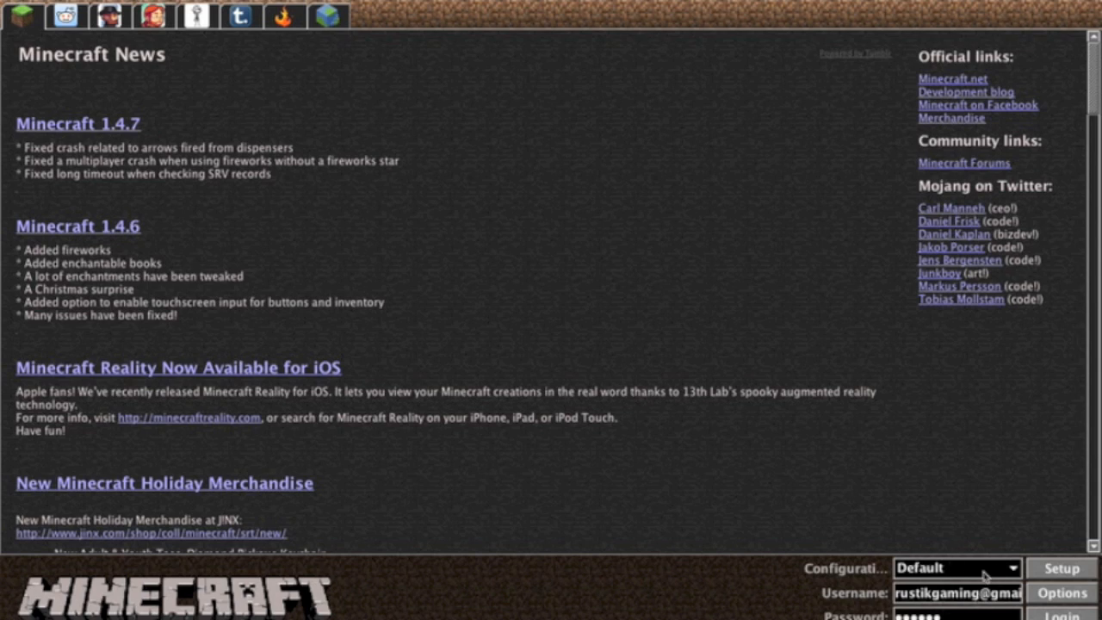
Keep the Default configuration and open its Setup (Minecraft 1.4.7, no mods)
click(955, 567)
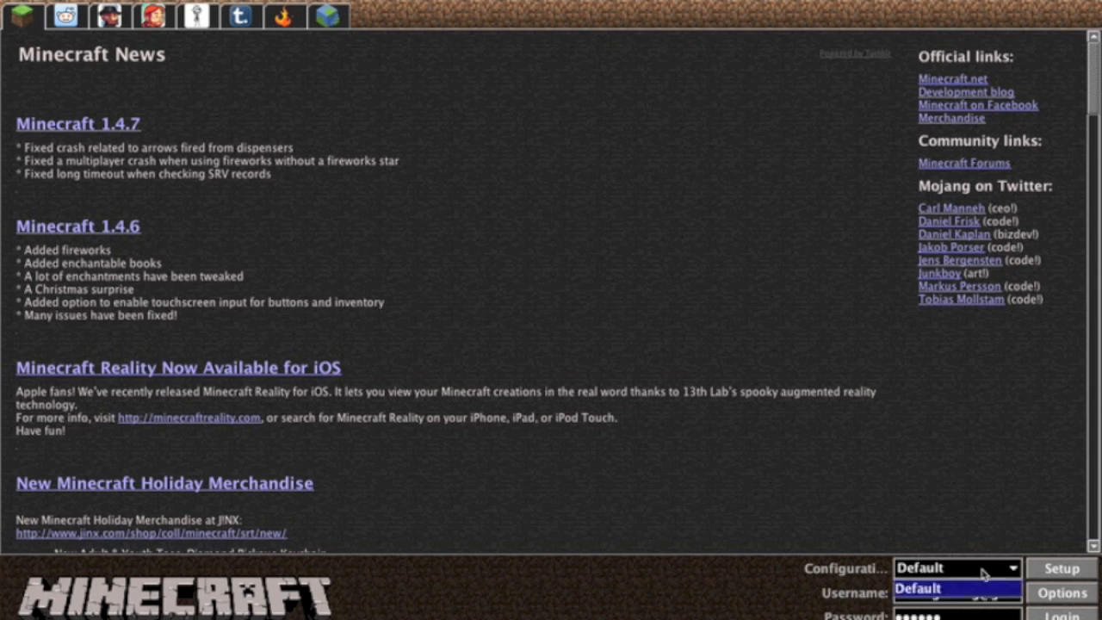
click(1061, 567)
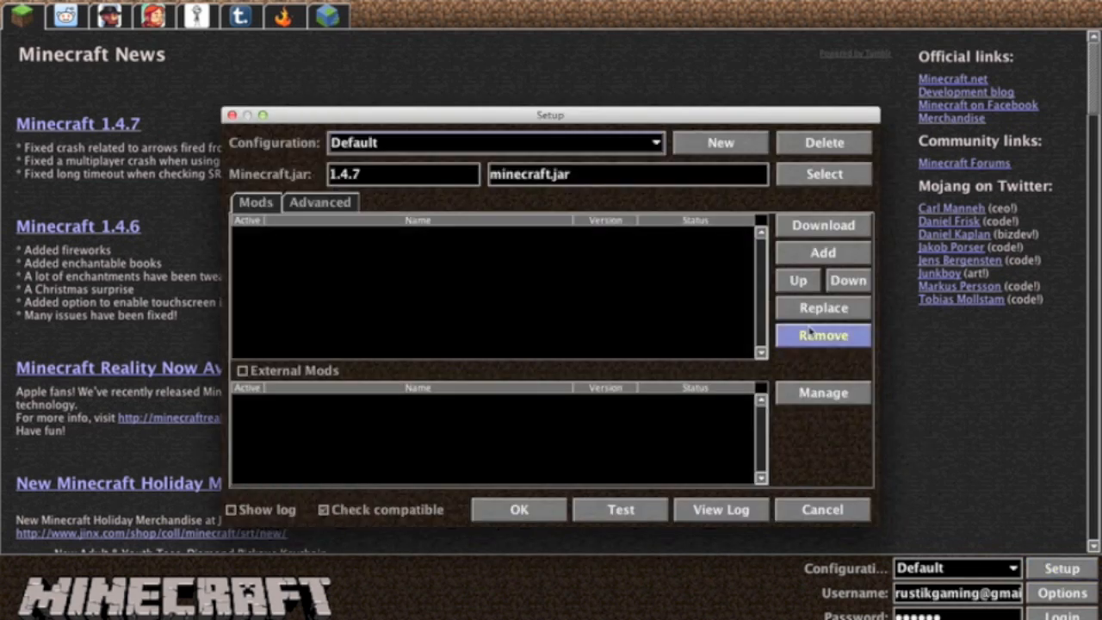
click(493, 143)
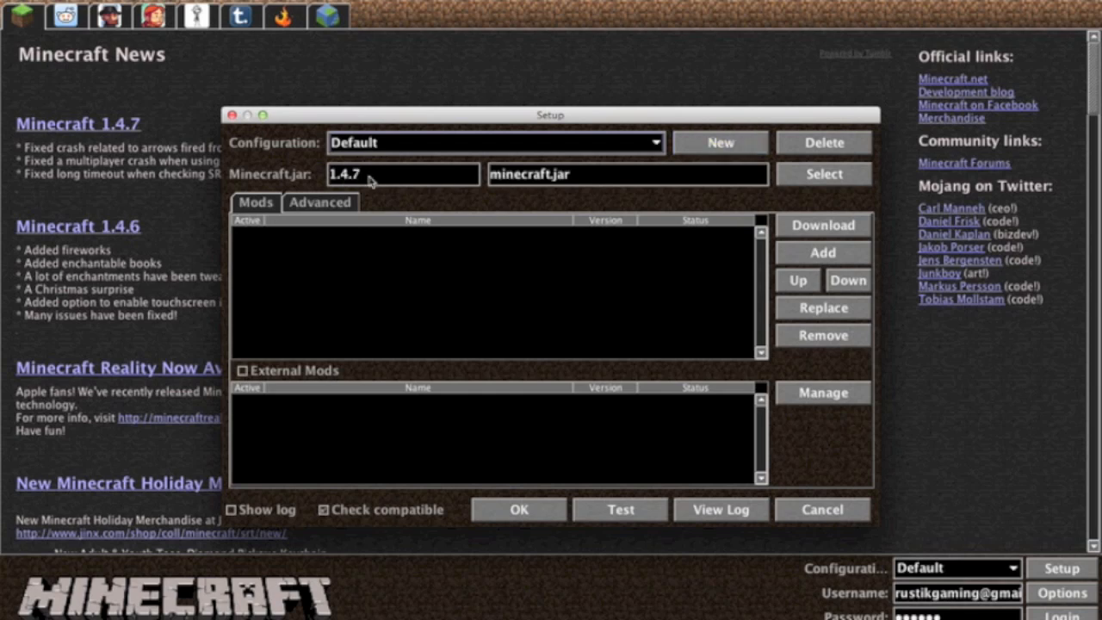
mouse_move(566, 179)
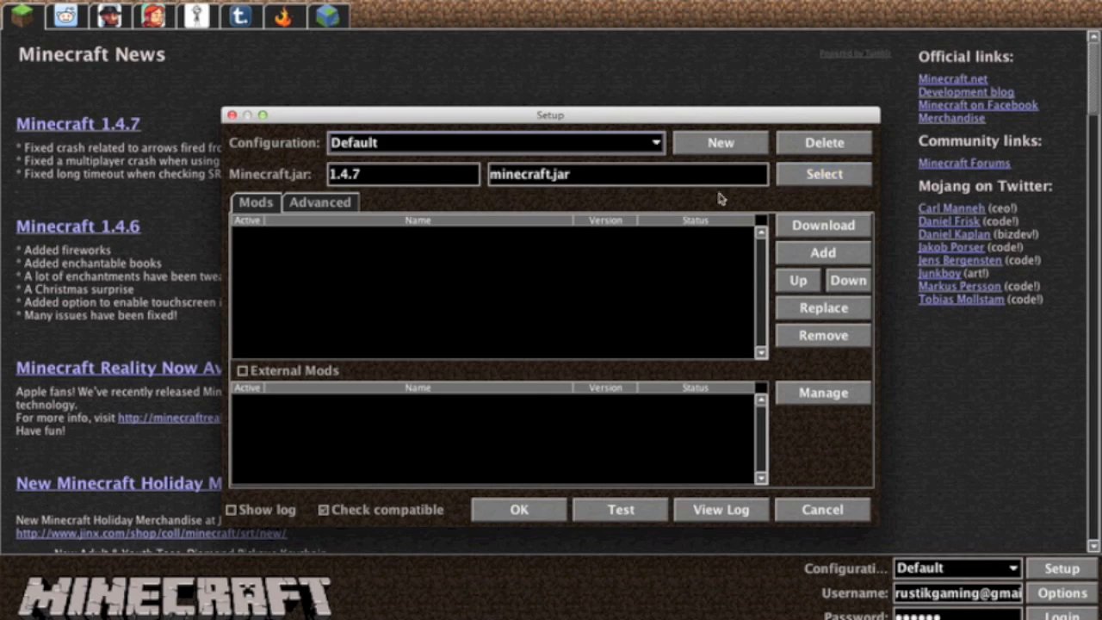
mouse_move(715, 259)
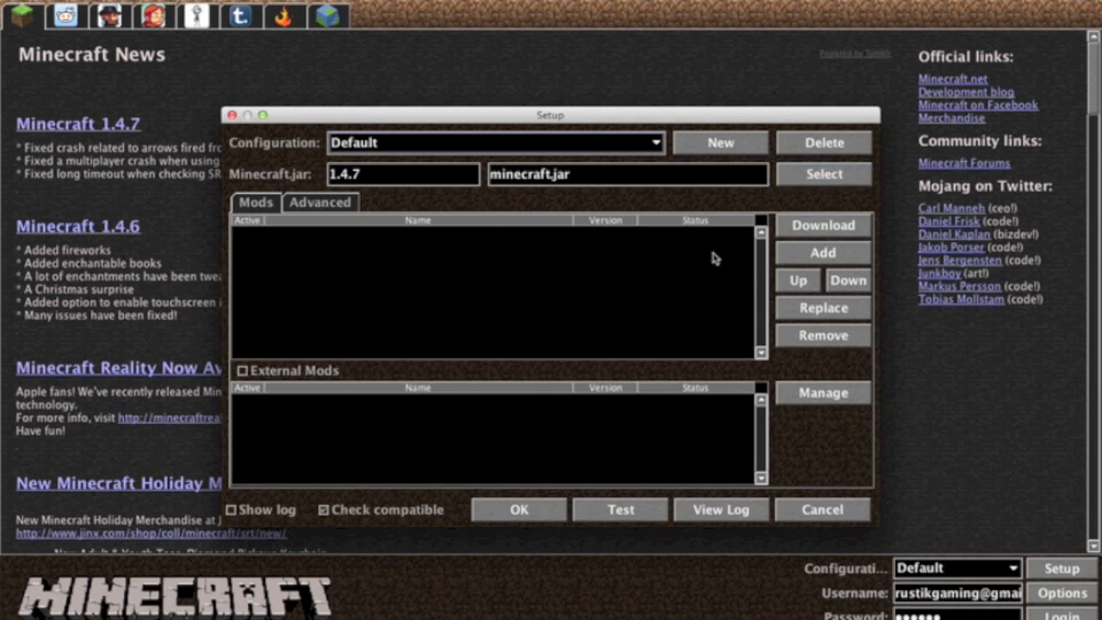
mouse_move(695, 320)
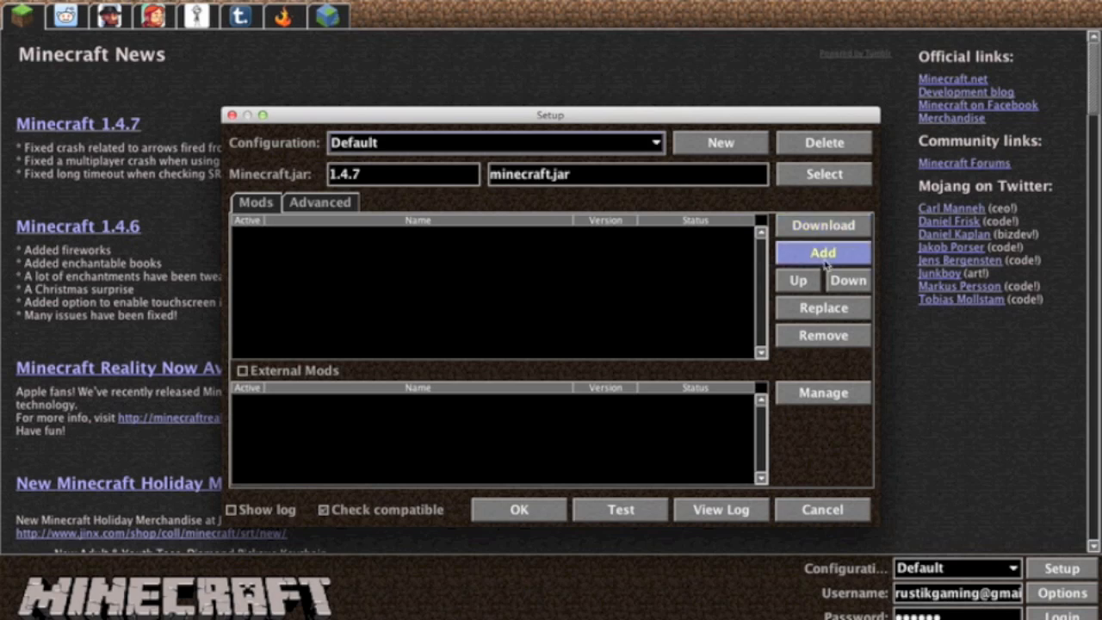
mouse_move(822, 225)
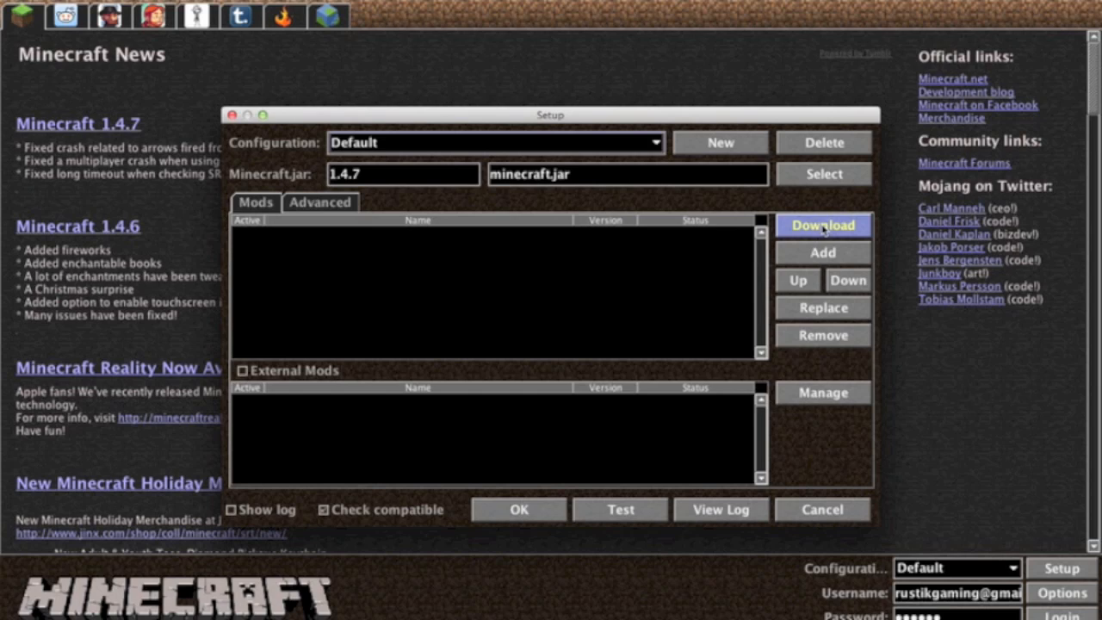
mouse_move(822, 252)
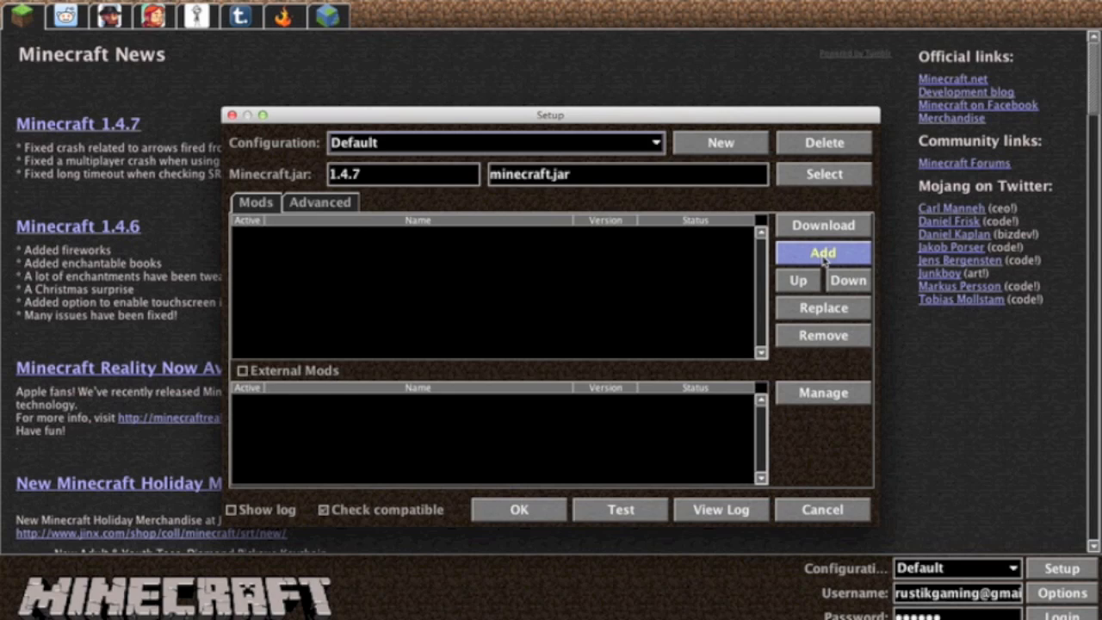
mouse_move(822, 262)
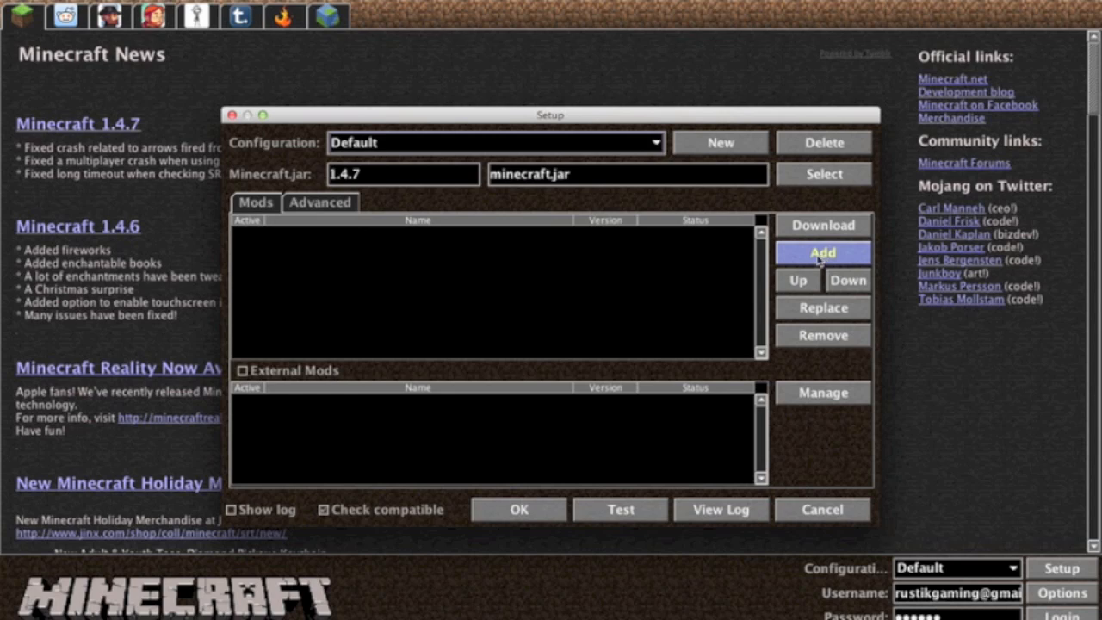
Browse the mod file chooser via Home to Desktop, showing JohnSmith Mod Support 1.4.2.zip
click(821, 252)
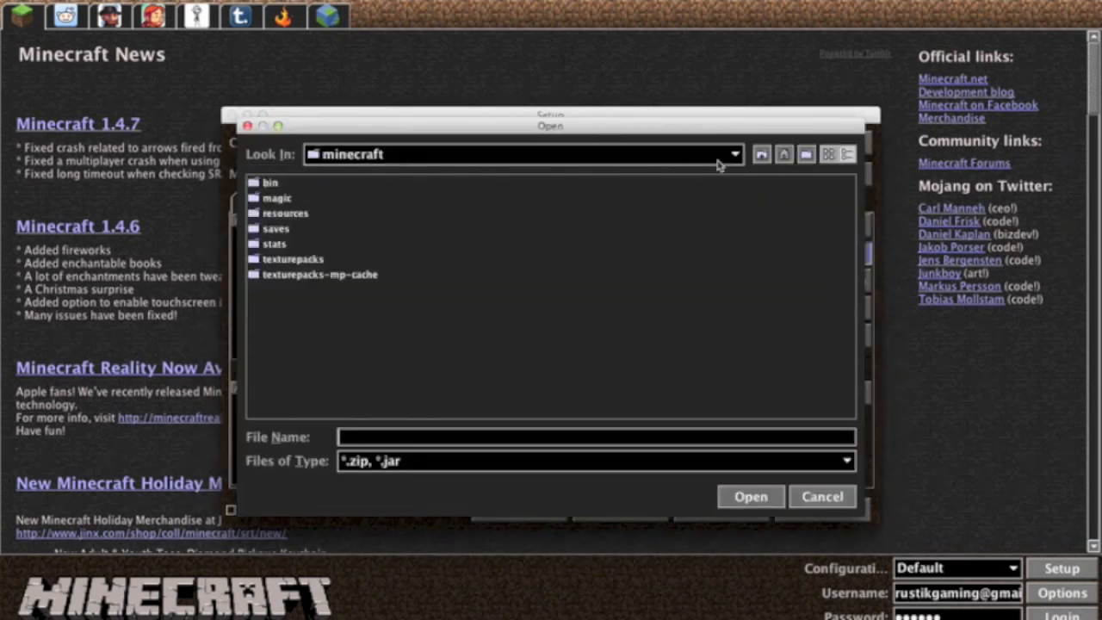
mouse_move(783, 360)
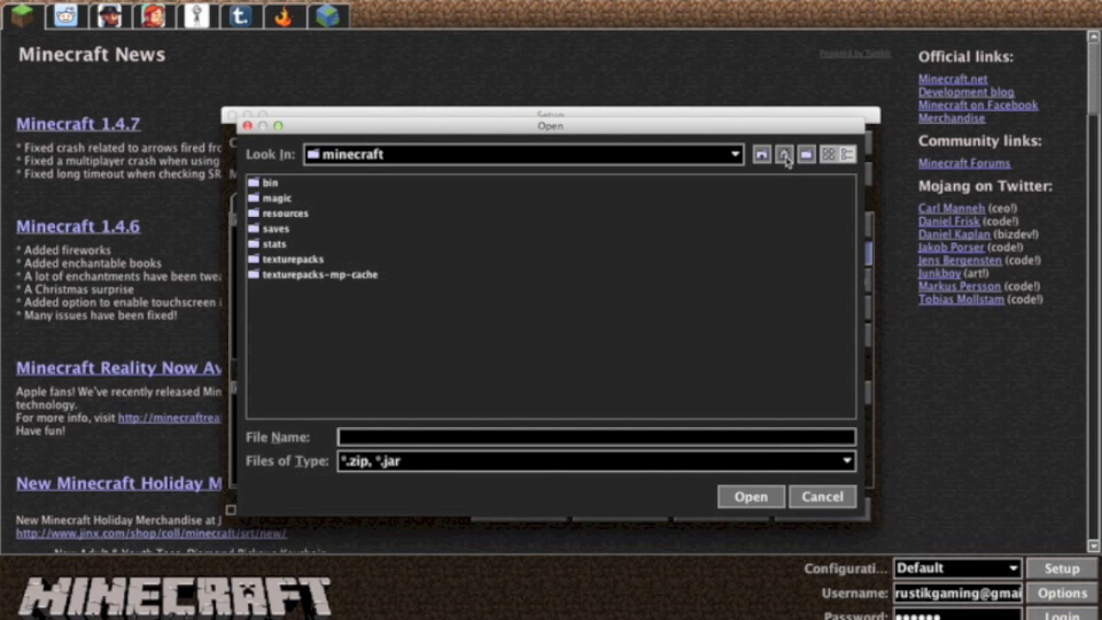
click(783, 154)
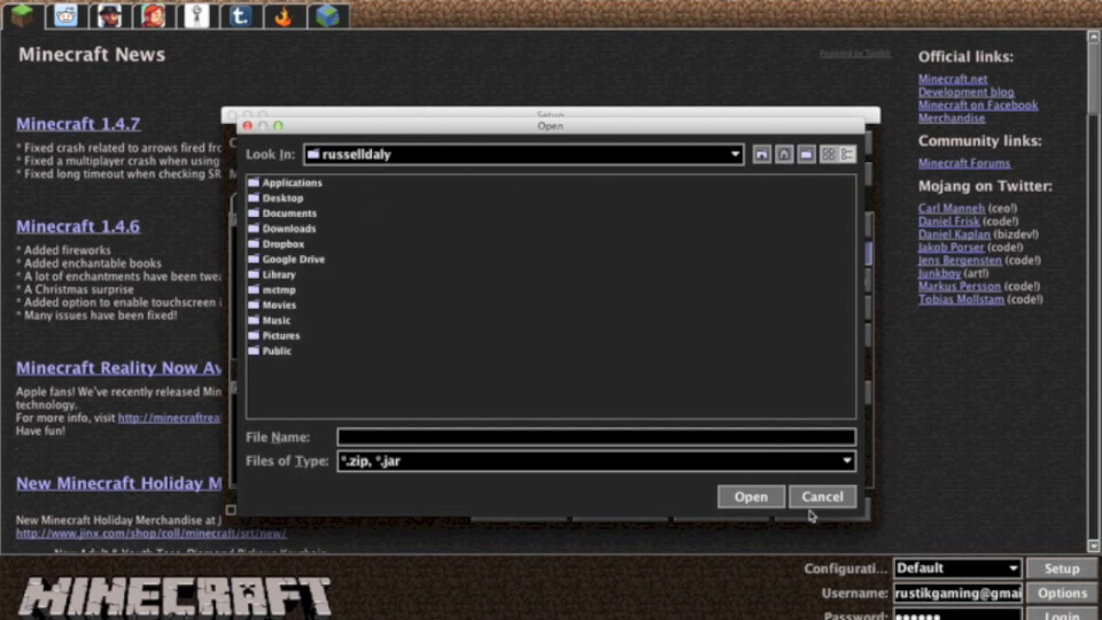
mouse_move(641, 258)
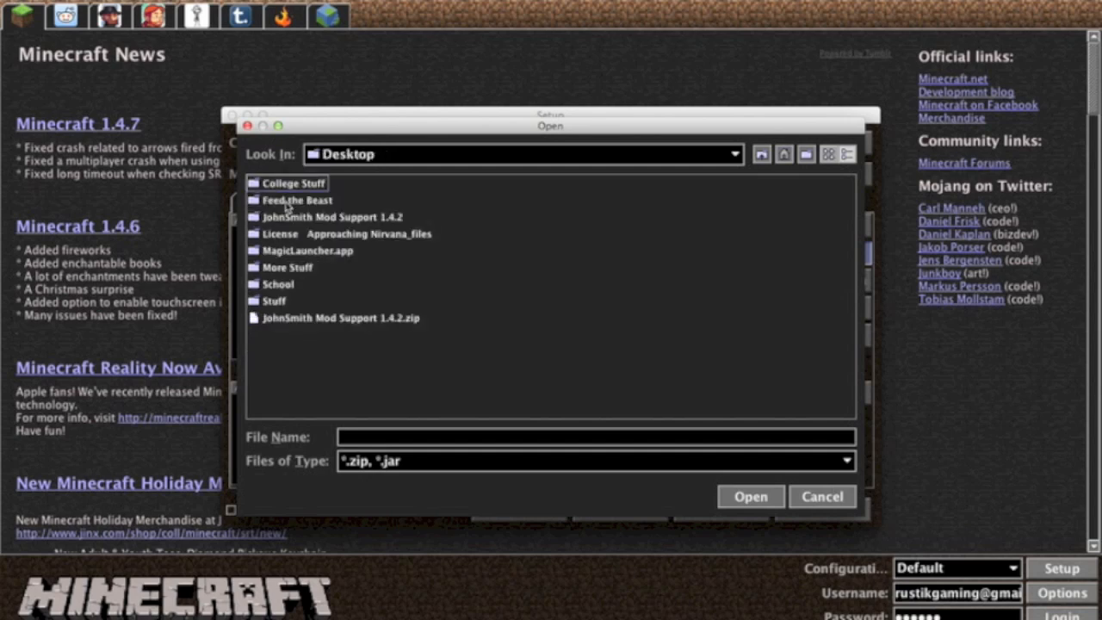
mouse_move(798, 216)
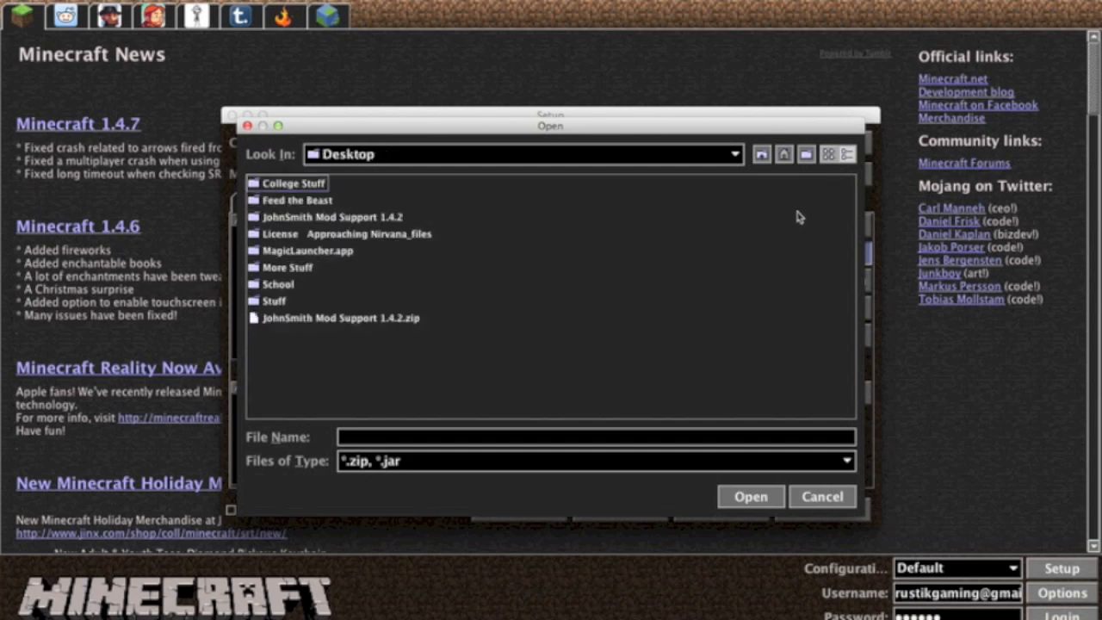
mouse_move(597, 265)
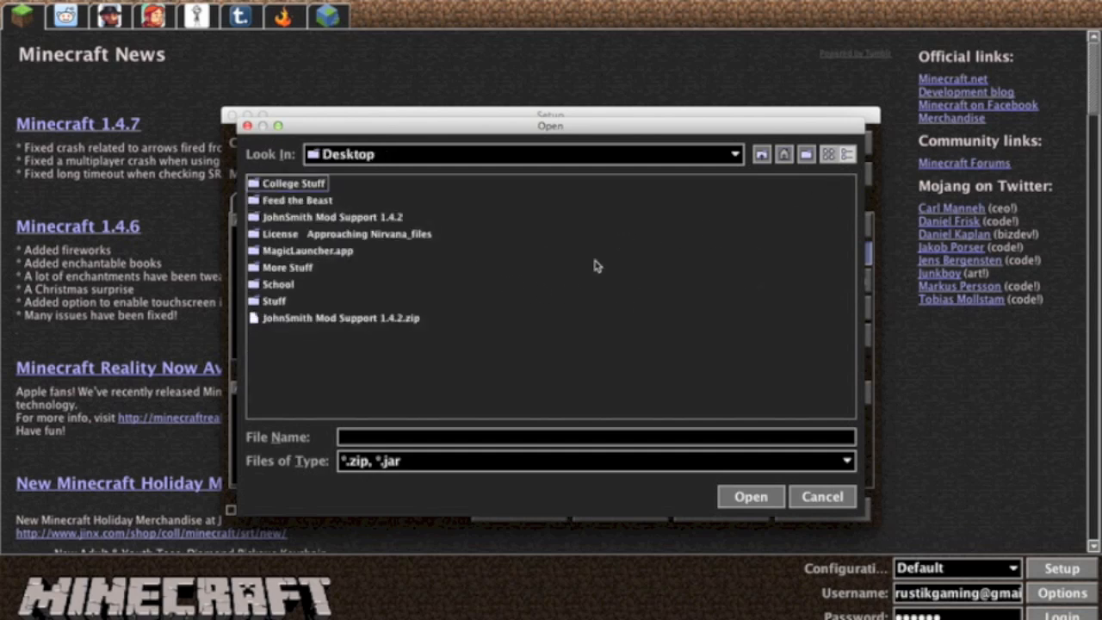
mouse_move(540, 283)
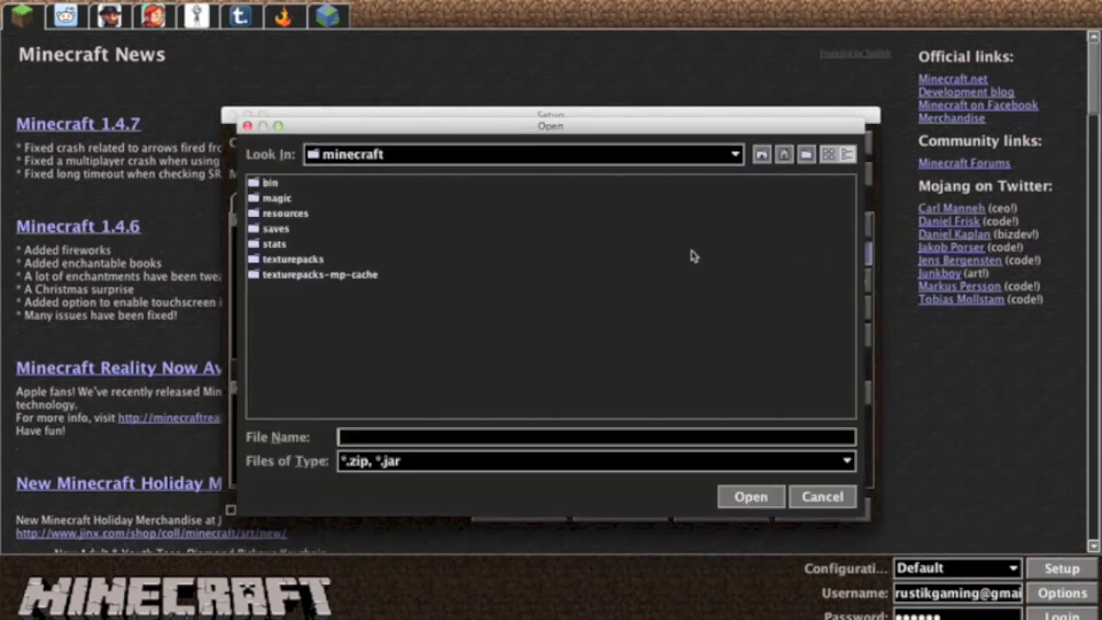
click(782, 154)
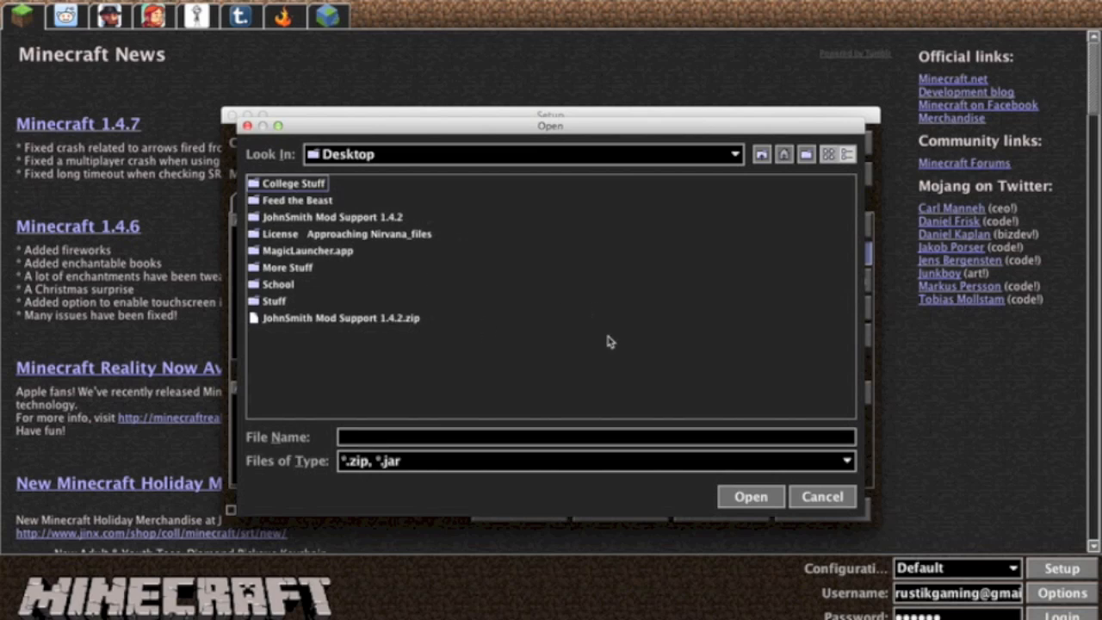
mouse_move(749, 463)
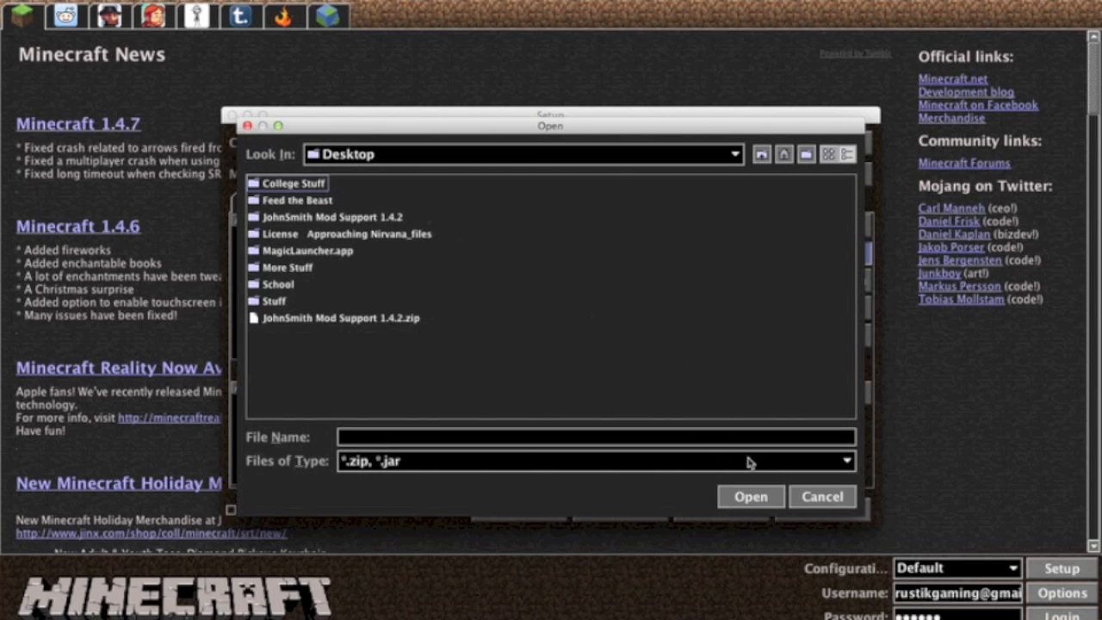
mouse_move(541, 157)
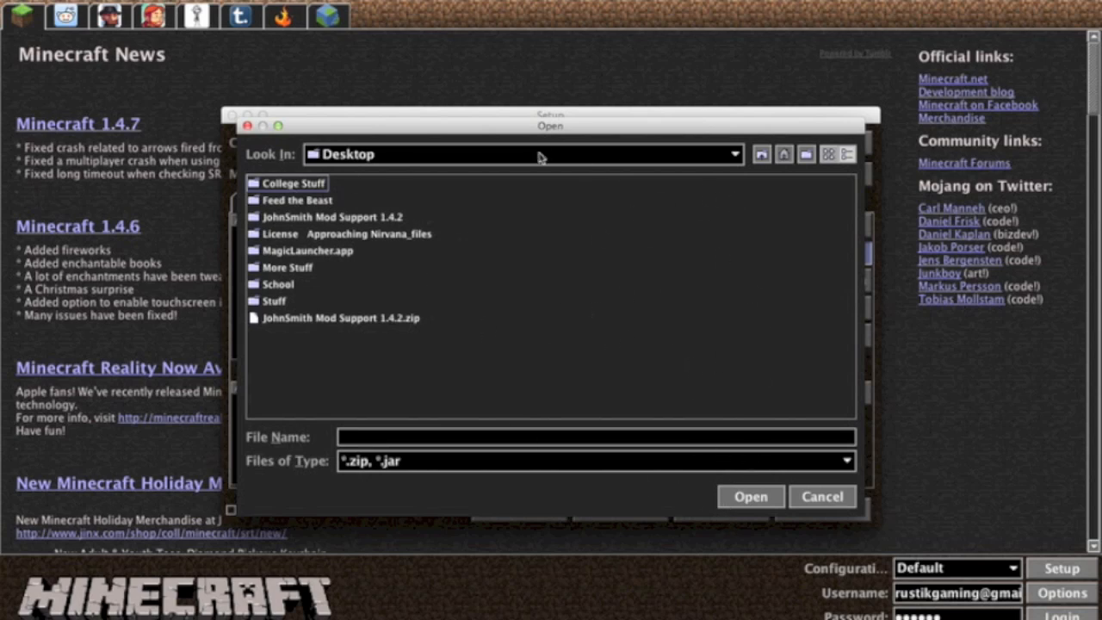
mouse_move(809, 493)
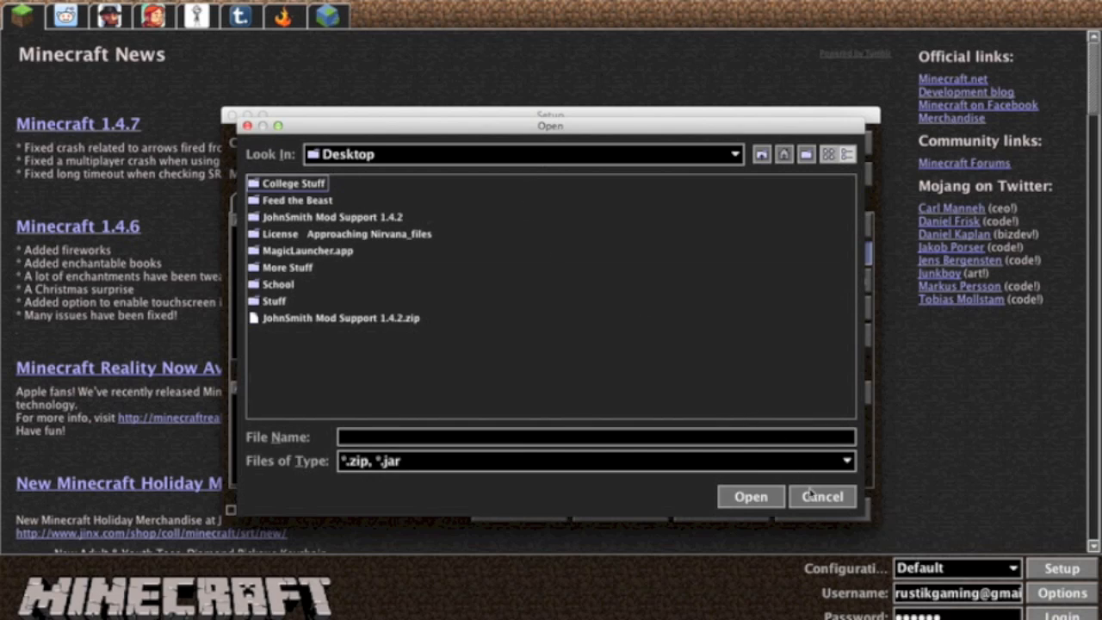
Cancel the file chooser without adding any mod
click(821, 496)
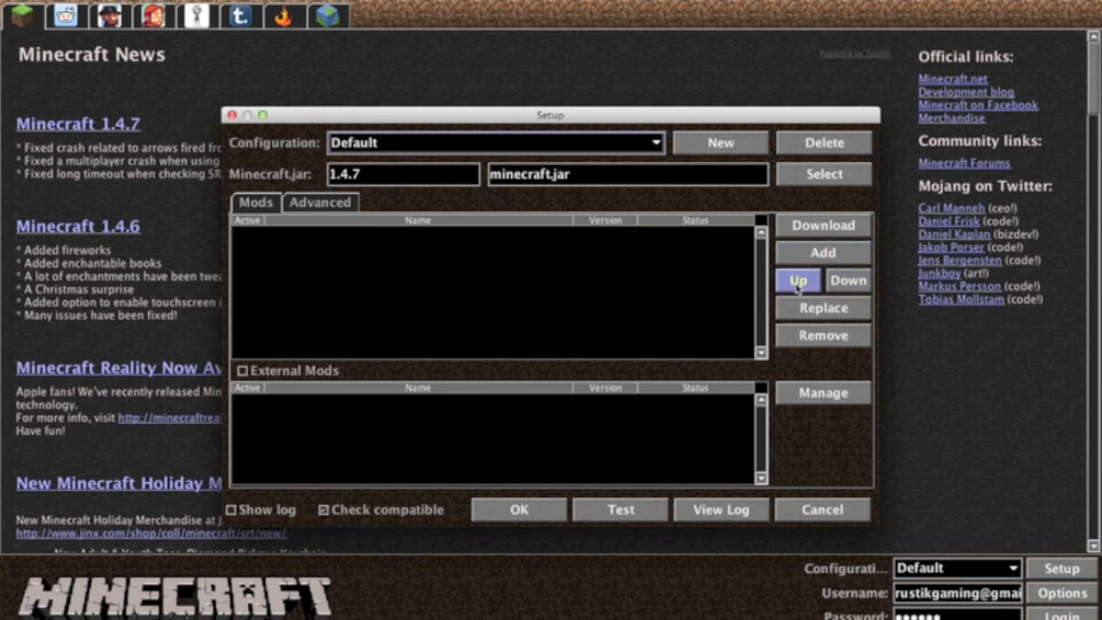
mouse_move(702, 280)
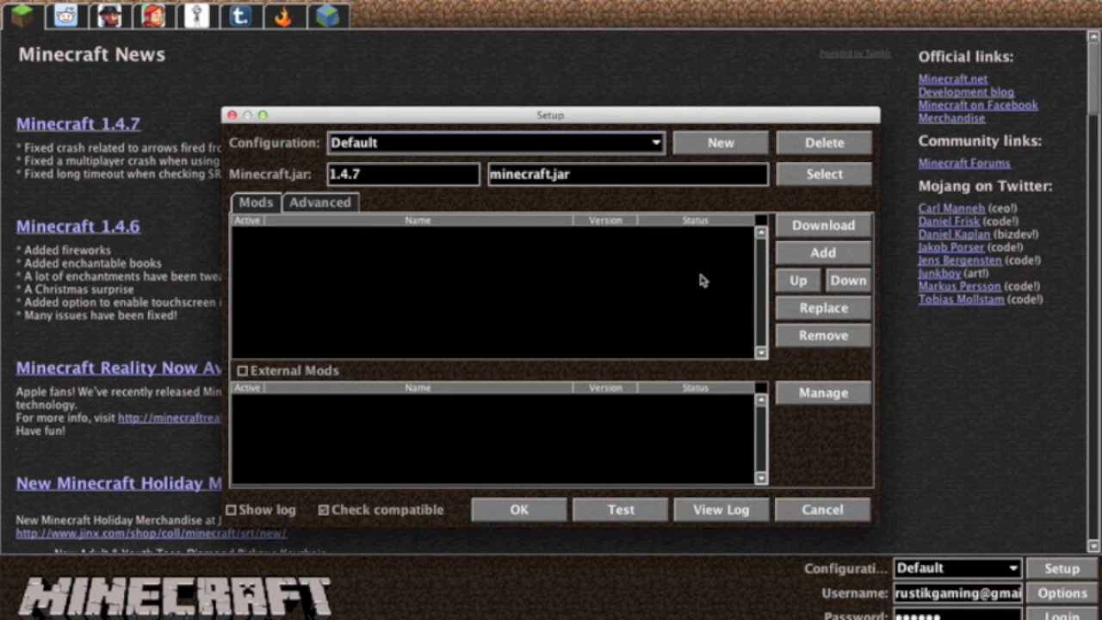
mouse_move(701, 277)
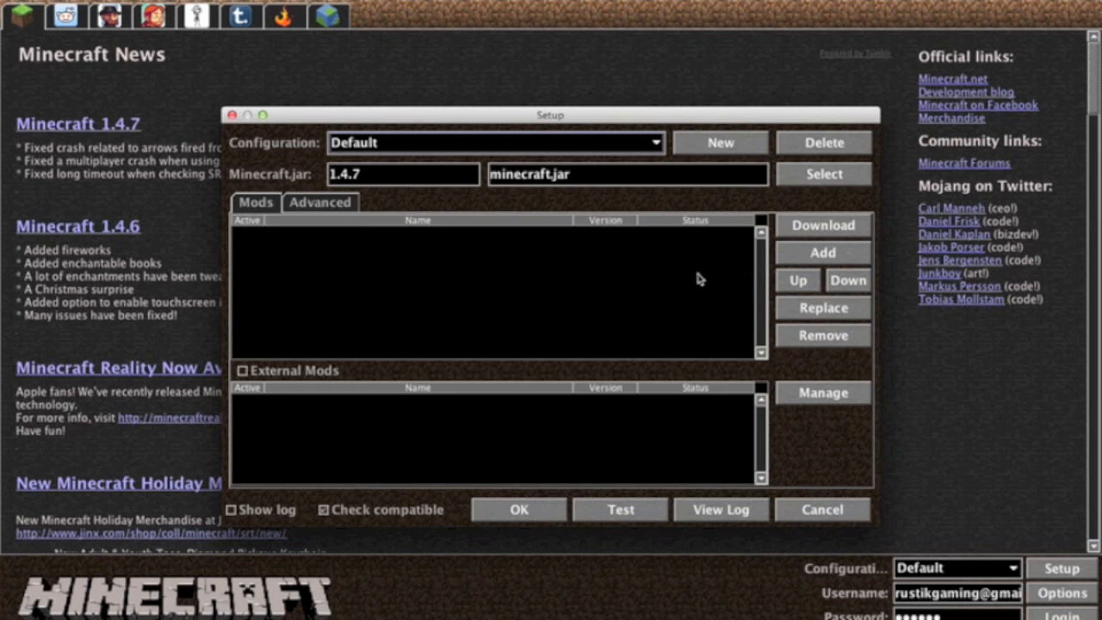
mouse_move(738, 308)
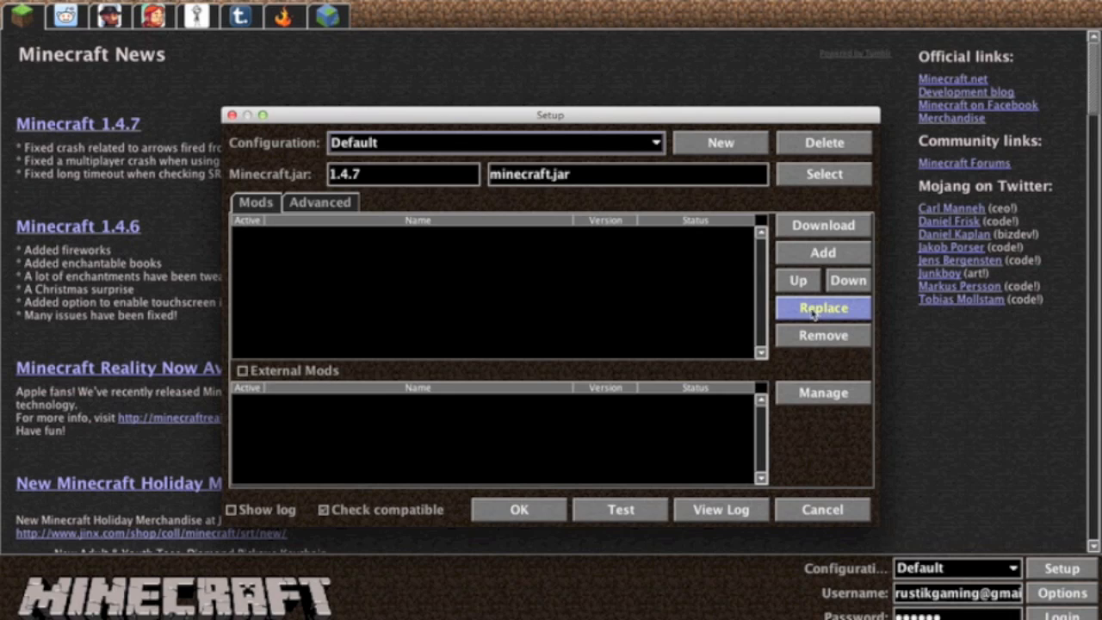
click(822, 308)
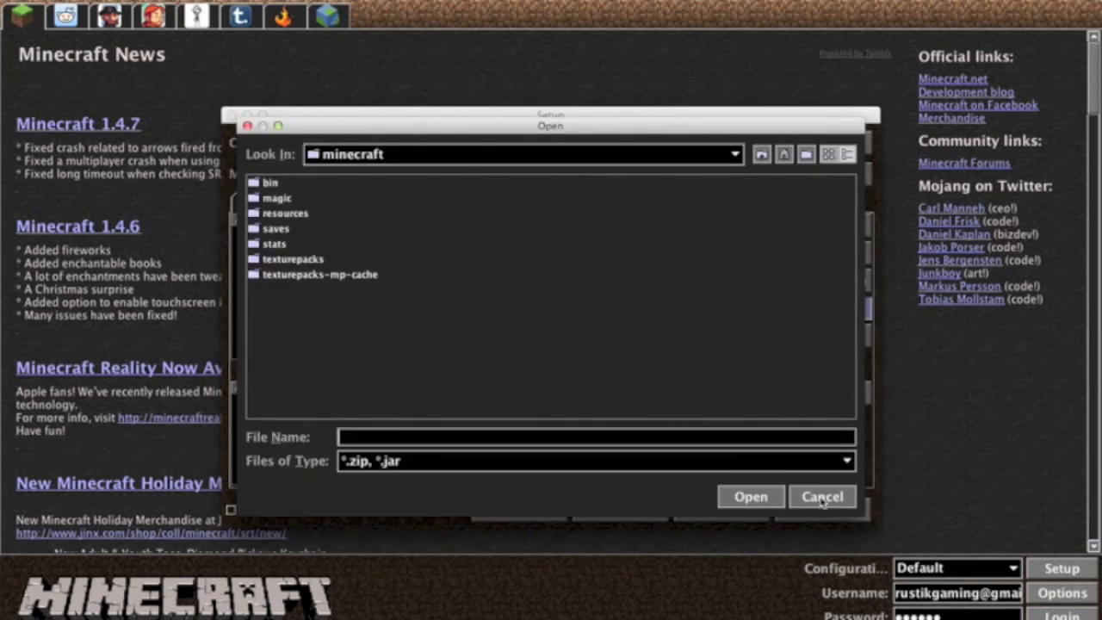
click(821, 496)
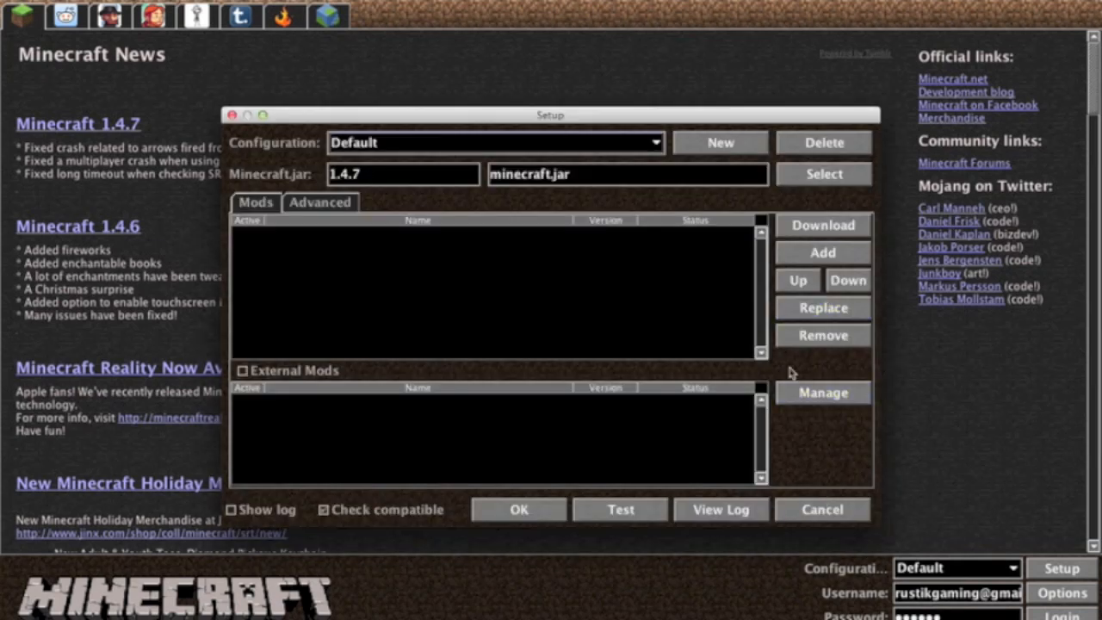
mouse_move(580, 249)
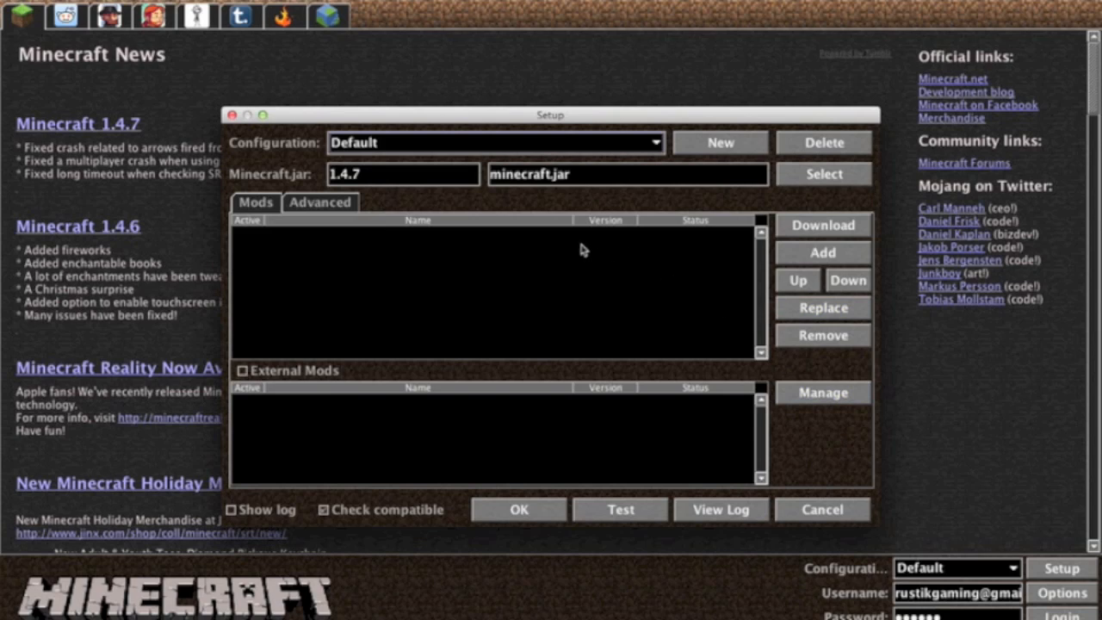
mouse_move(564, 289)
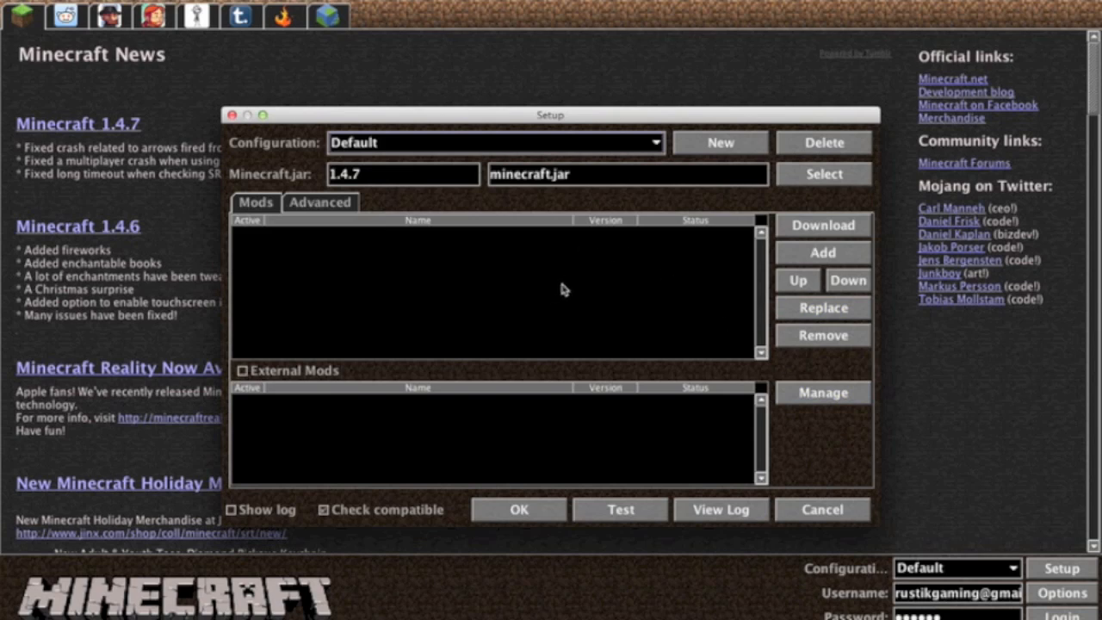
mouse_move(811, 326)
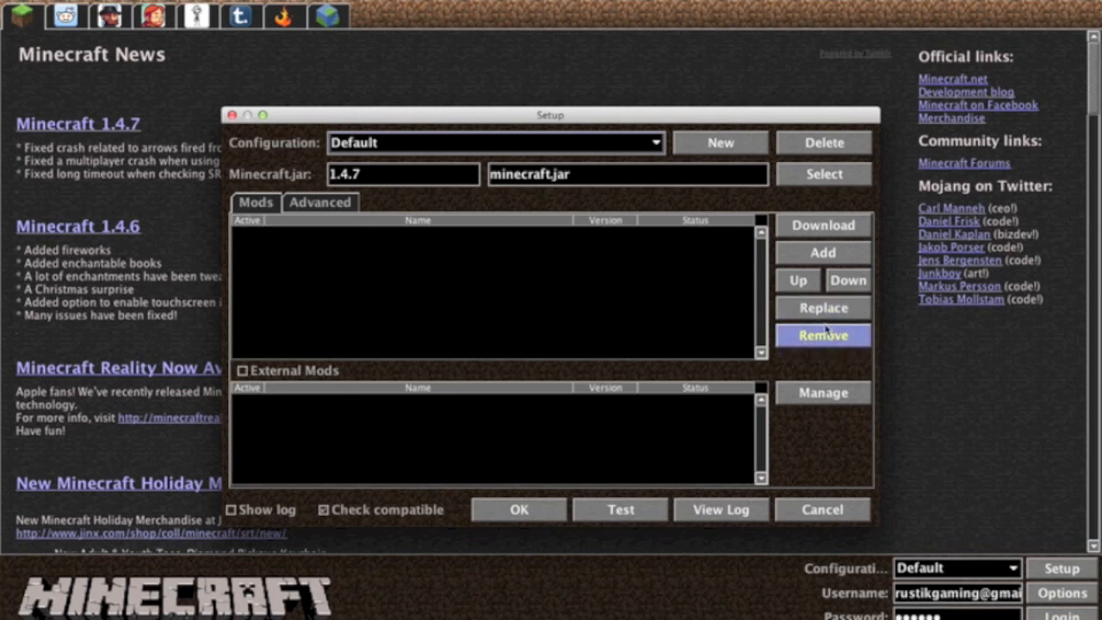
mouse_move(422, 421)
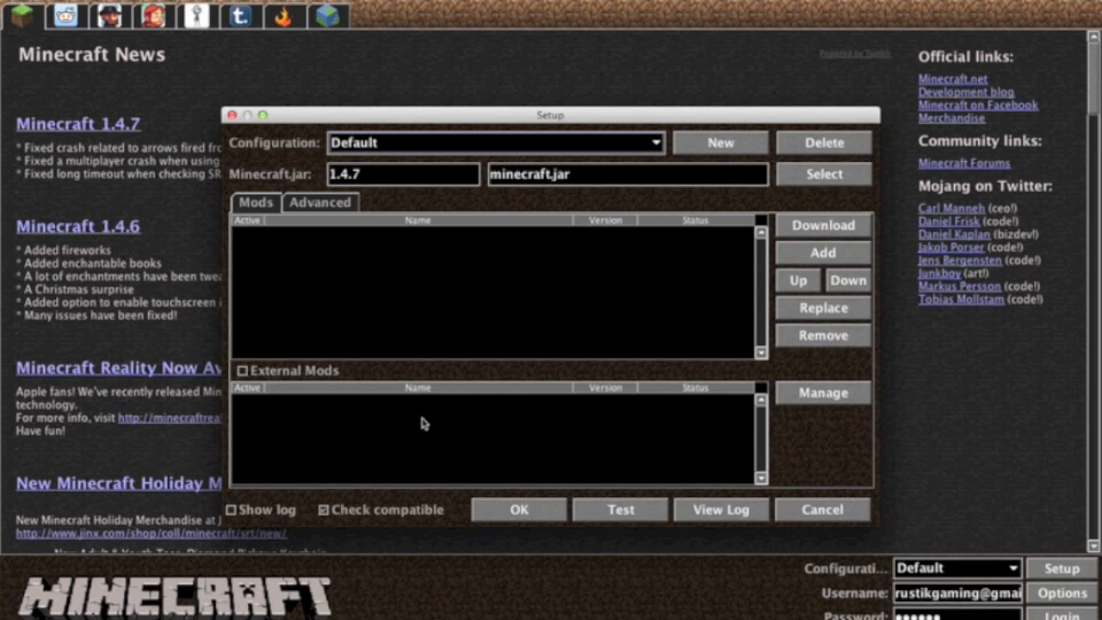
mouse_move(471, 422)
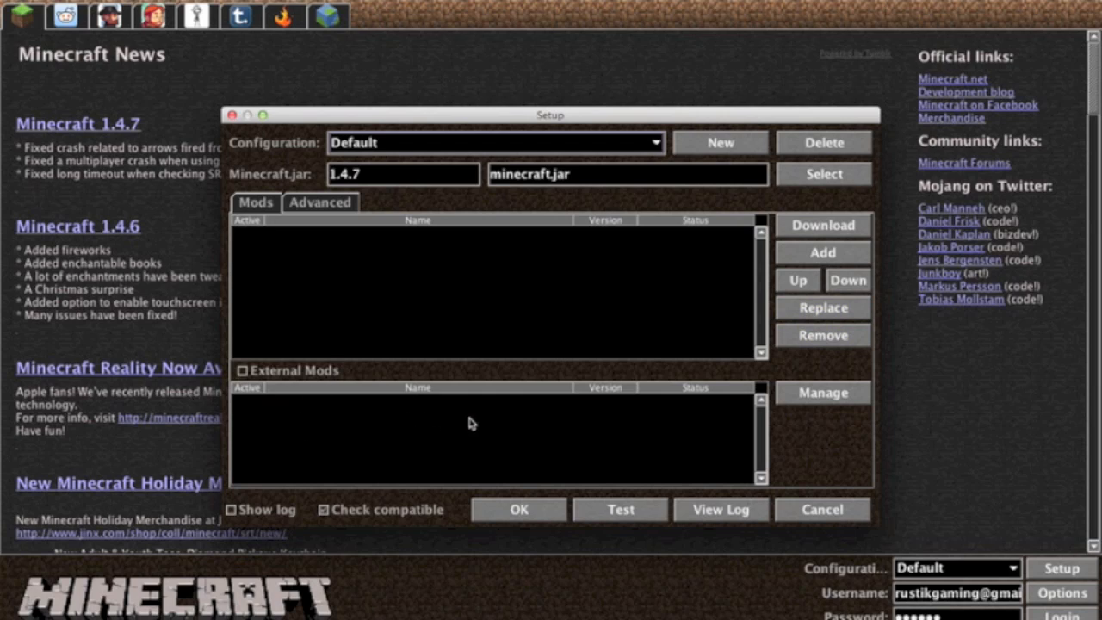
mouse_move(383, 139)
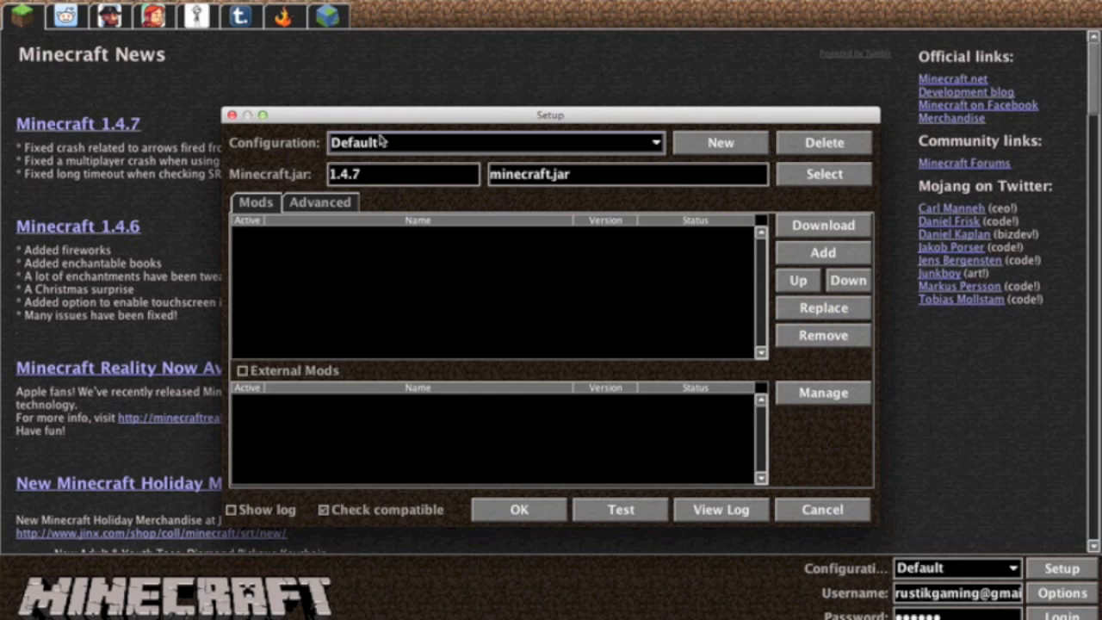
Review Advanced settings (854×480 window, 512 MB), toggling Java Custom on and off
click(319, 203)
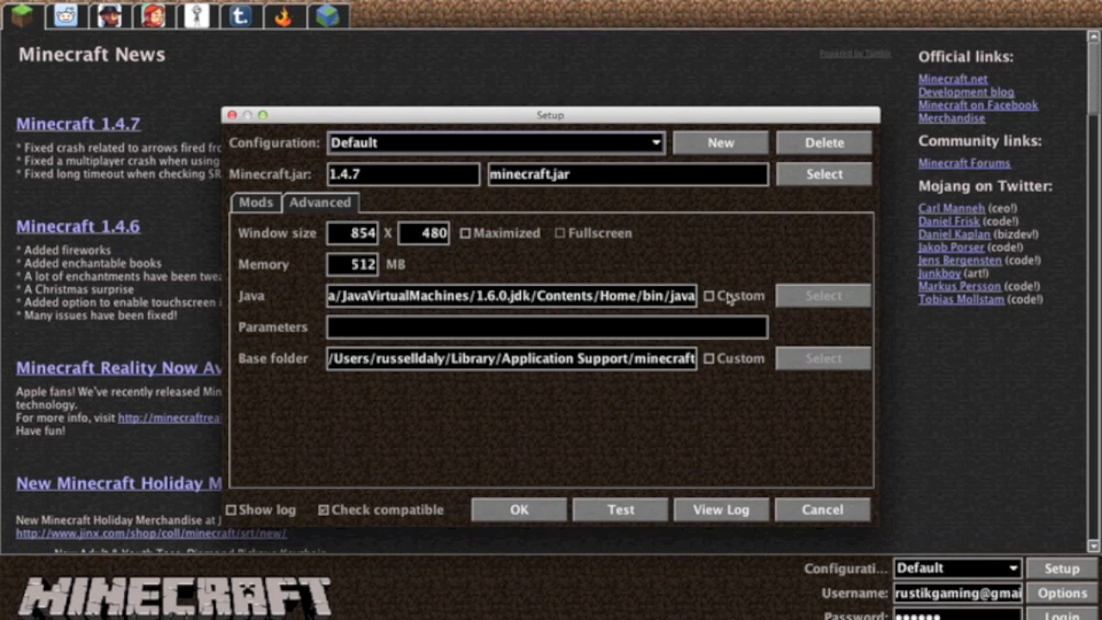
click(708, 295)
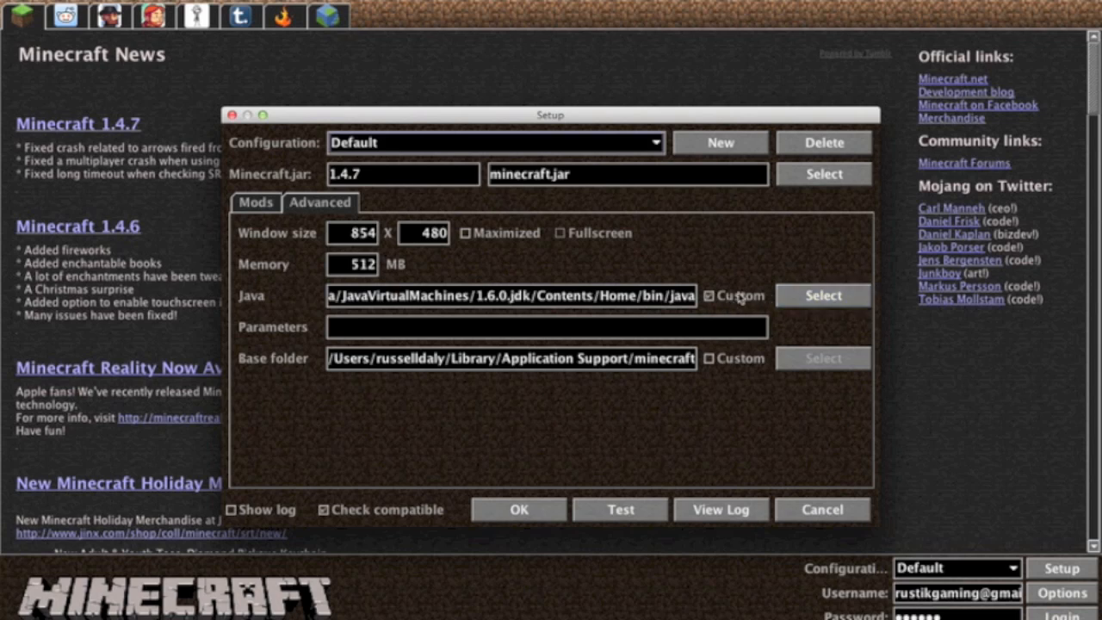
click(710, 295)
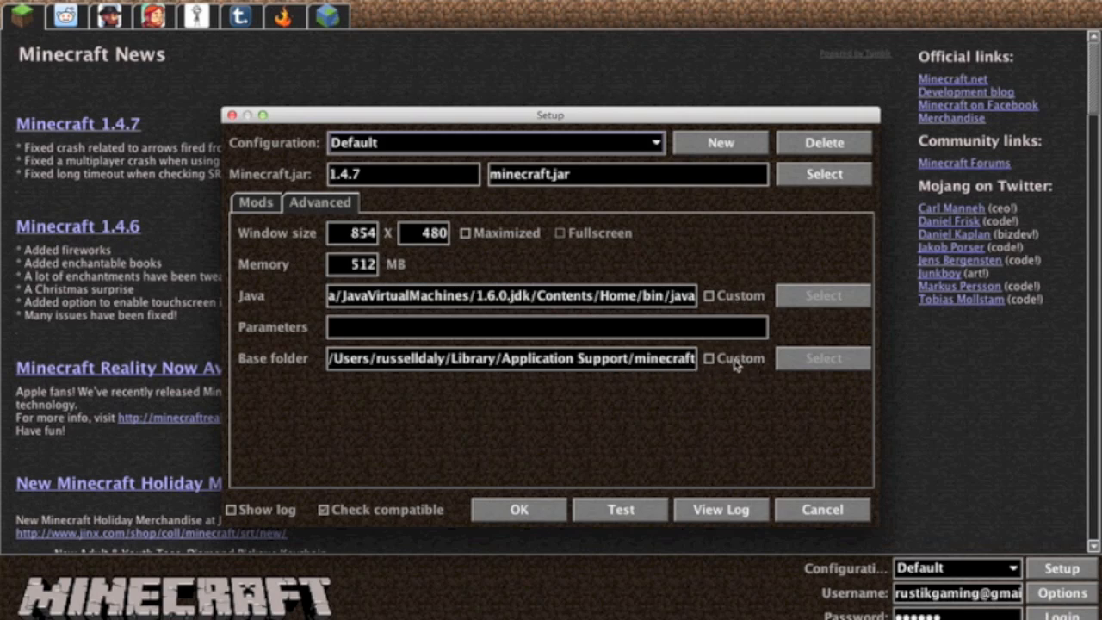
mouse_move(719, 365)
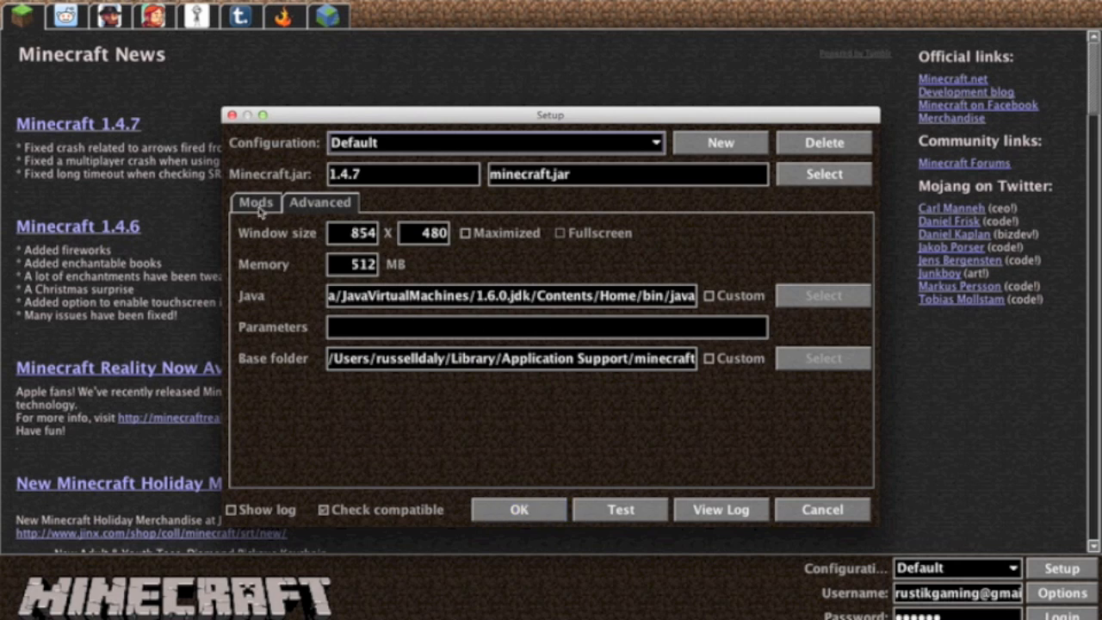
Return to the Mods page and confirm both mod lists remain empty
click(255, 203)
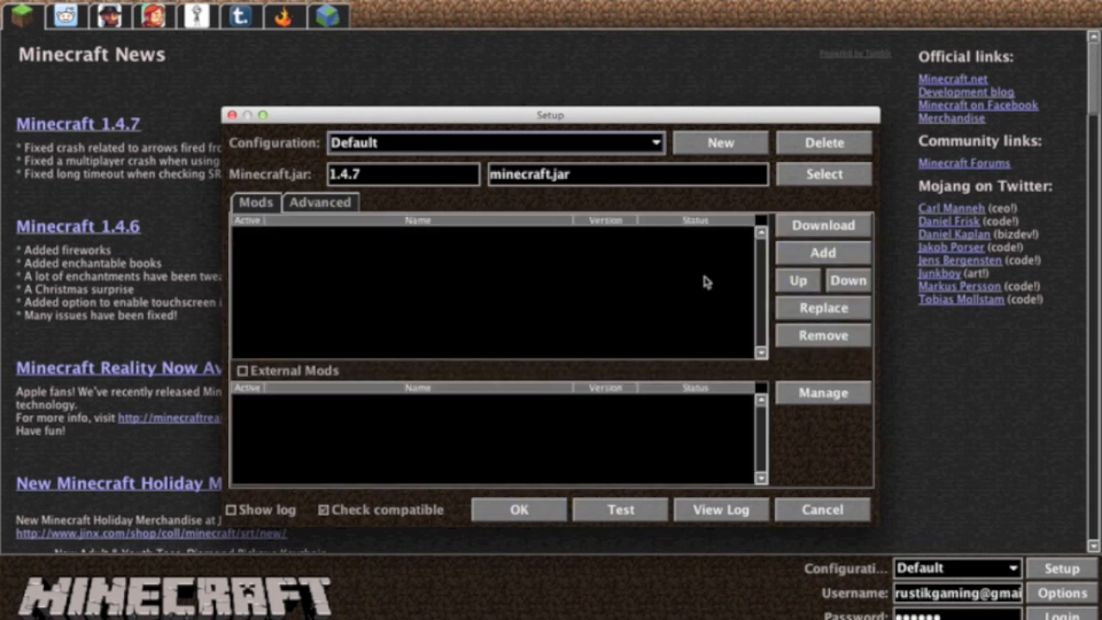
mouse_move(689, 310)
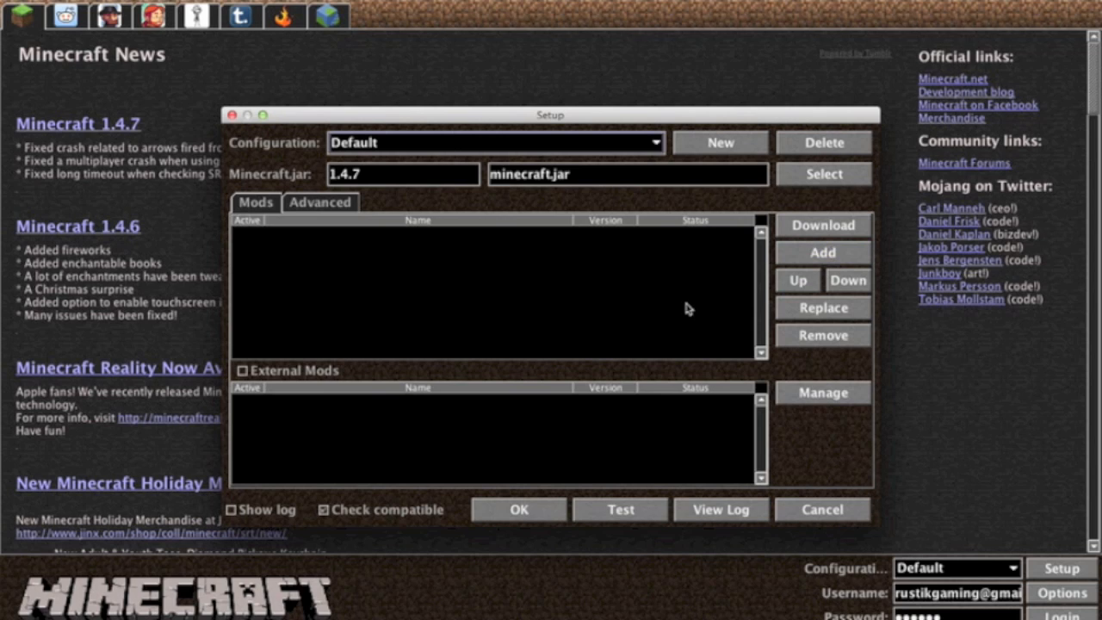
mouse_move(630, 302)
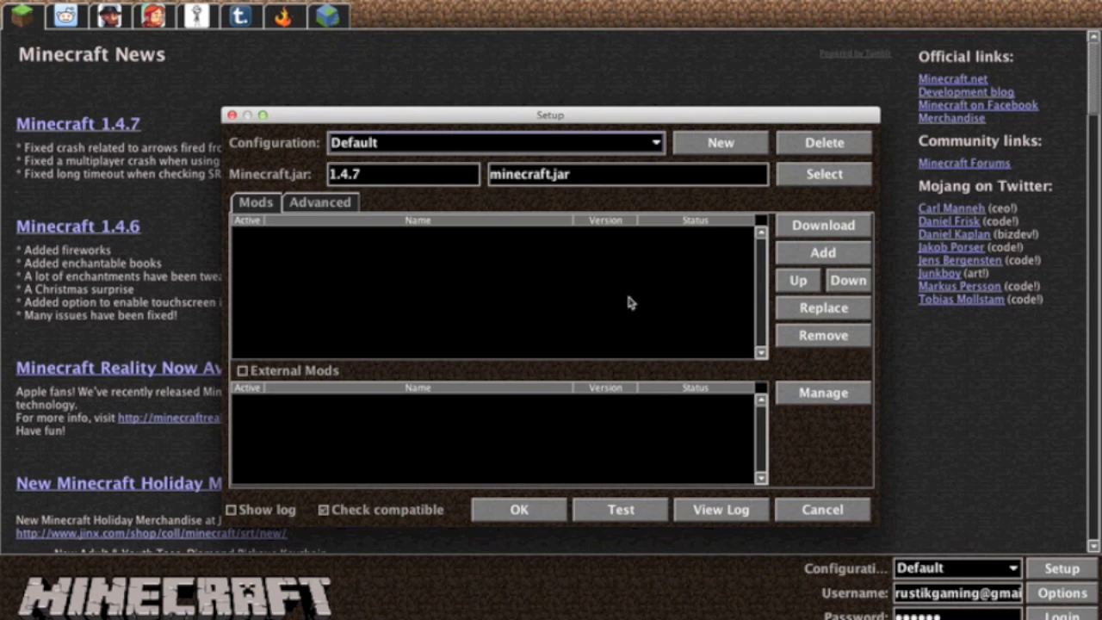
mouse_move(607, 467)
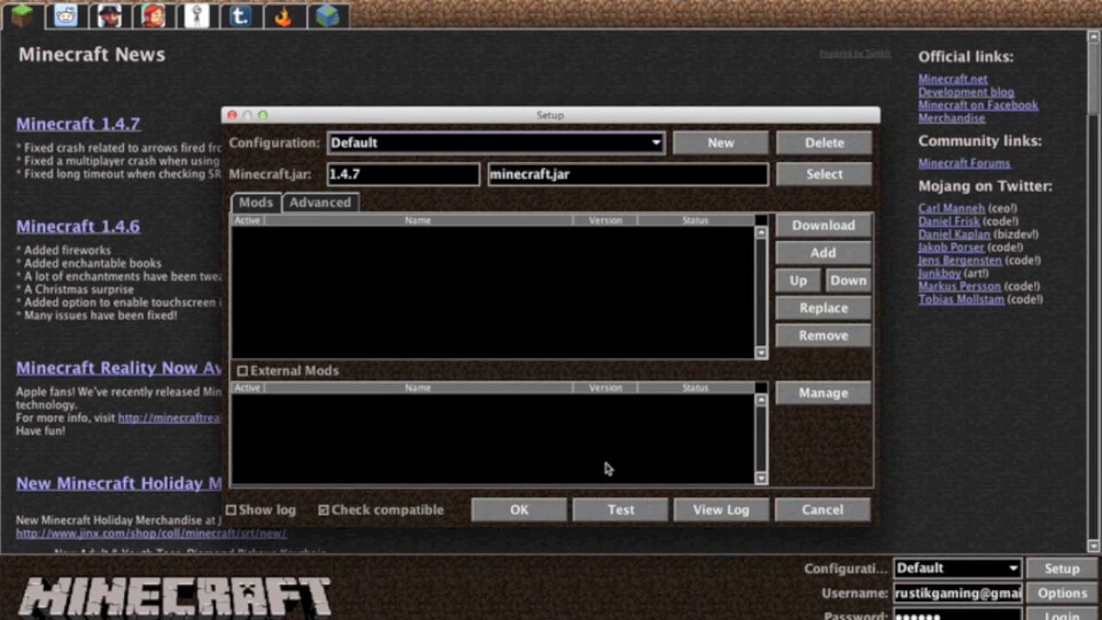
click(619, 508)
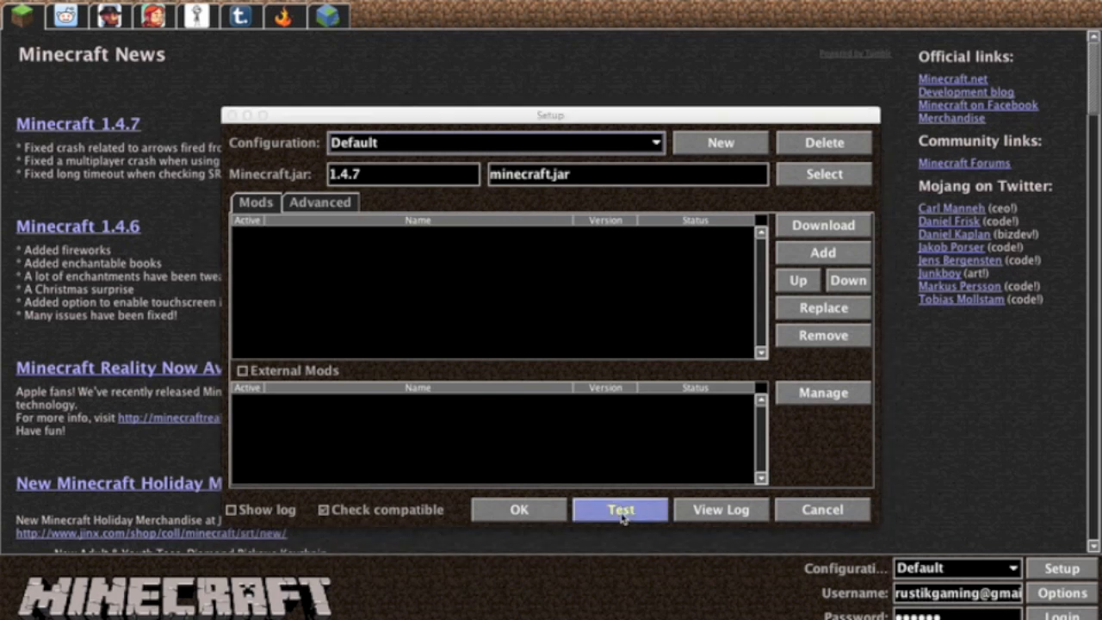
click(620, 509)
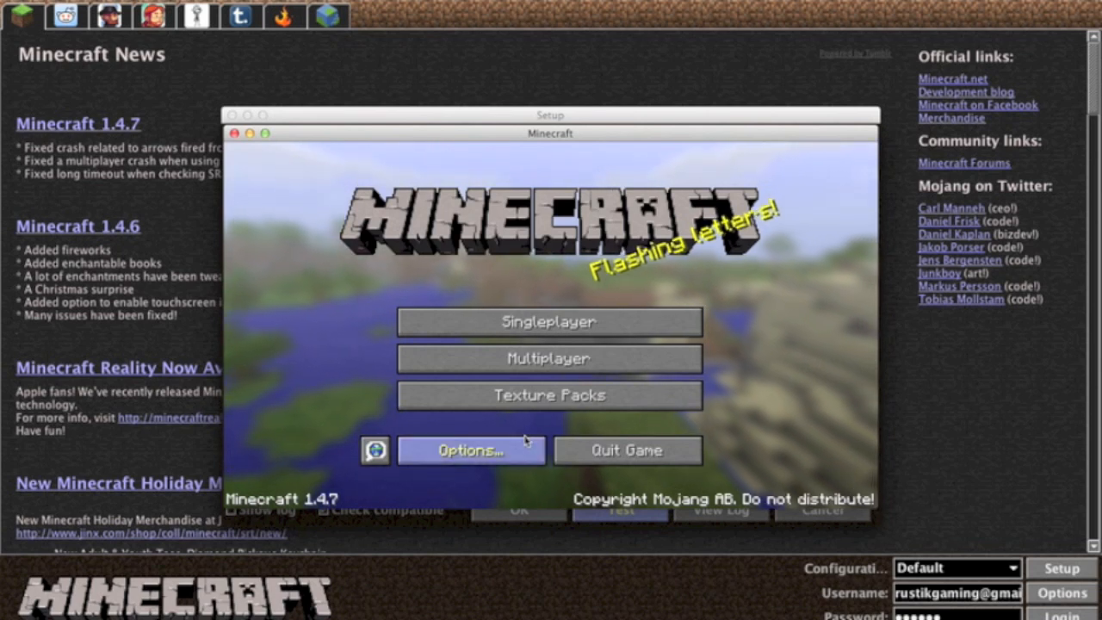
click(548, 321)
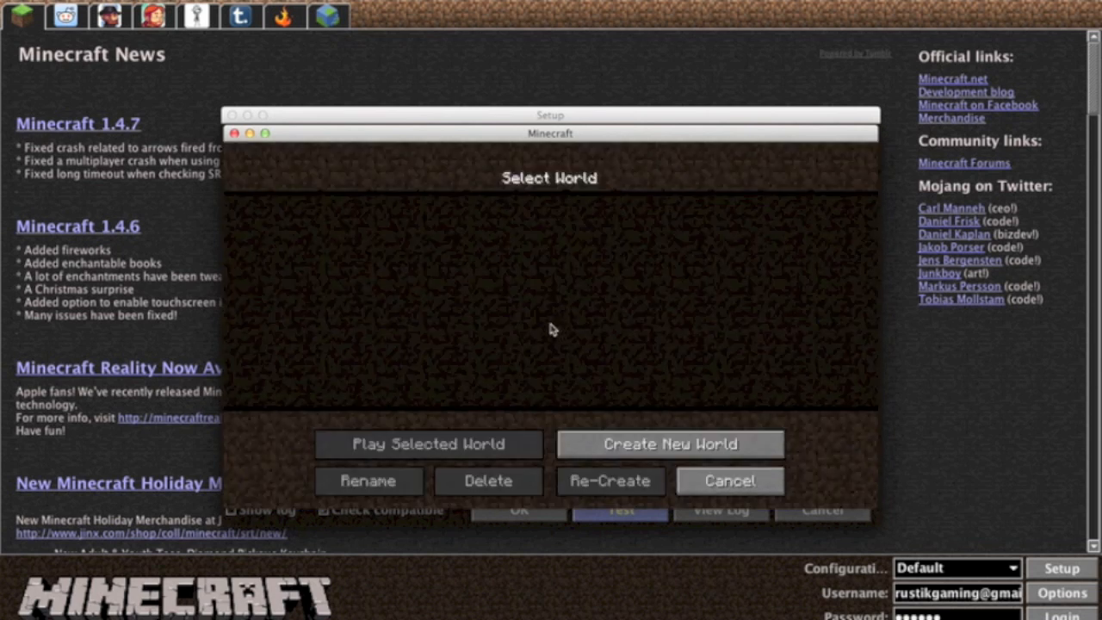
click(728, 480)
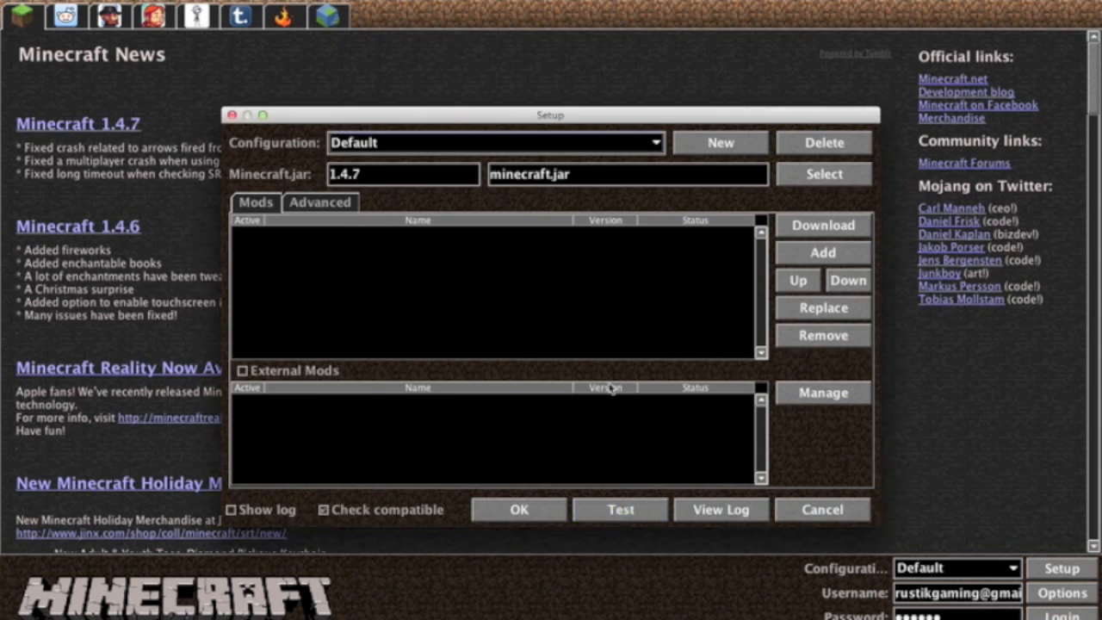
mouse_move(614, 351)
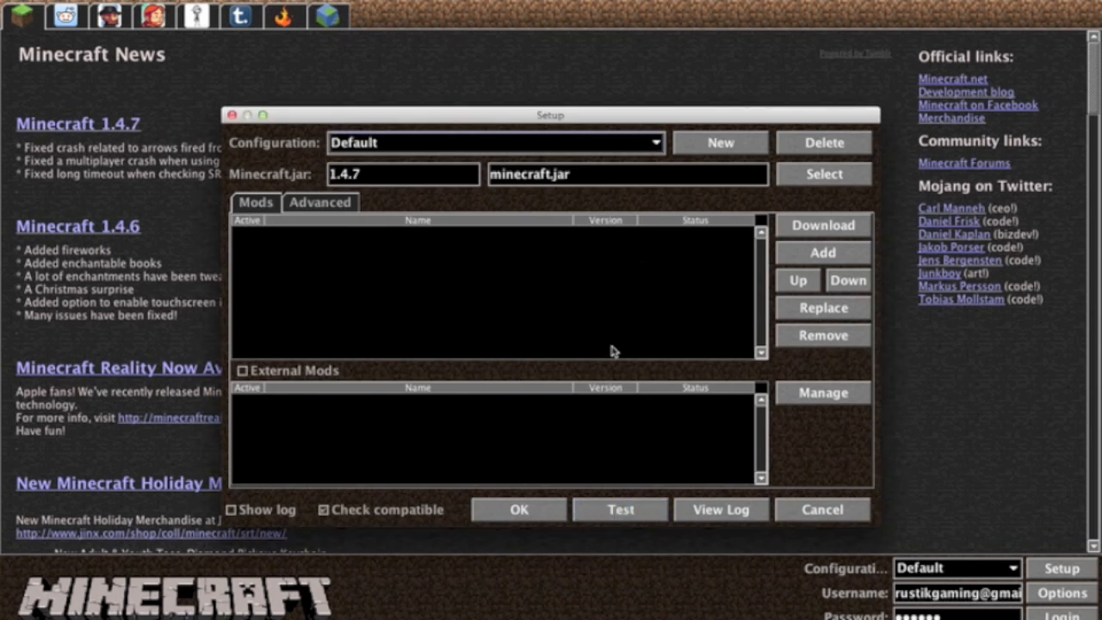
mouse_move(396, 417)
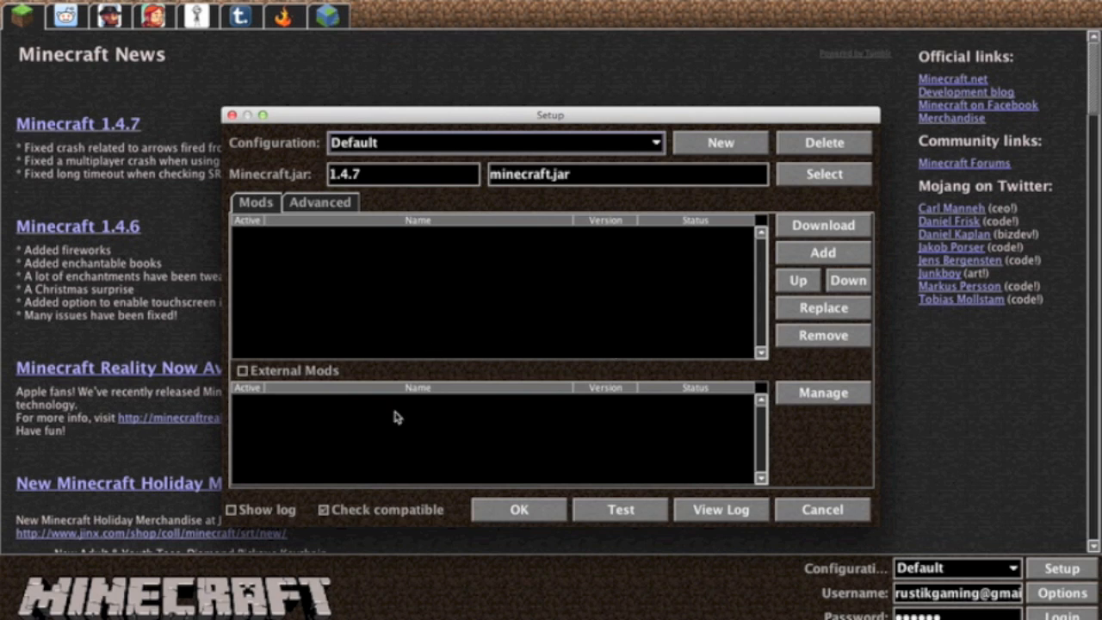
mouse_move(478, 341)
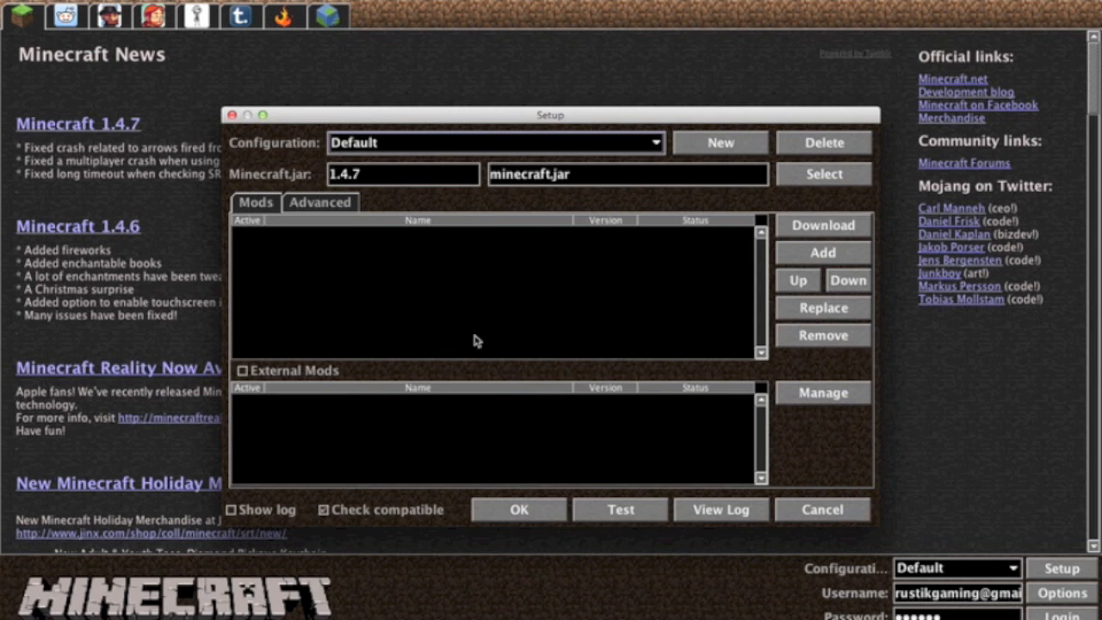
mouse_move(478, 411)
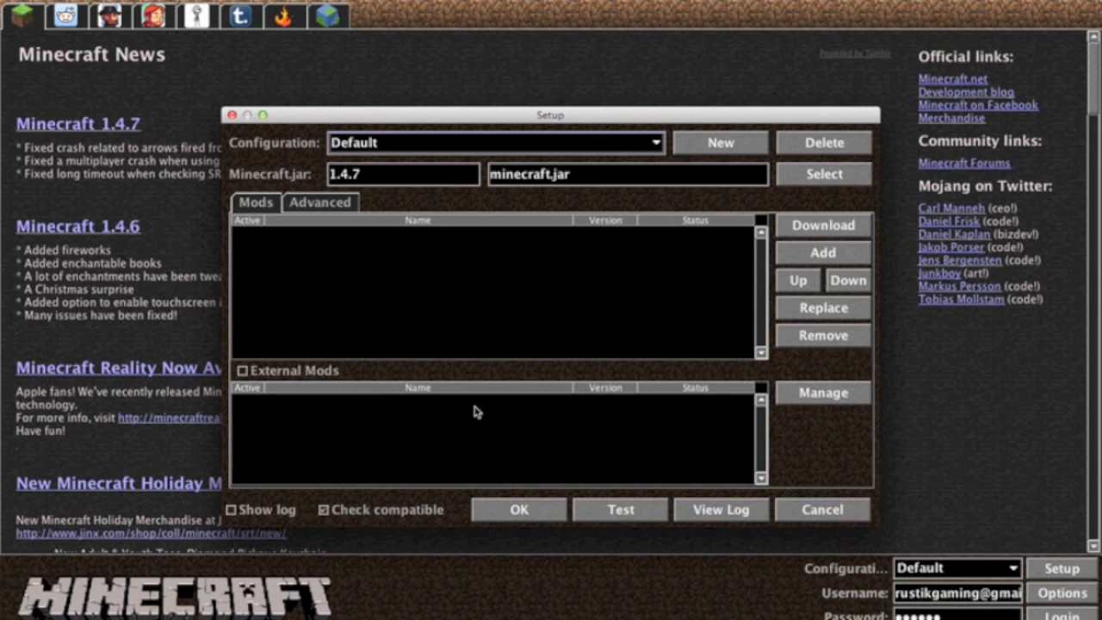
Confirm Setup with OK, returning to the Minecraft News page
click(518, 509)
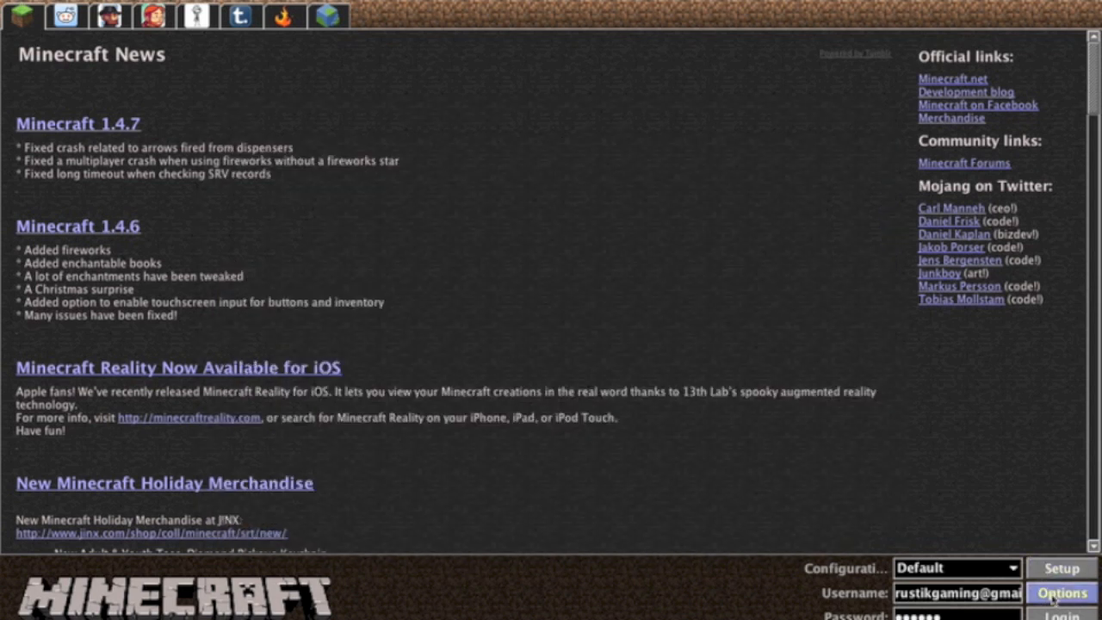
click(1060, 592)
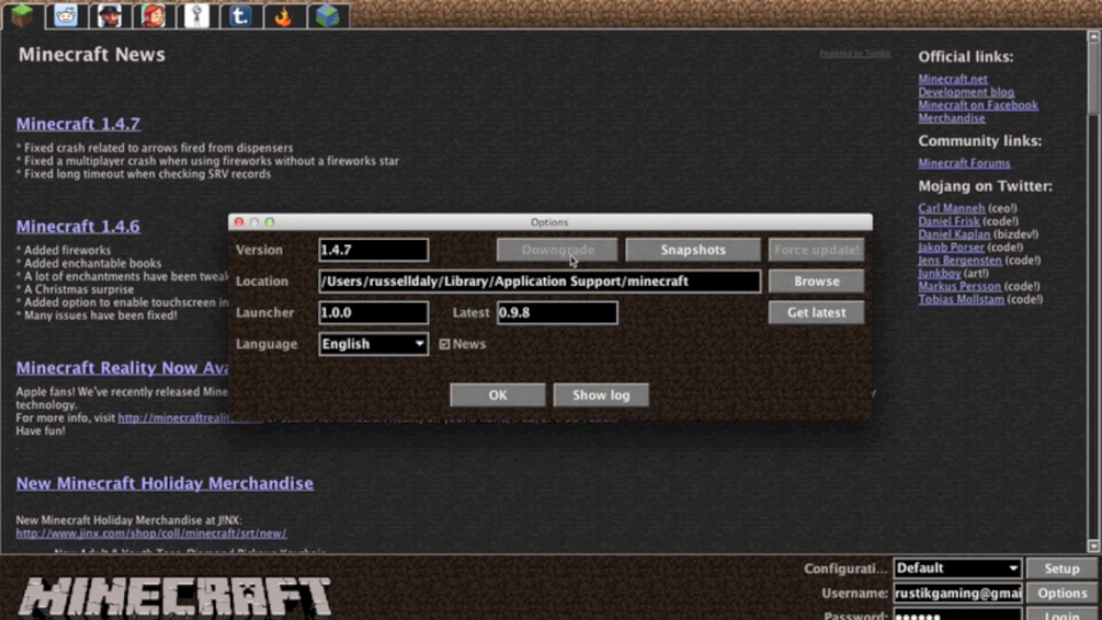
mouse_move(570, 261)
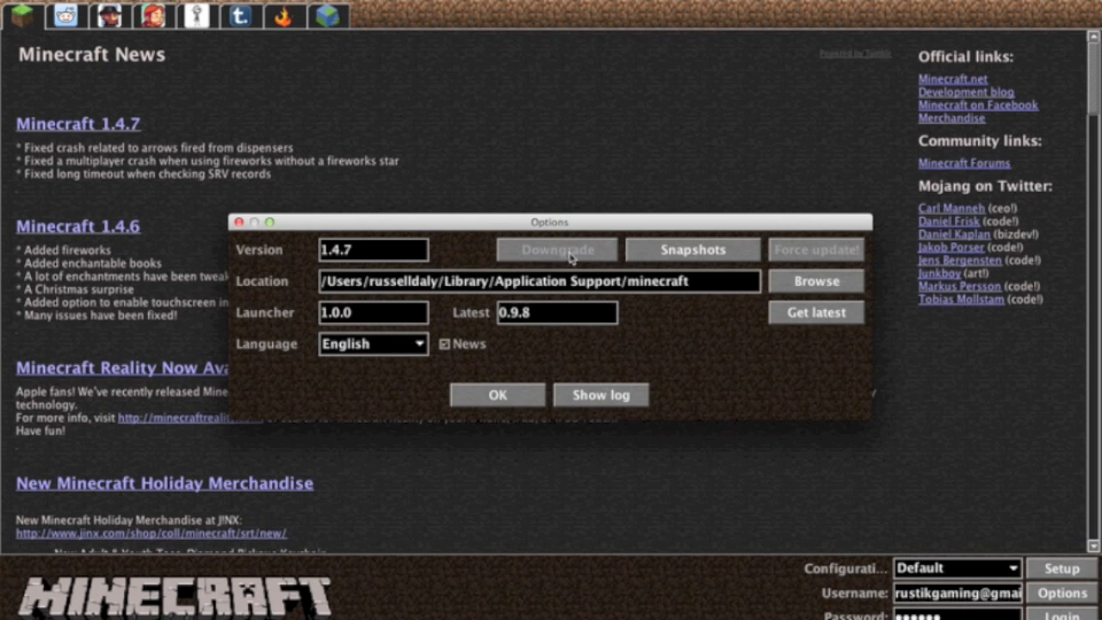
mouse_move(820, 256)
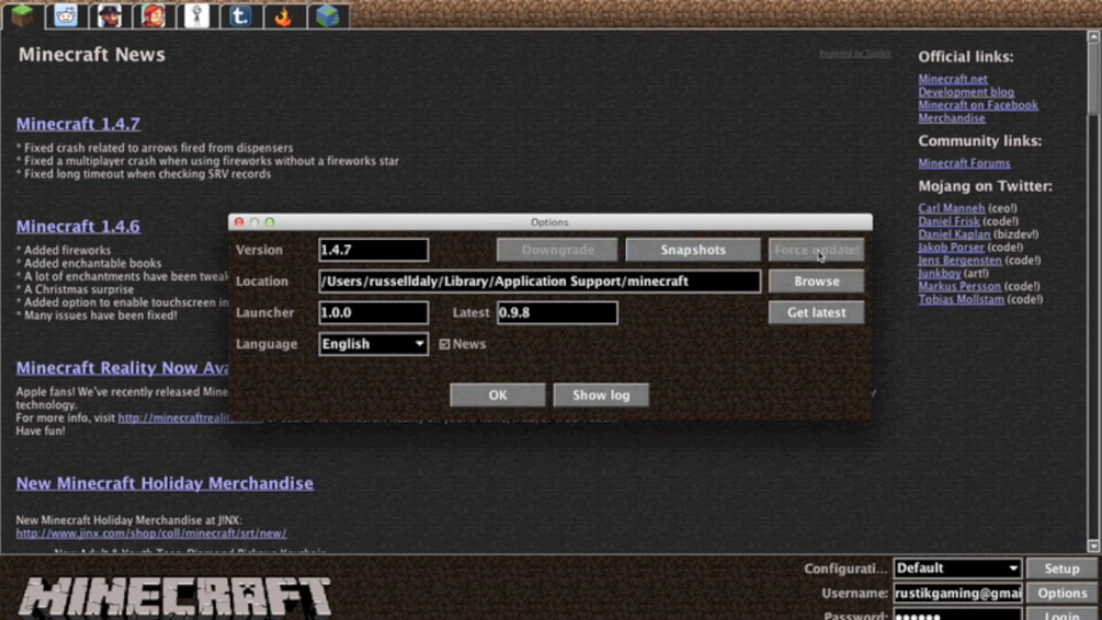
mouse_move(836, 264)
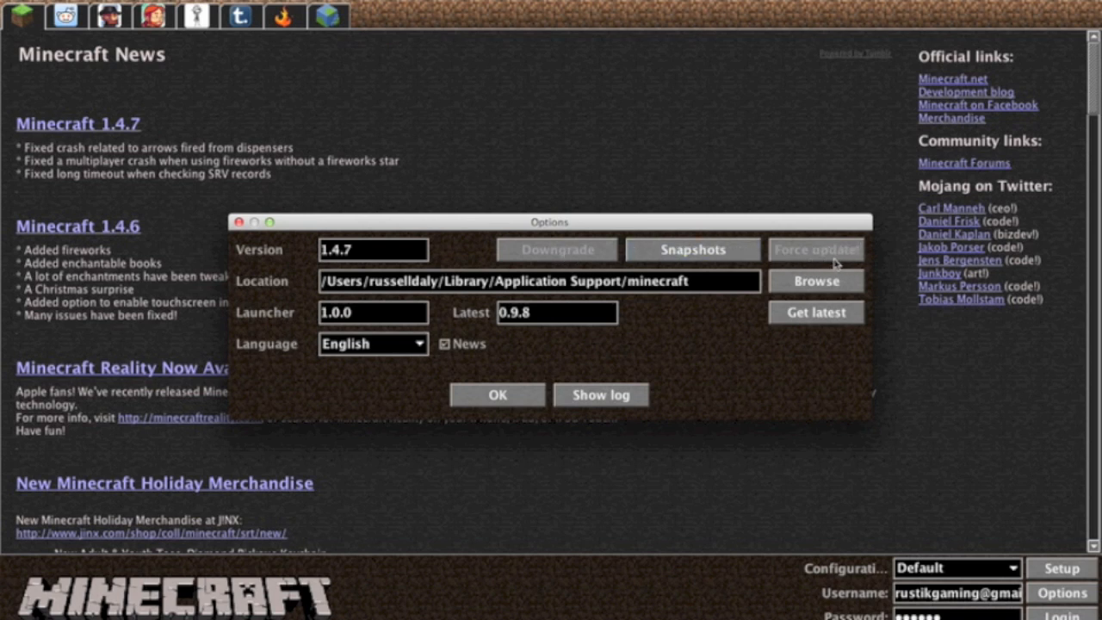
mouse_move(730, 345)
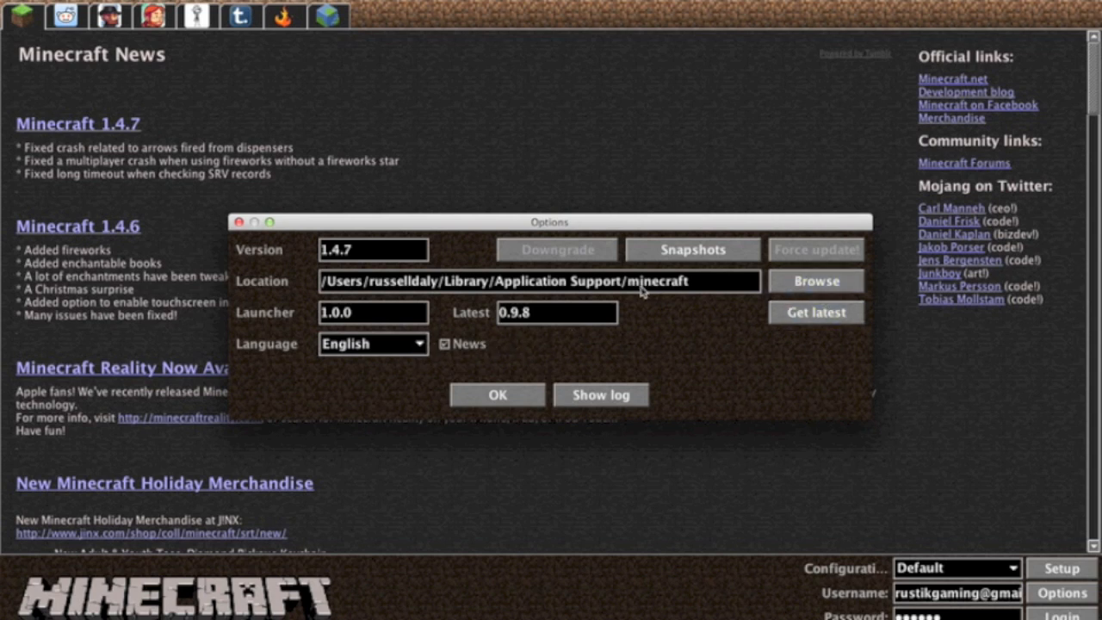
click(496, 394)
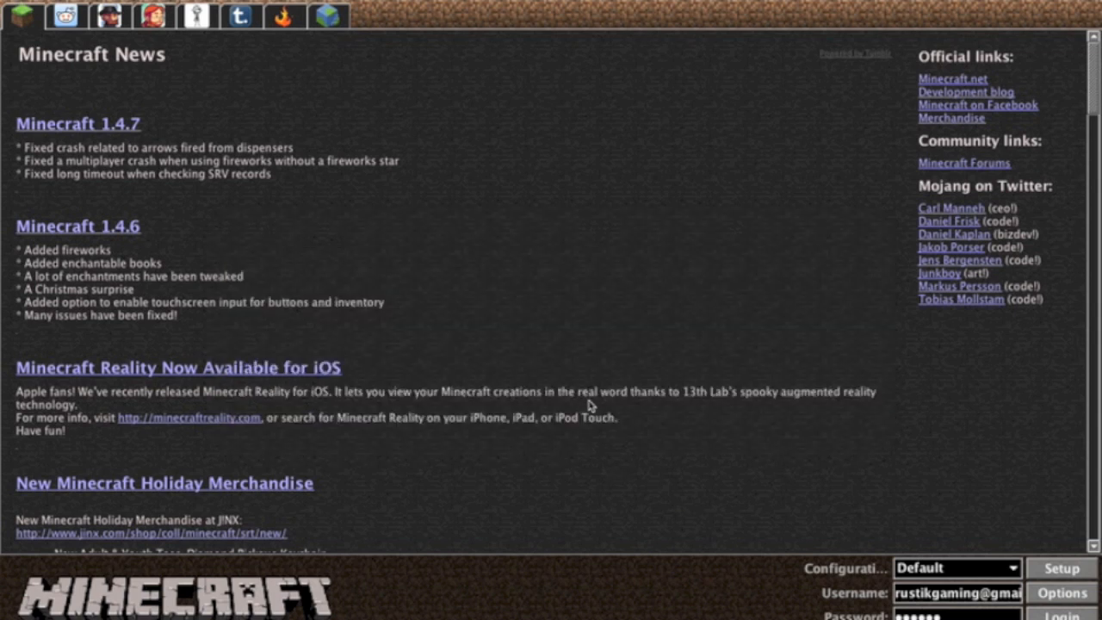
mouse_move(844, 489)
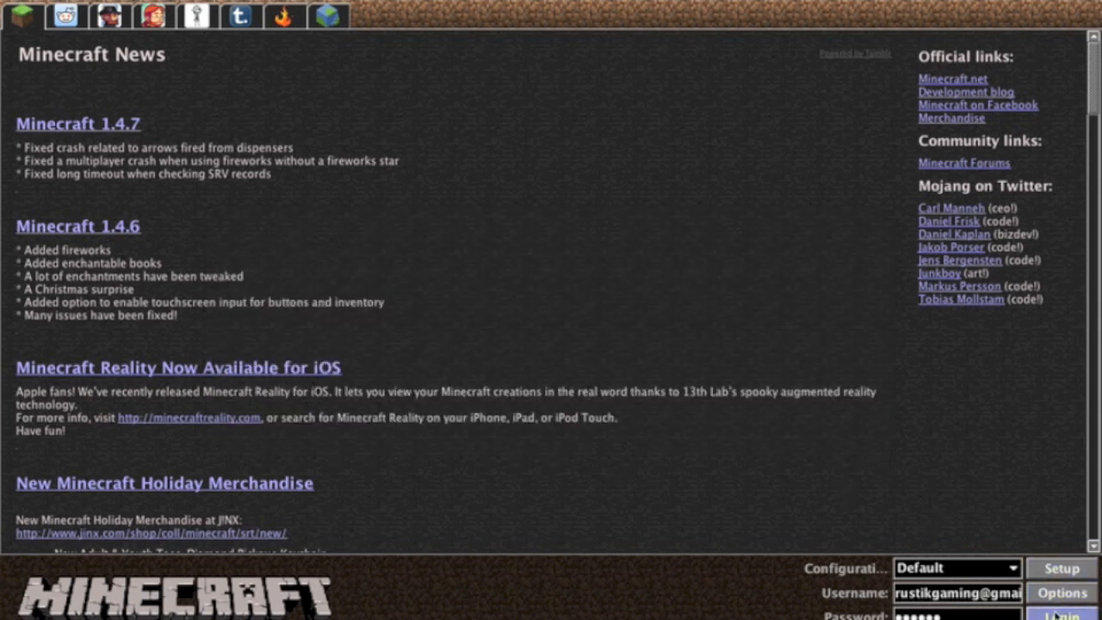
Log in with the Default configuration until the server connection error appears
click(1062, 611)
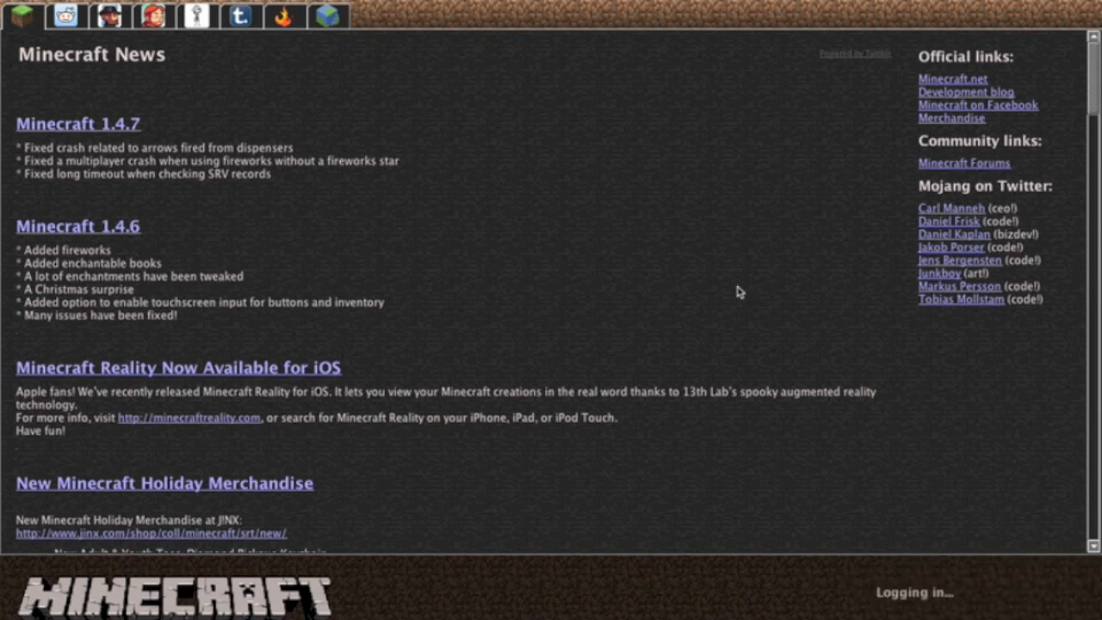
mouse_move(682, 308)
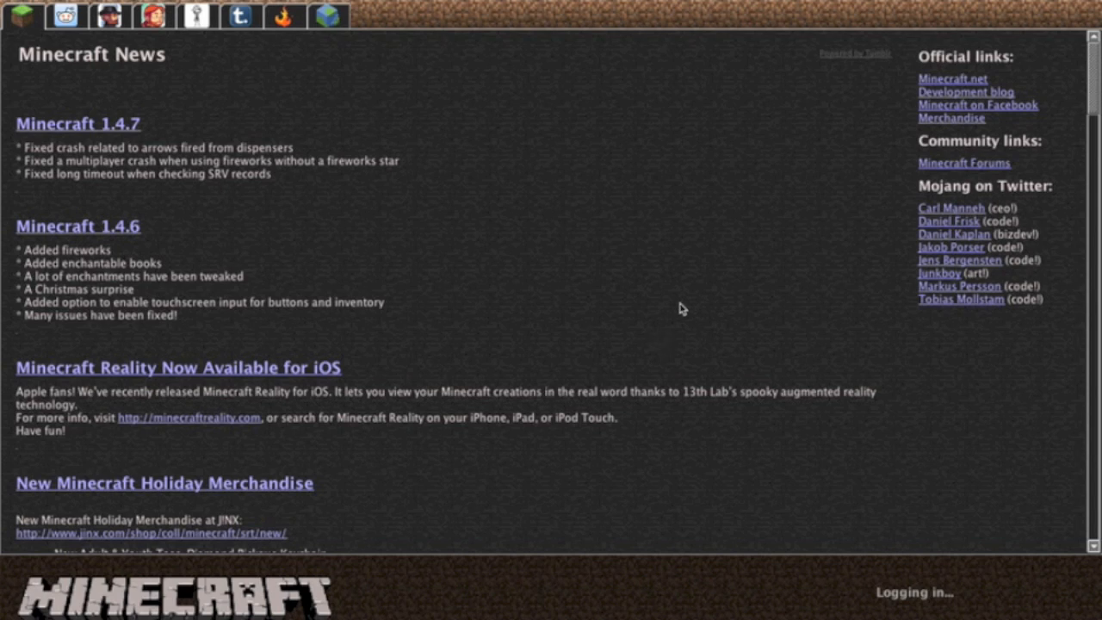
mouse_move(671, 377)
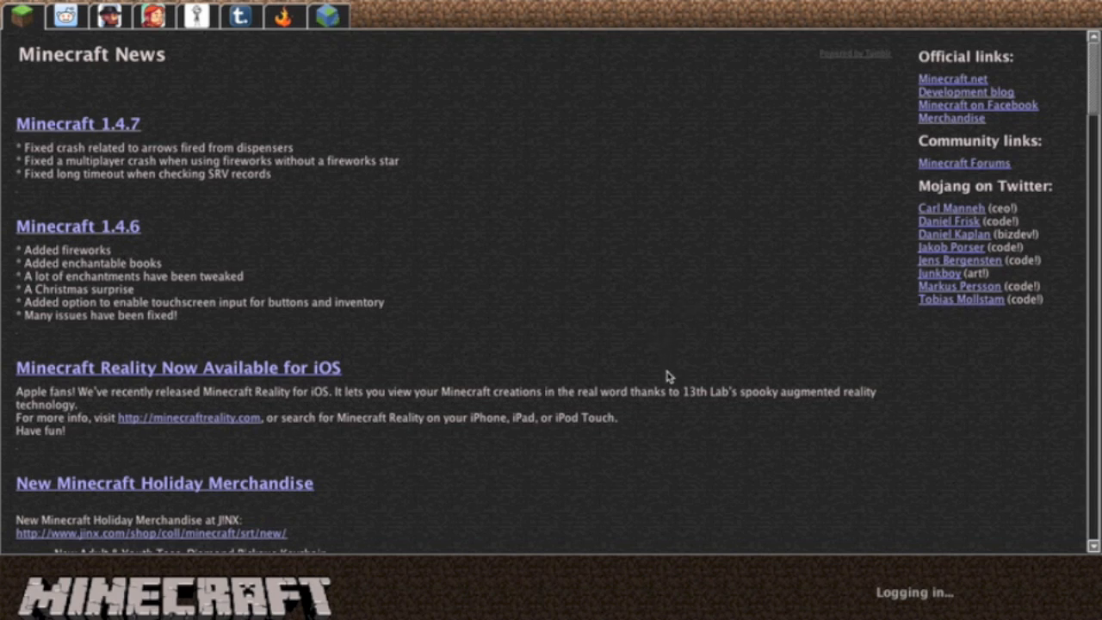
mouse_move(652, 299)
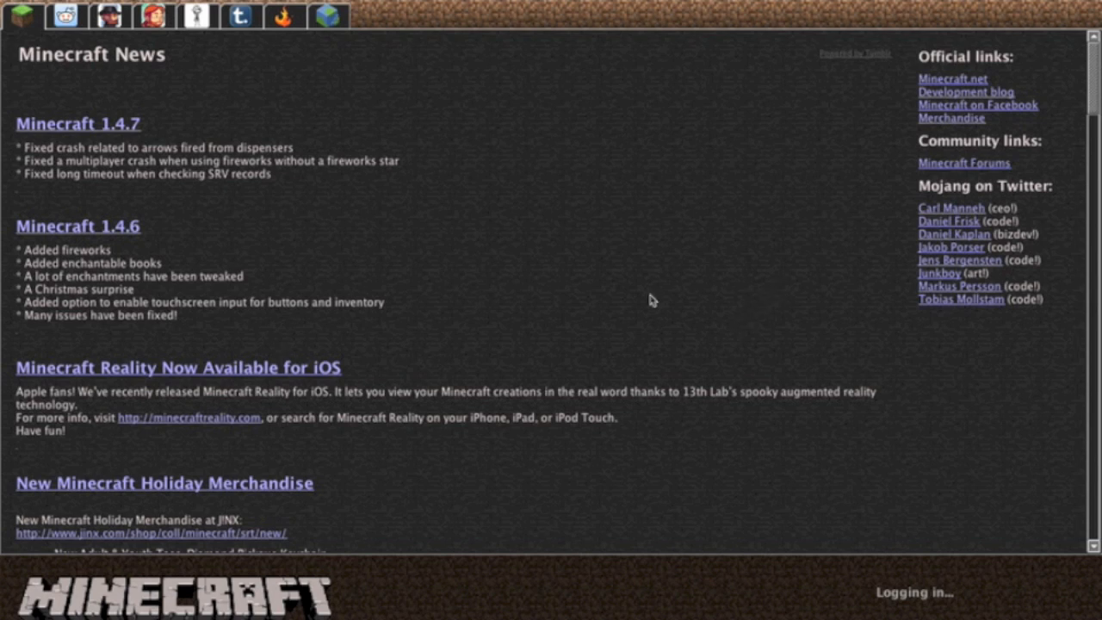
mouse_move(706, 293)
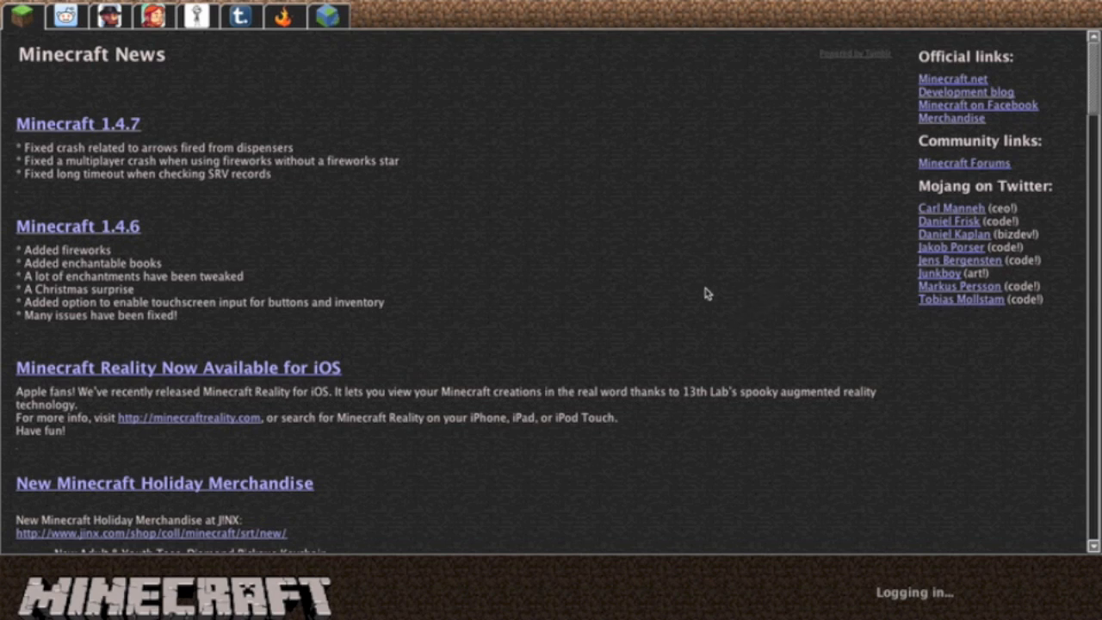
mouse_move(609, 291)
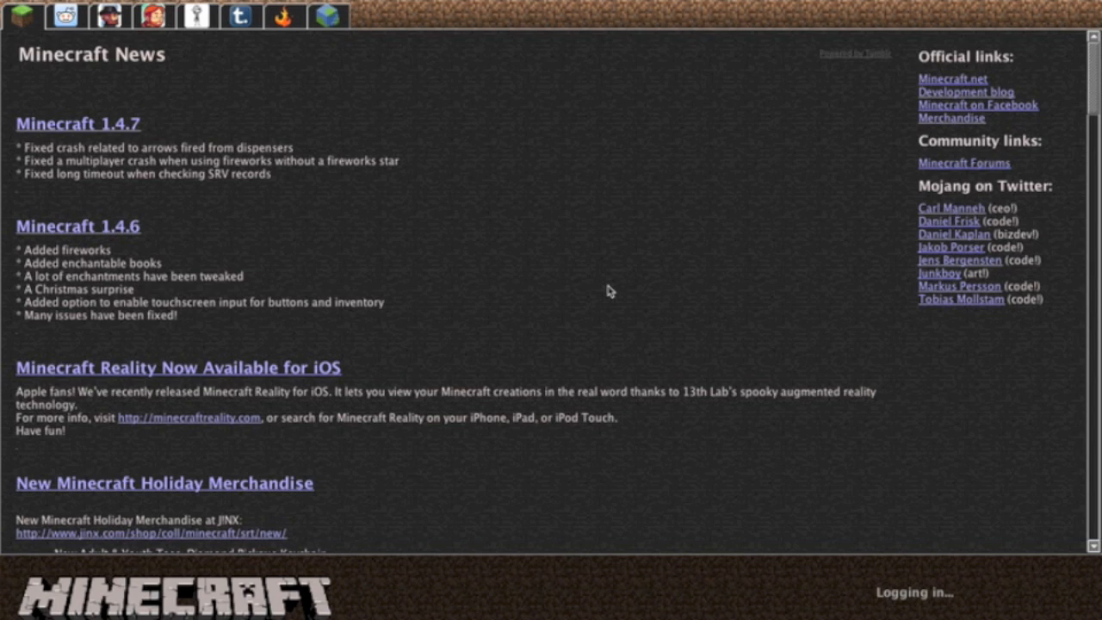
mouse_move(157, 116)
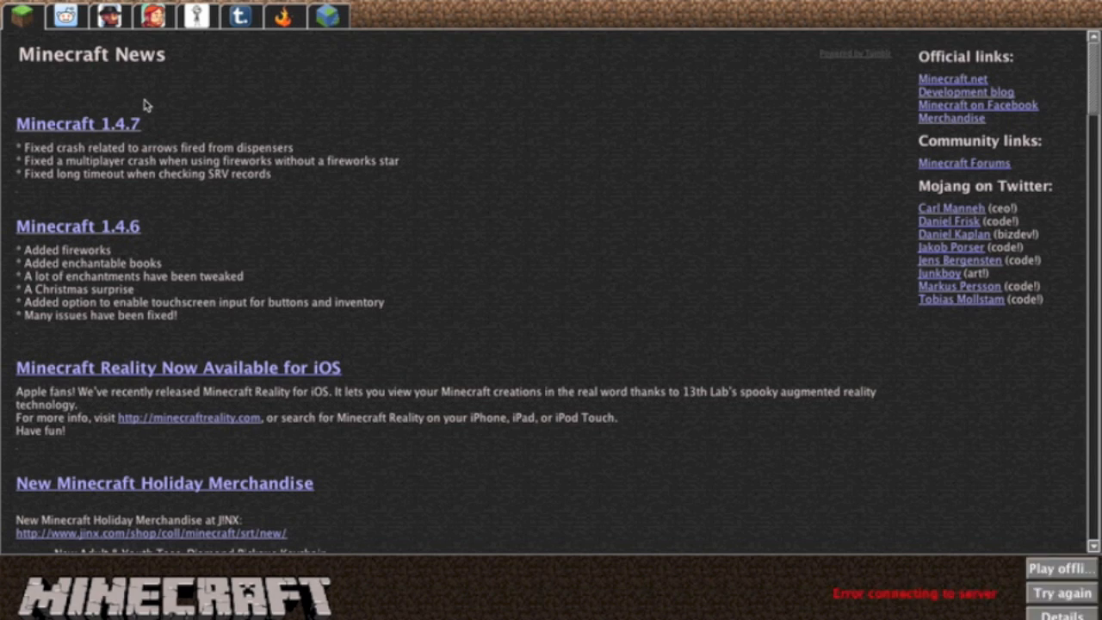
mouse_move(992, 536)
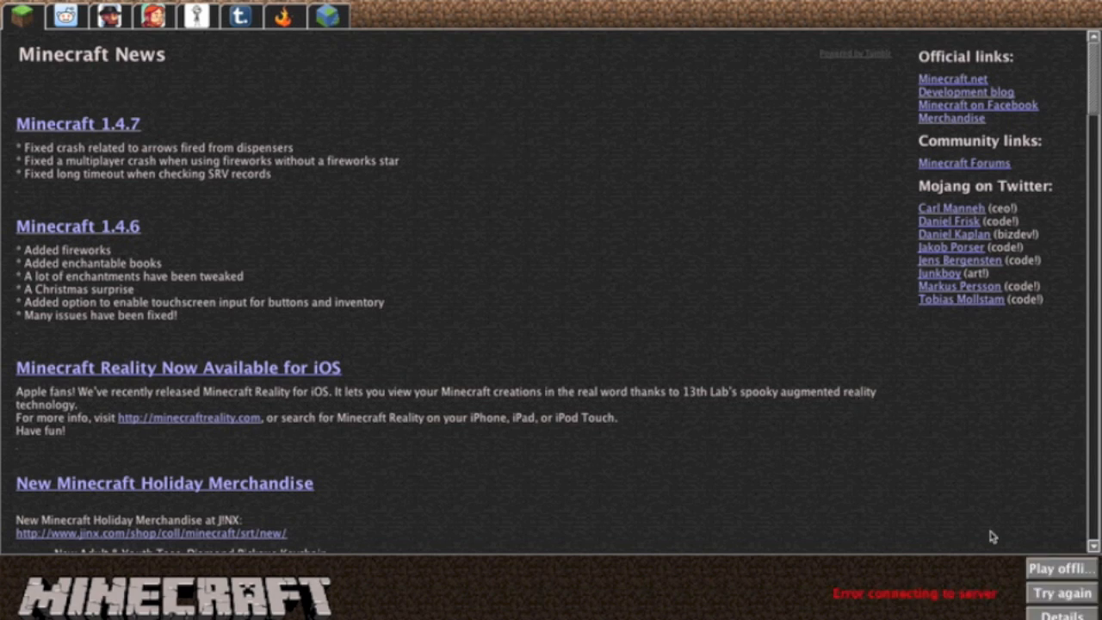
mouse_move(1059, 568)
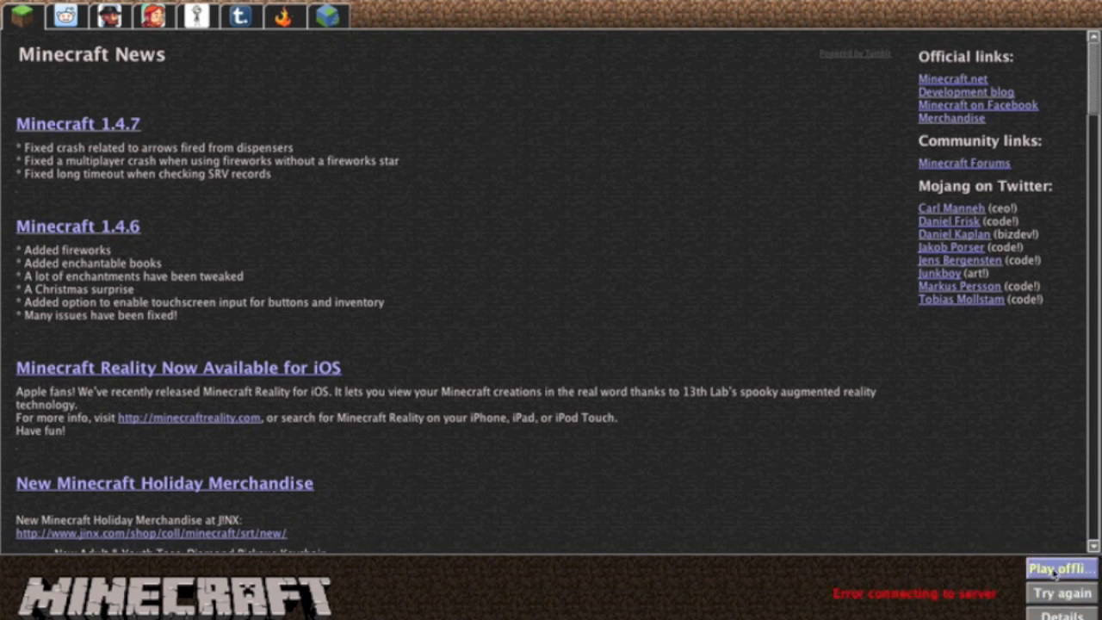
mouse_move(1060, 568)
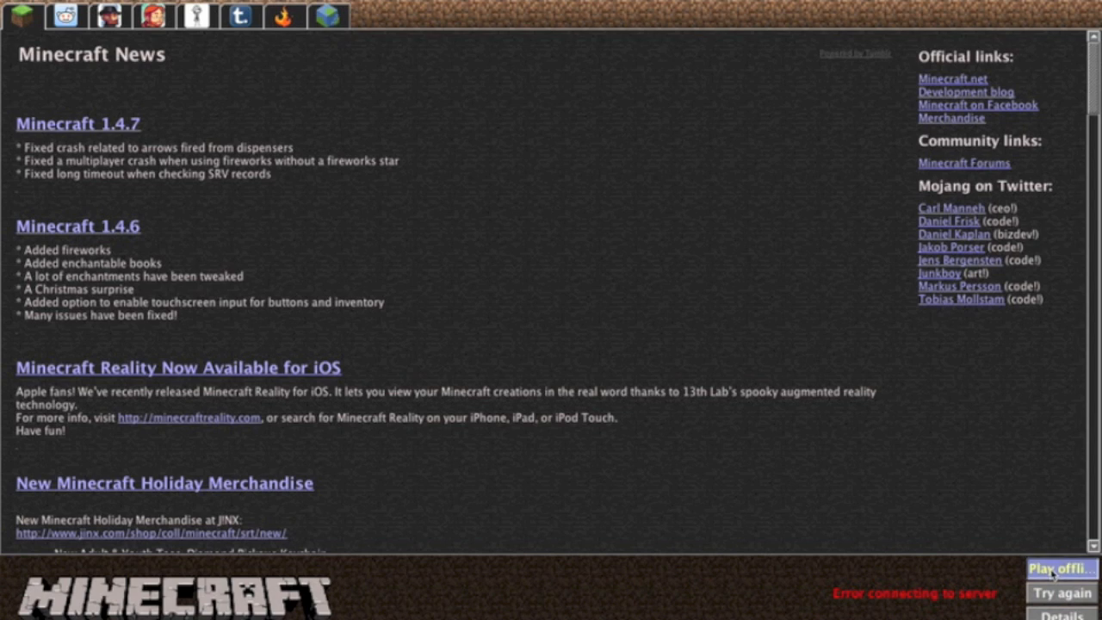
Choose offline play after the login connection error to launch Minecraft
click(1061, 568)
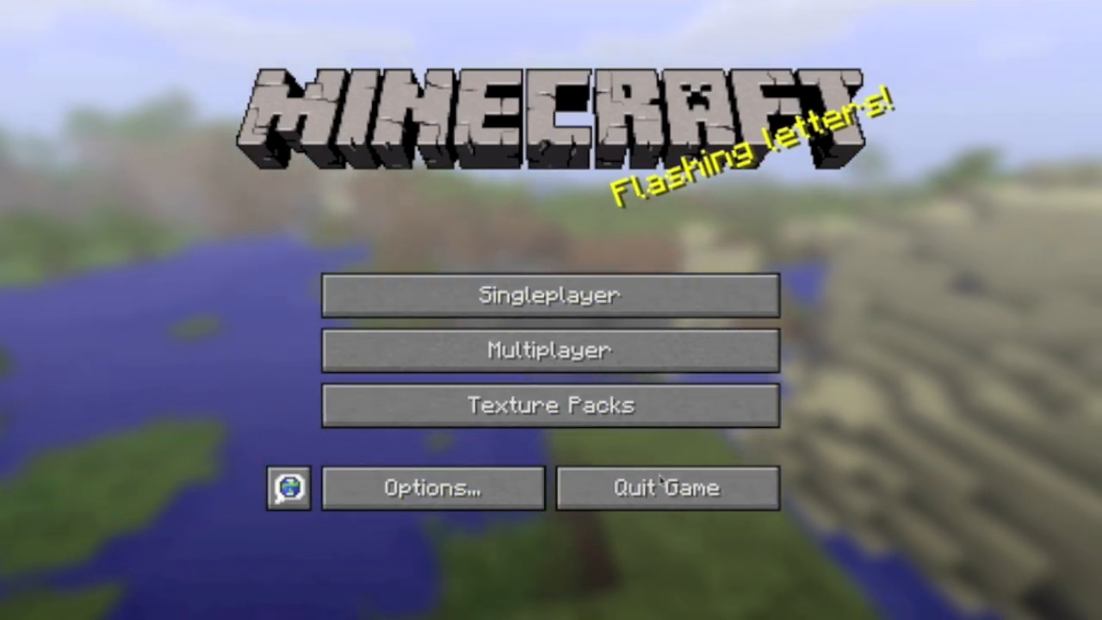
mouse_move(665, 487)
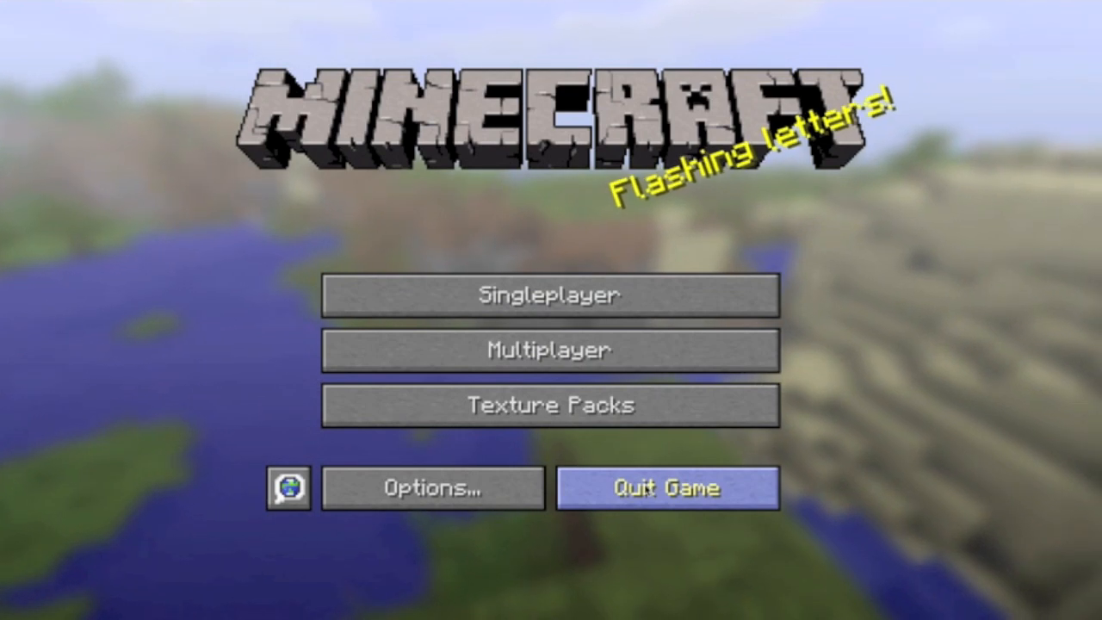